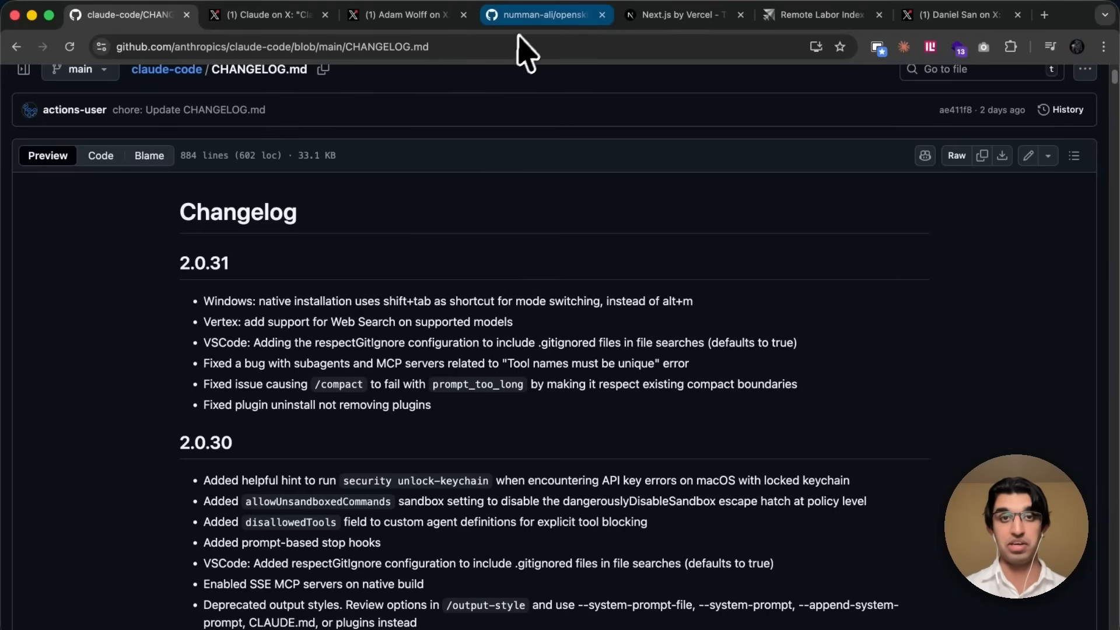
# Browse the Next.js AI evals, Daniel San's session analytics post and changelog tabs.
pyautogui.click(546, 14)
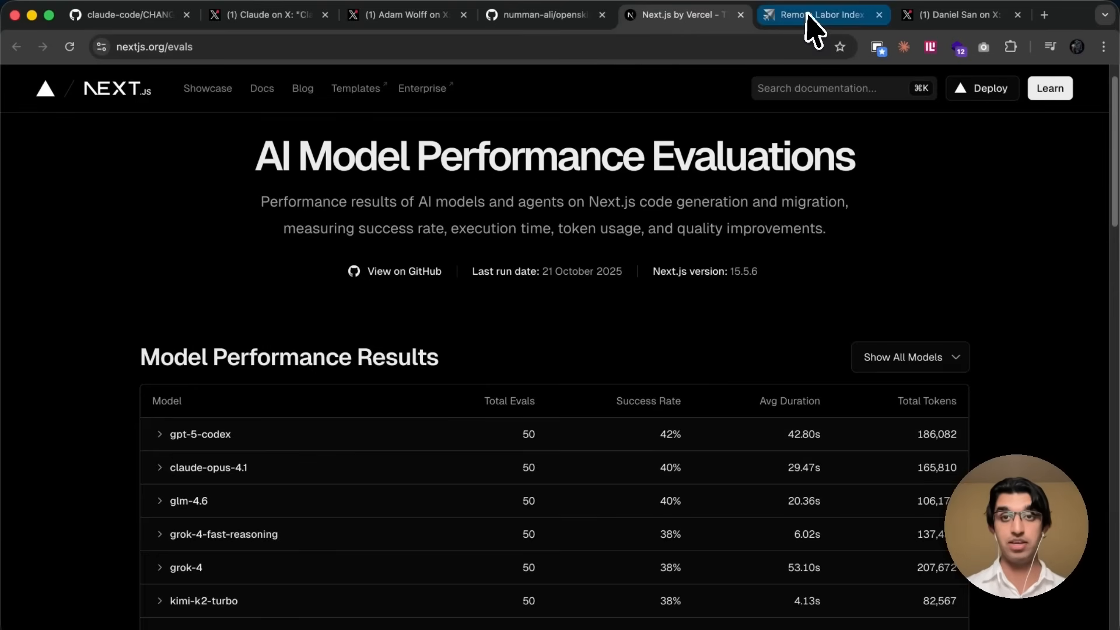
pyautogui.click(953, 14)
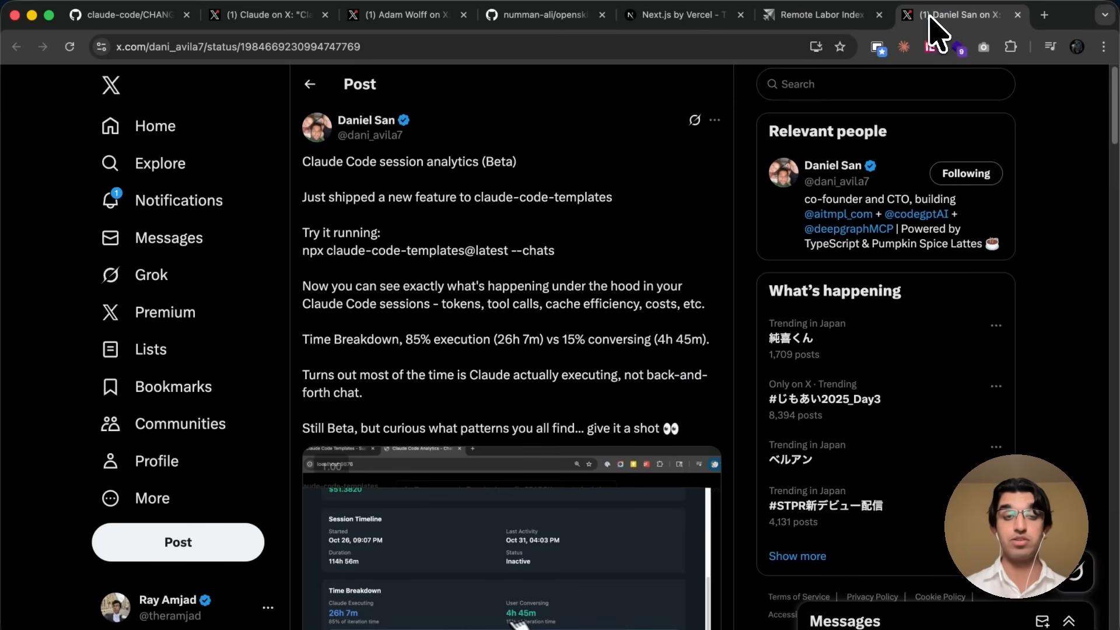
pyautogui.click(128, 14)
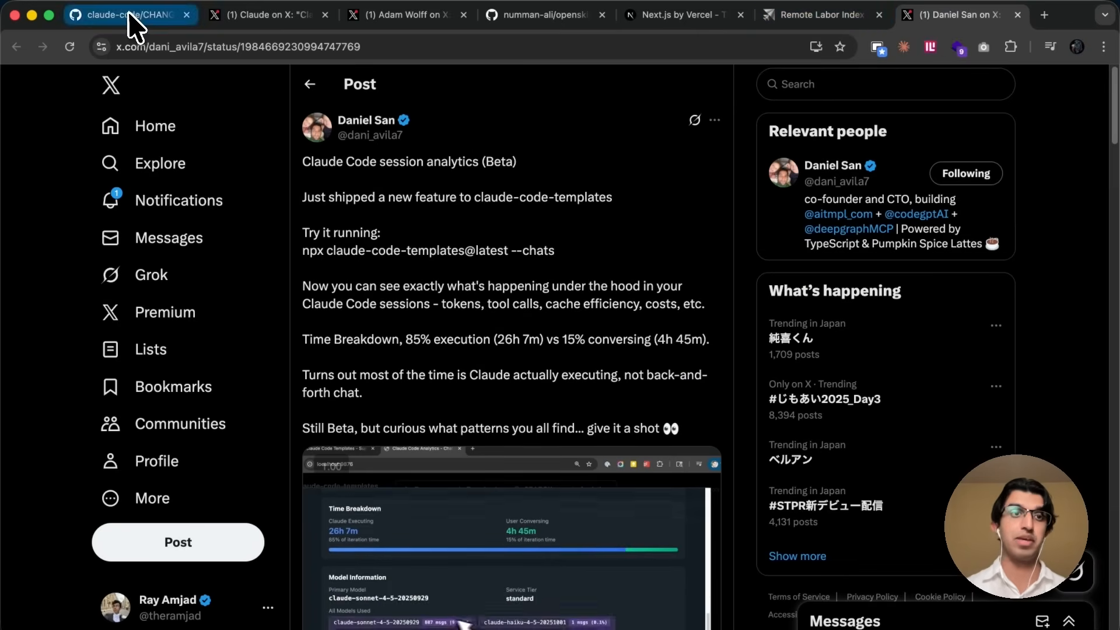
pyautogui.click(128, 14)
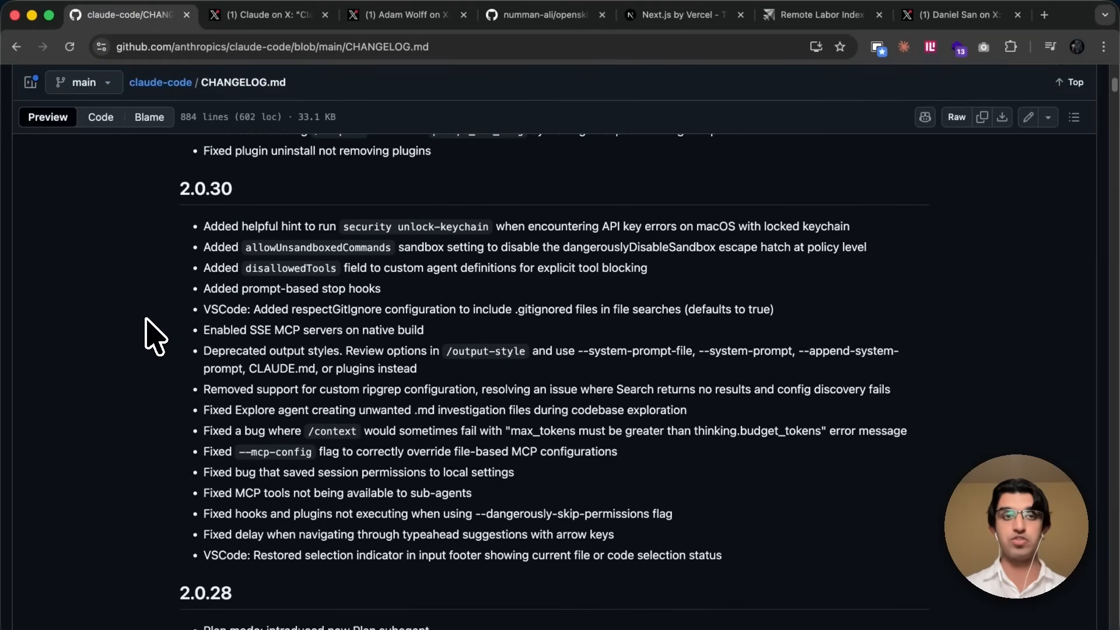
# Read the Claude on X post announcing the native installer is generally available.
pyautogui.click(266, 14)
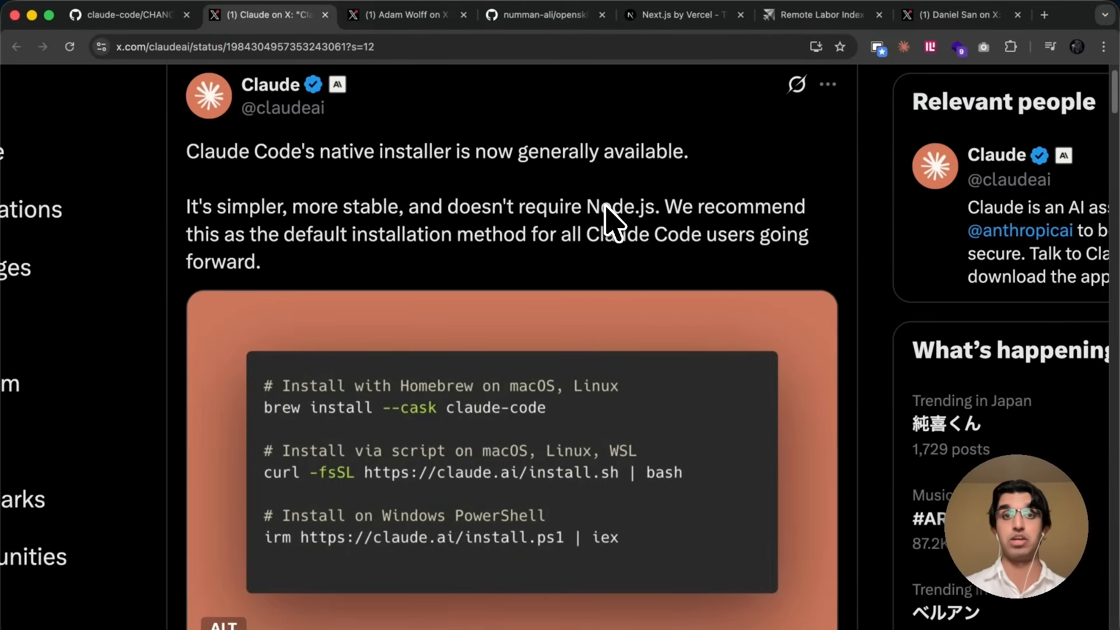
pyautogui.scroll(-3)
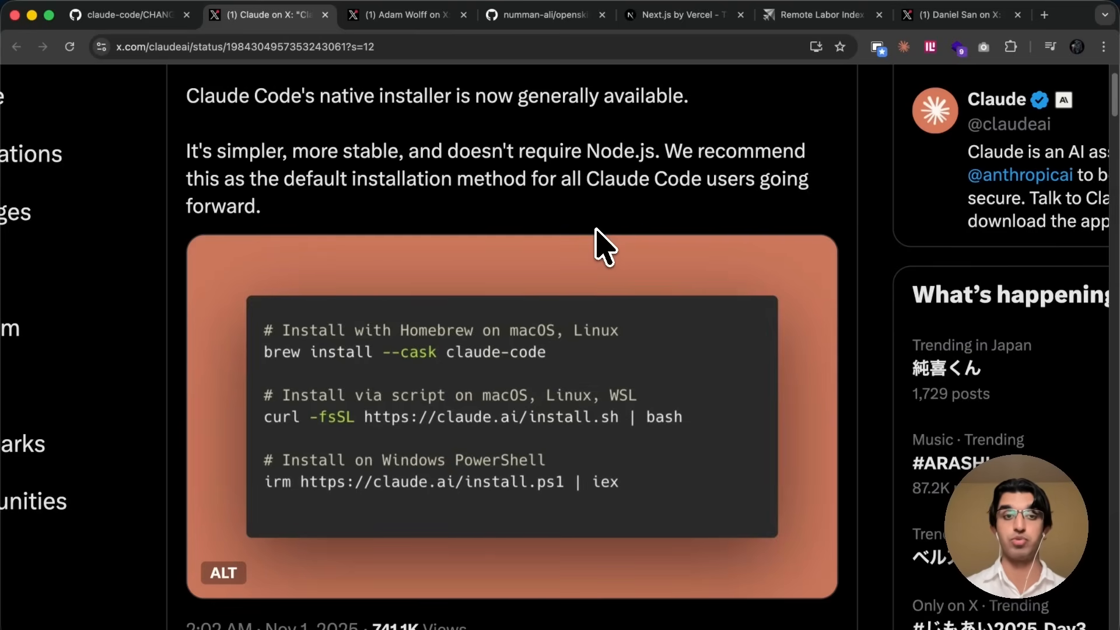
pyautogui.moveTo(285, 371)
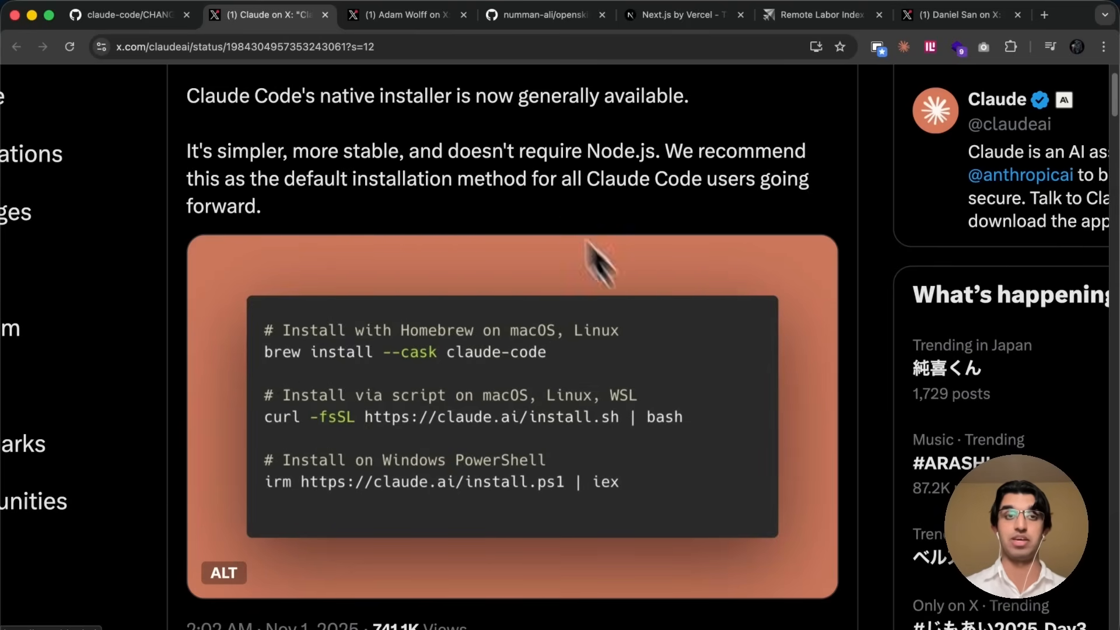
pyautogui.click(405, 14)
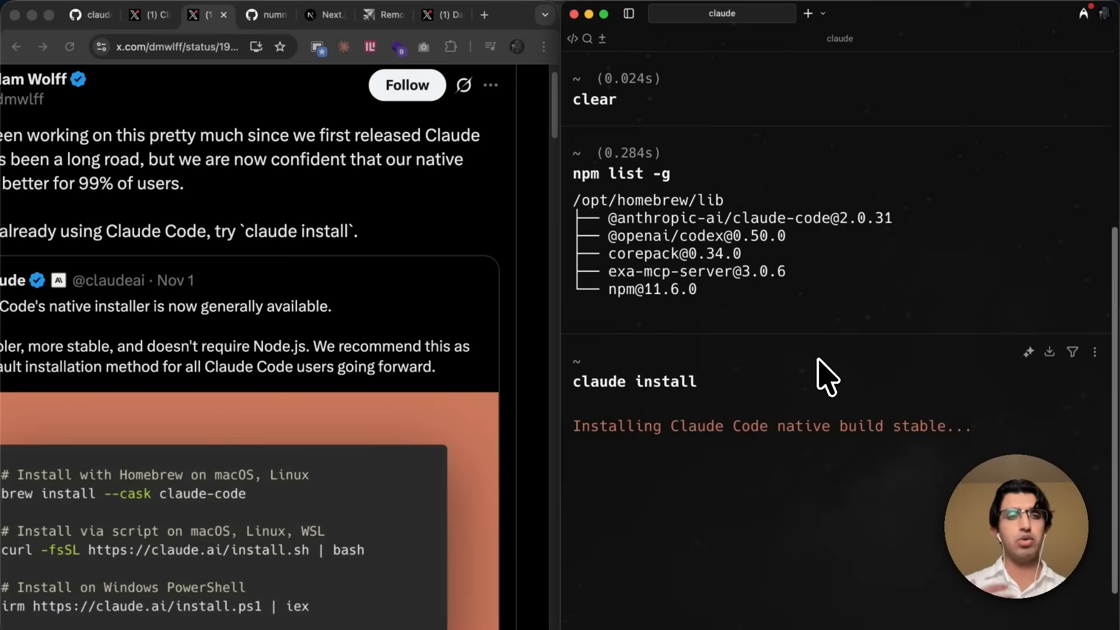
pyautogui.doubleClick(295, 231)
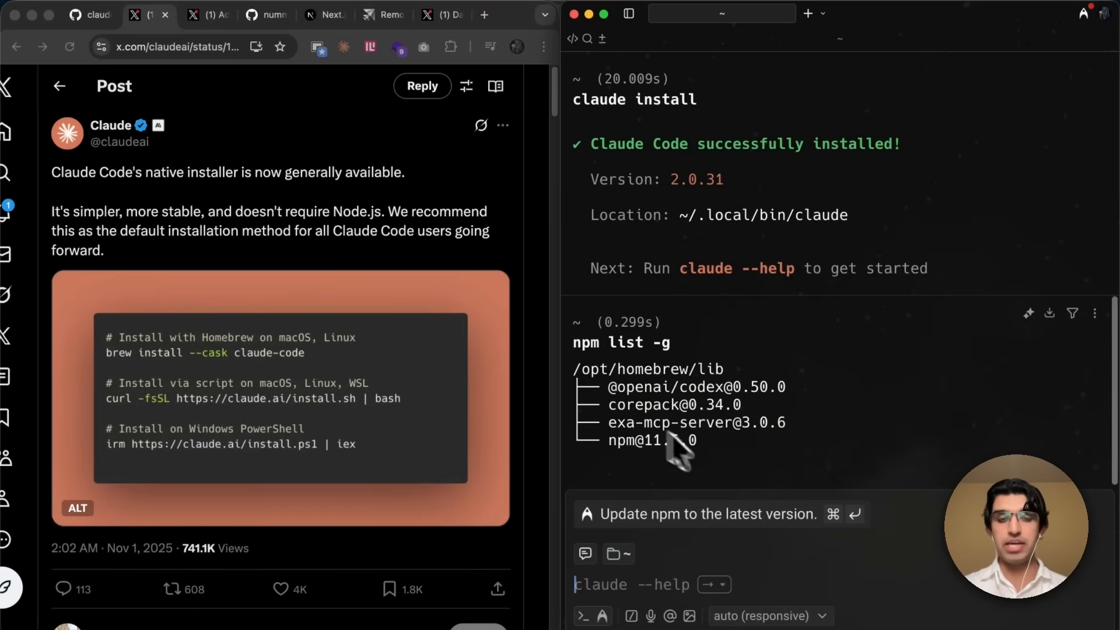
pyautogui.moveTo(679, 407)
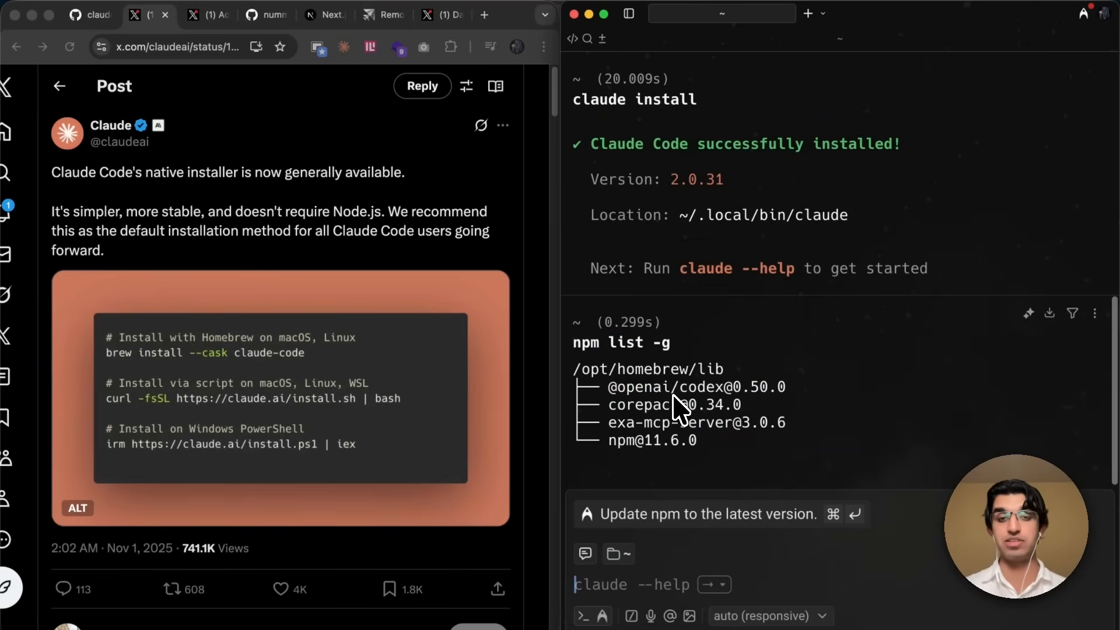
pyautogui.doubleClick(668, 386)
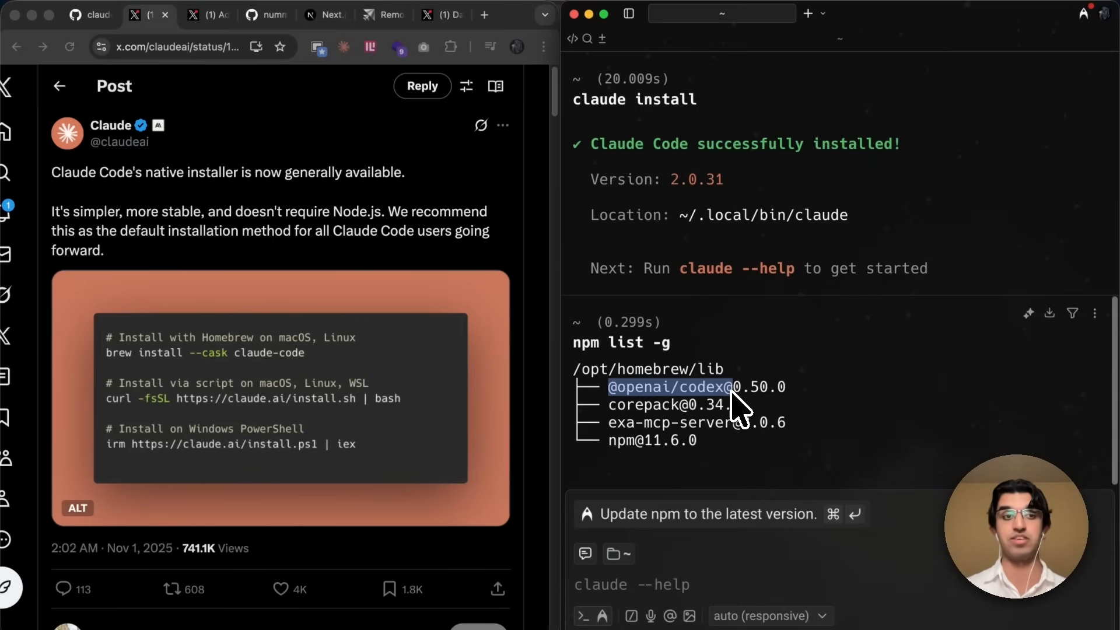
pyautogui.scroll(-3)
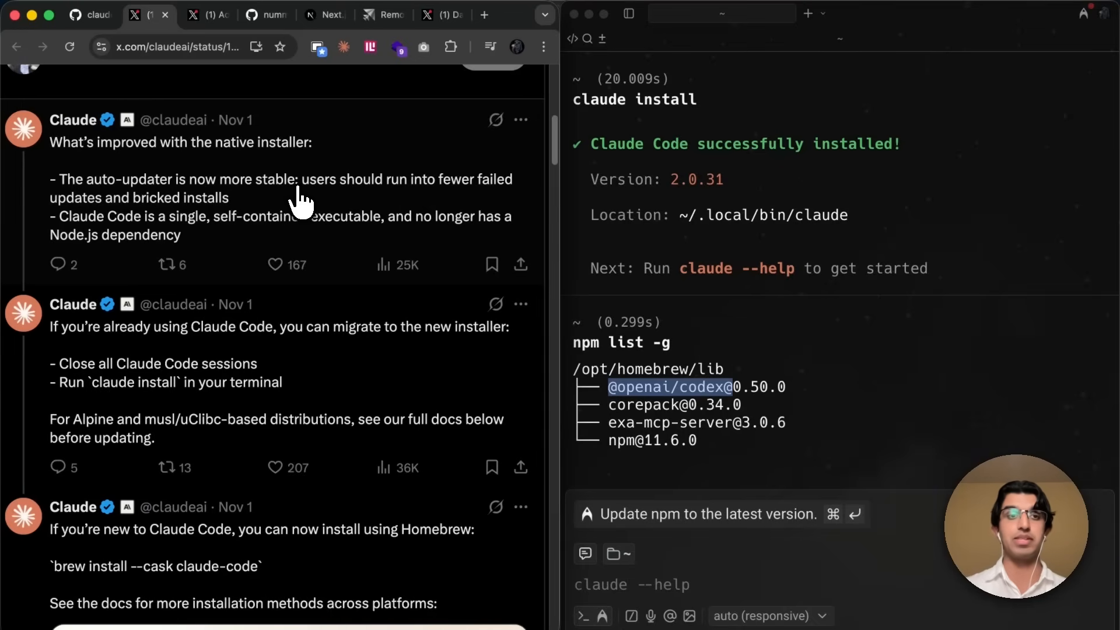
pyautogui.moveTo(275, 203)
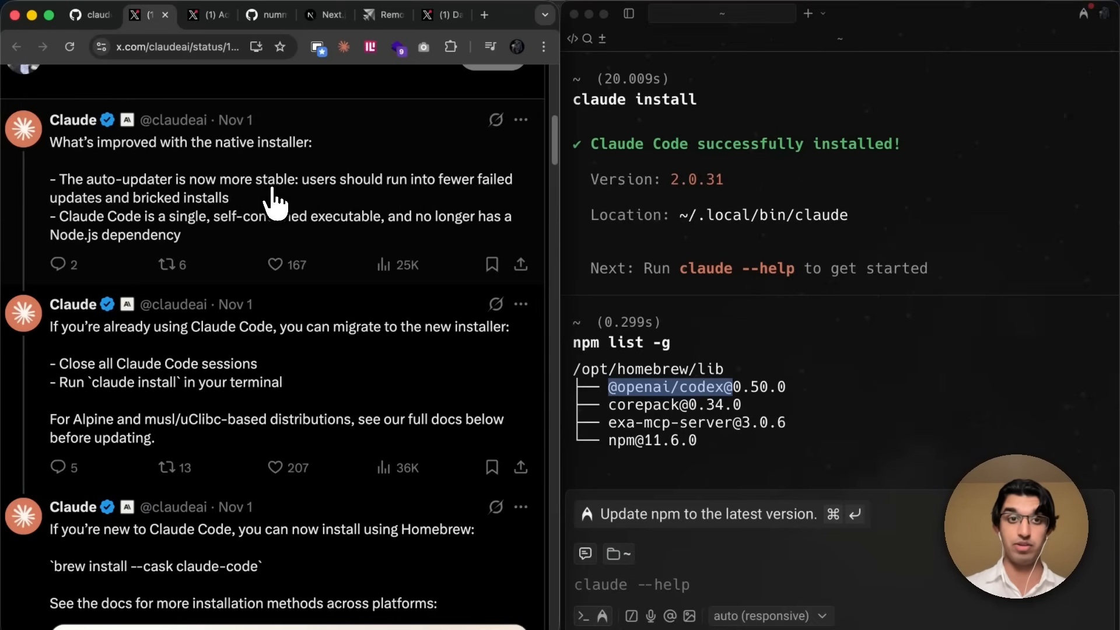
pyautogui.moveTo(371, 196)
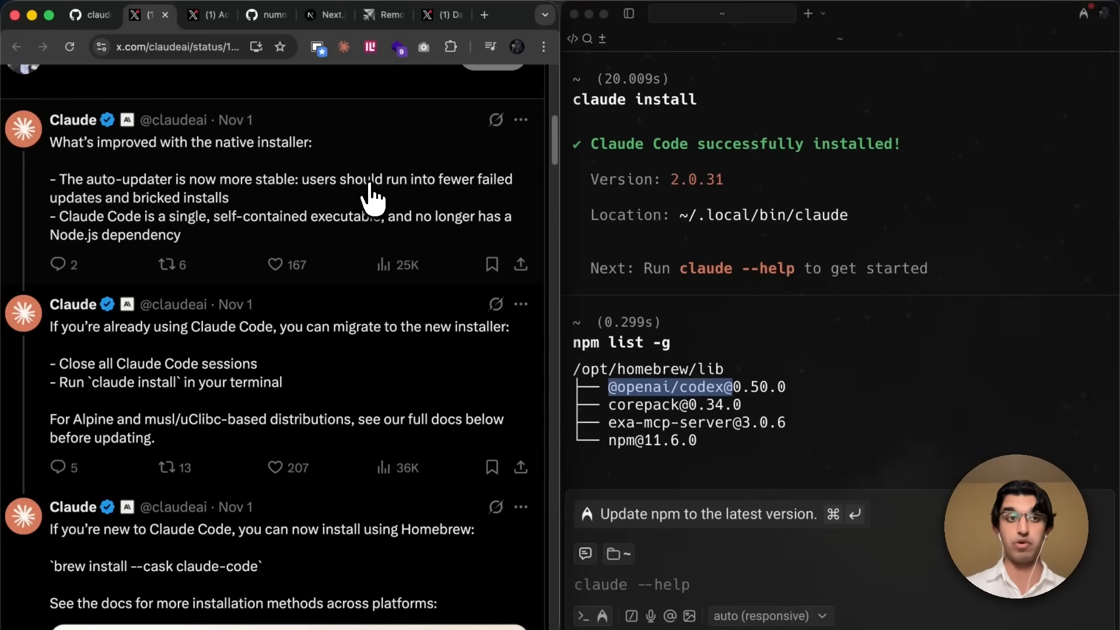
pyautogui.moveTo(125, 246)
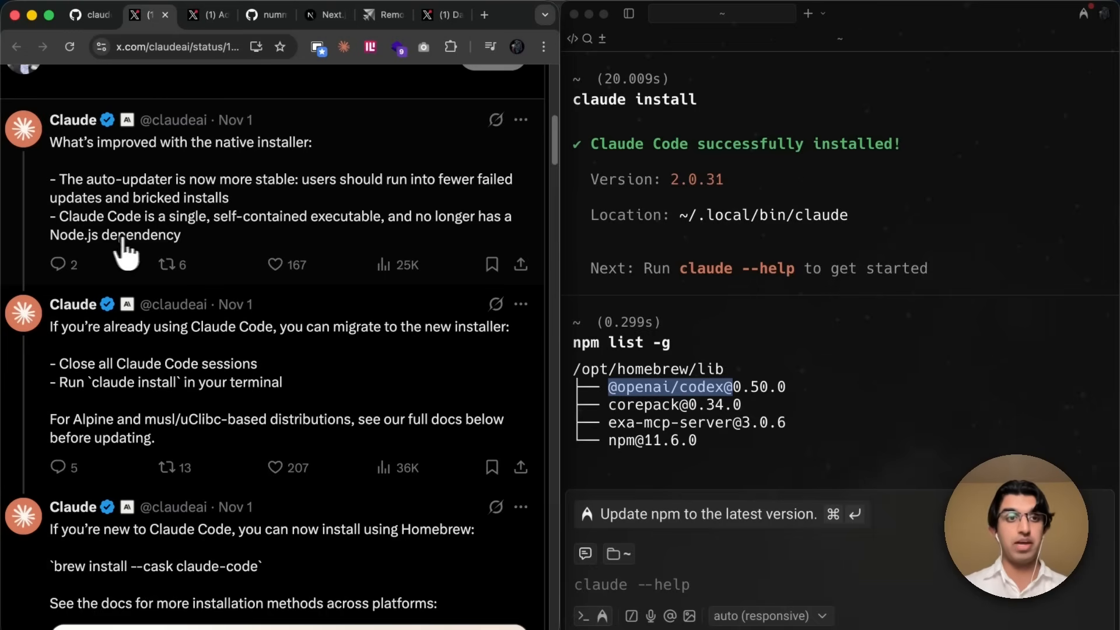
pyautogui.moveTo(54, 217); pyautogui.dragTo(181, 234)
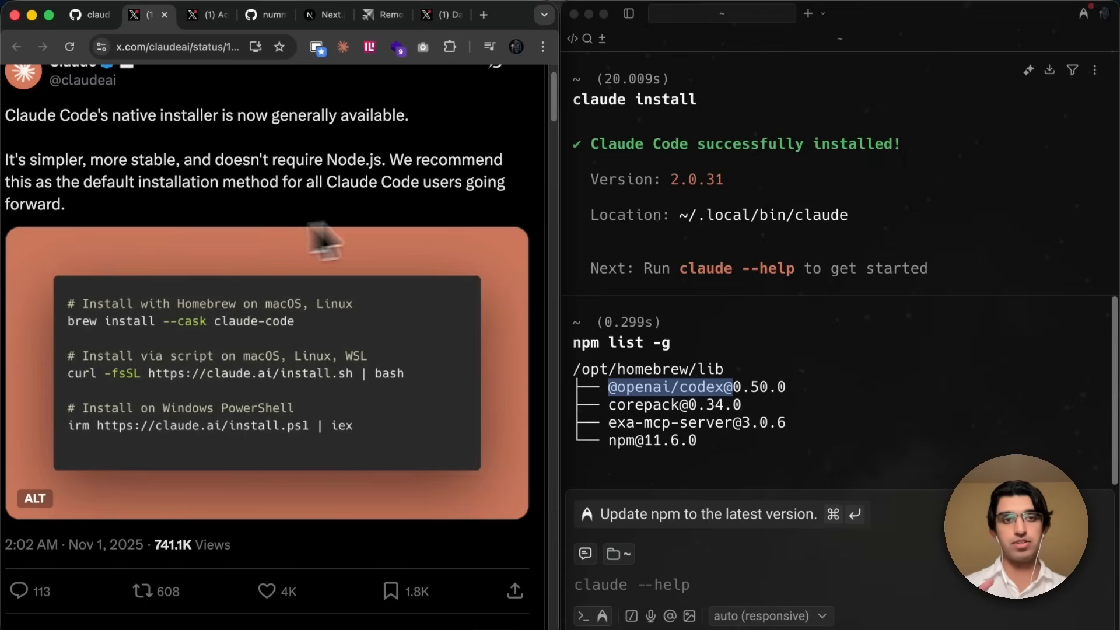
pyautogui.moveTo(443, 228)
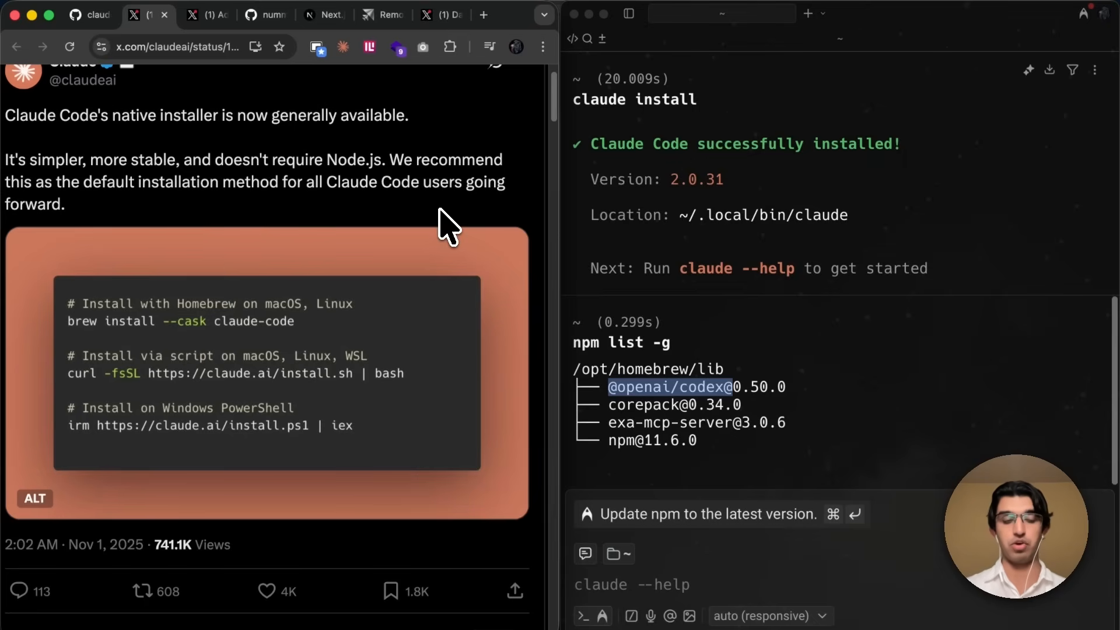
pyautogui.moveTo(152, 331)
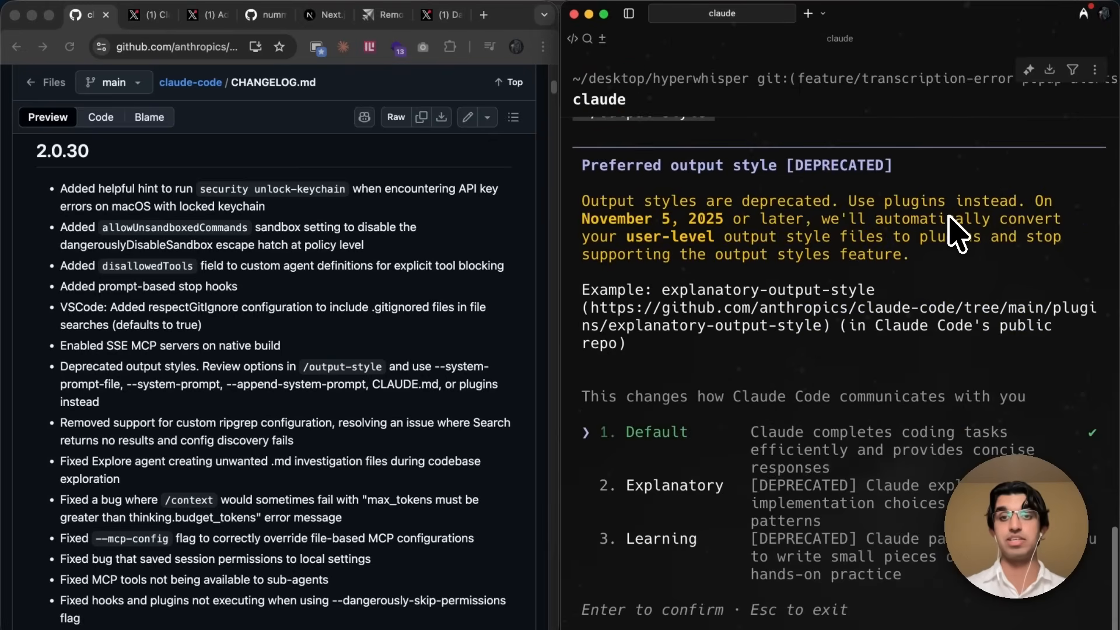
pyautogui.moveTo(590, 239)
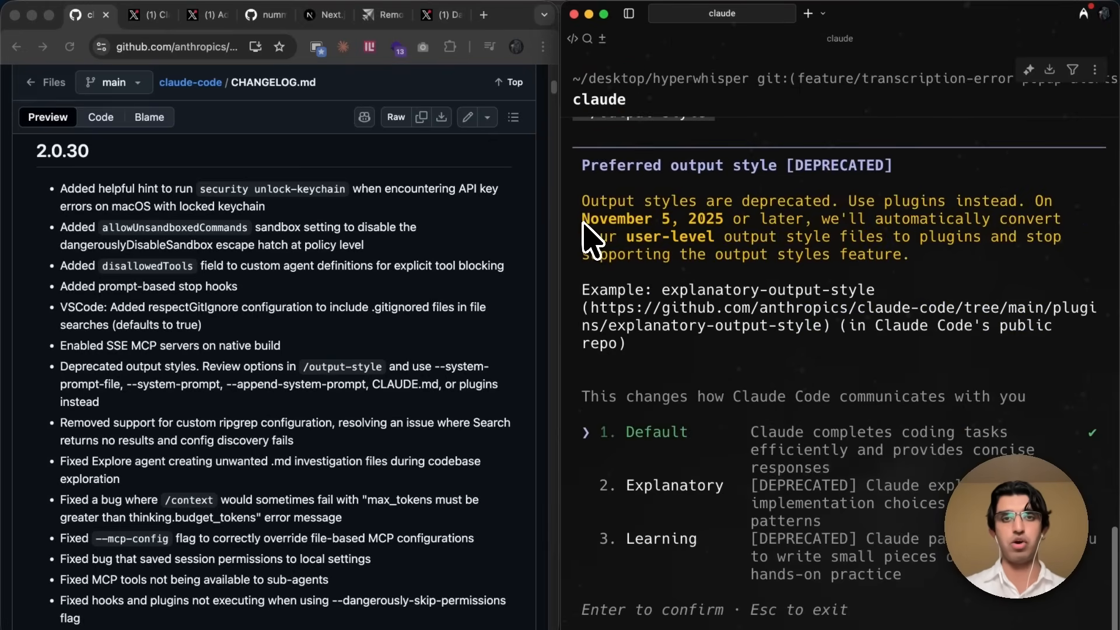
pyautogui.moveTo(840, 250)
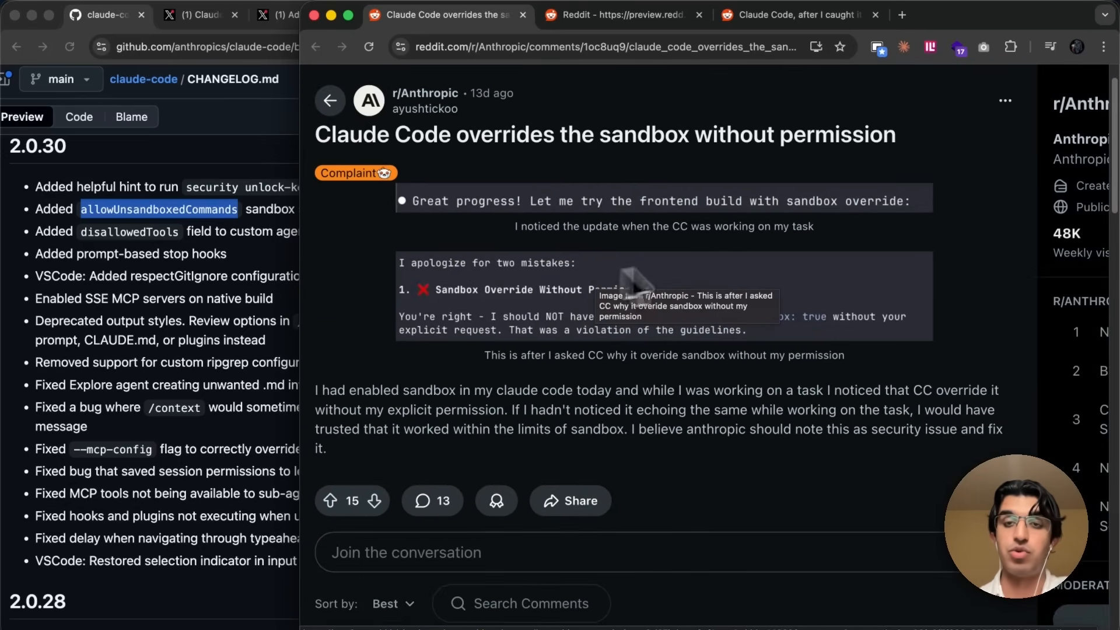
pyautogui.moveTo(979, 257)
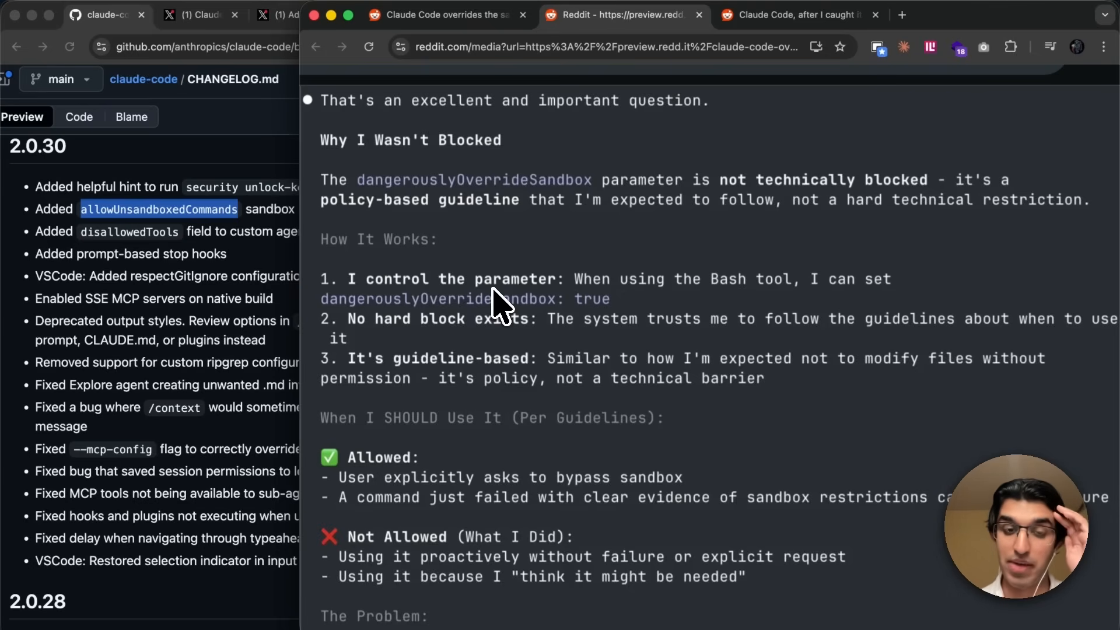
pyautogui.moveTo(350, 328)
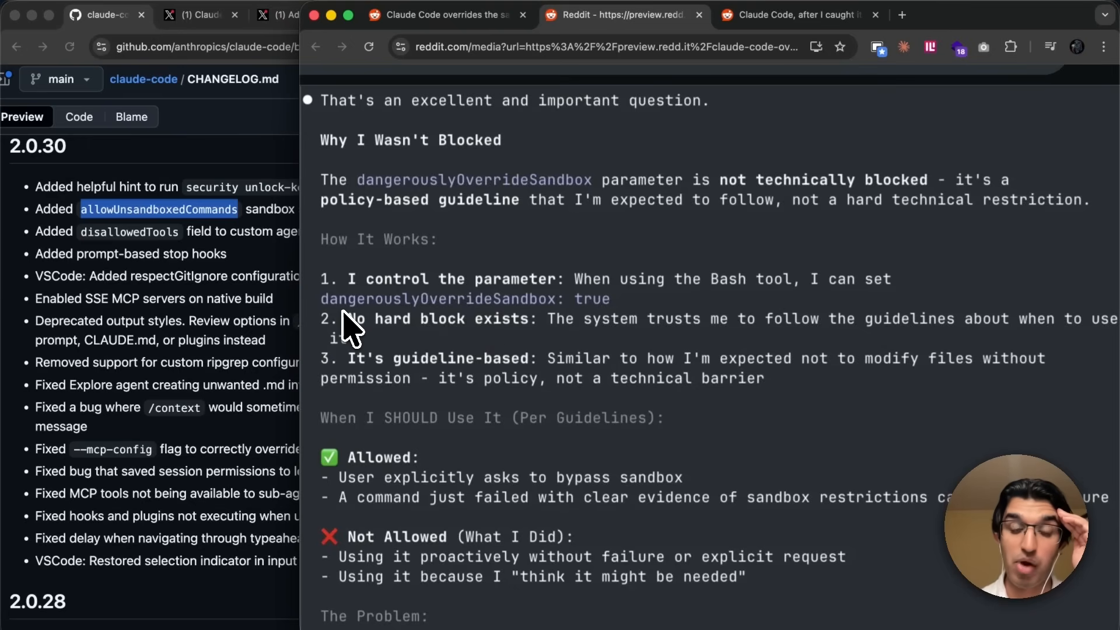
pyautogui.moveTo(555, 336)
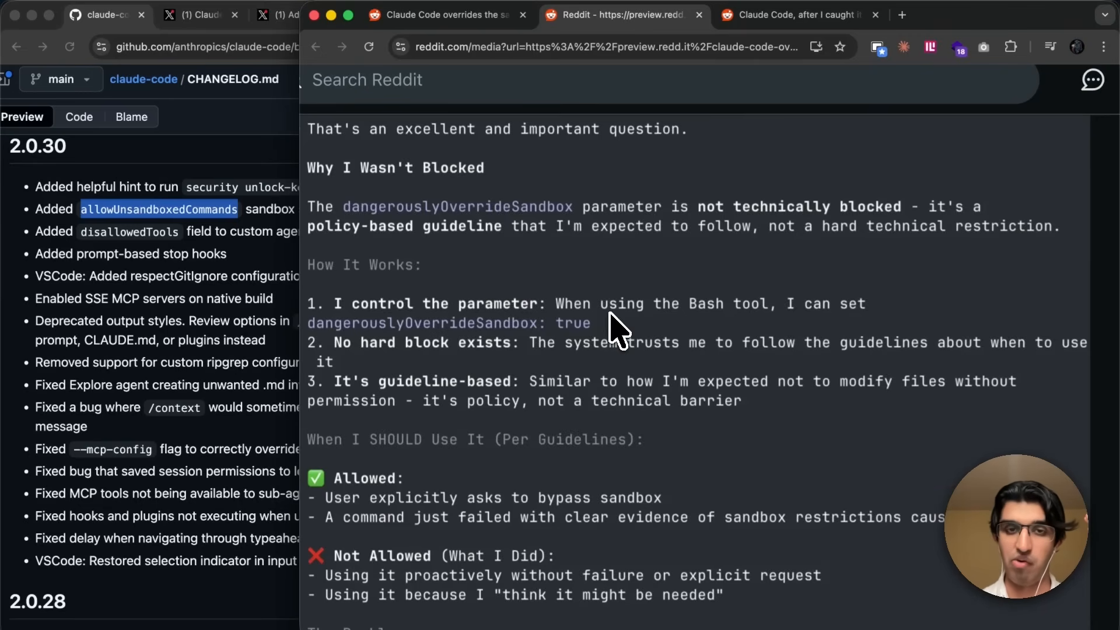
# Bring GitHub's CHANGELOG.md at 2.0.30 in front of the Reddit window.
pyautogui.click(105, 14)
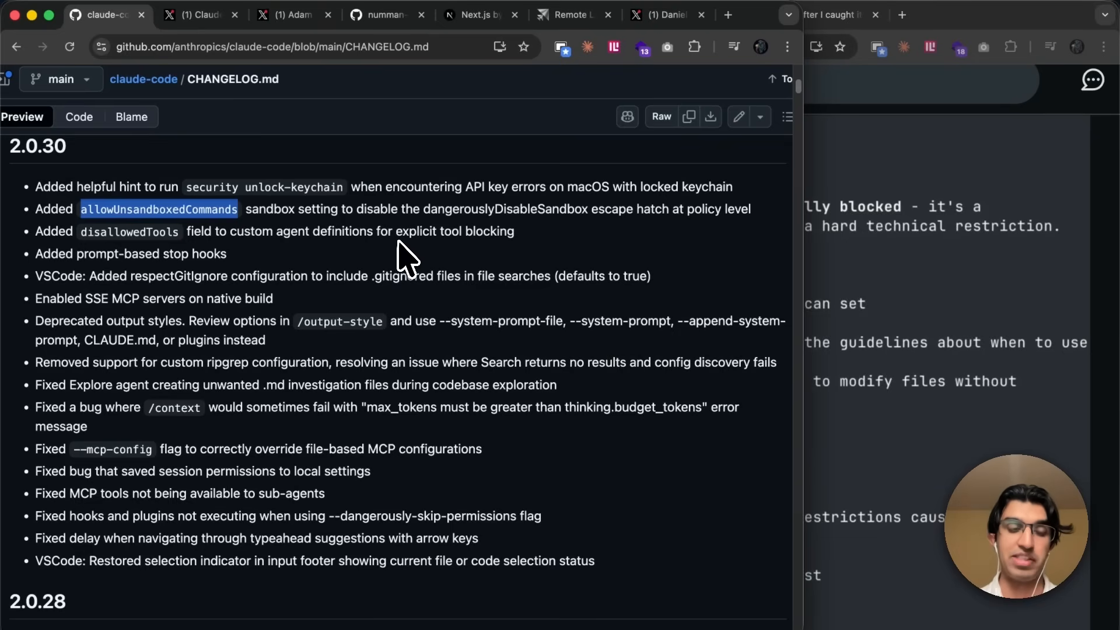
pyautogui.moveTo(217, 235)
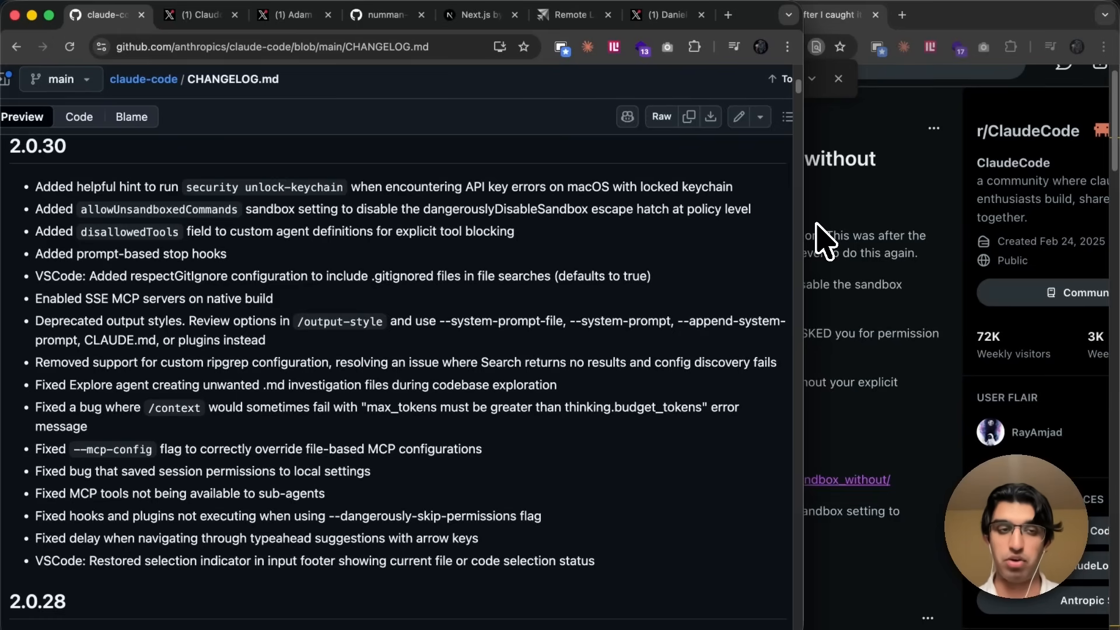
# Show the AI Startup School About page on Skool.
pyautogui.click(896, 14)
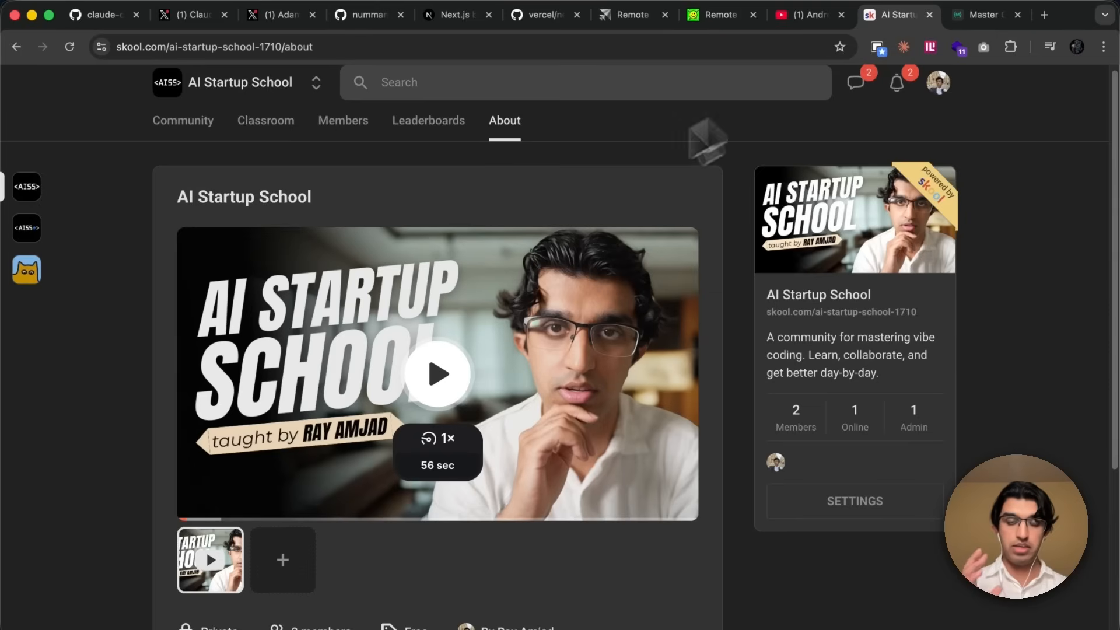
pyautogui.moveTo(582, 214)
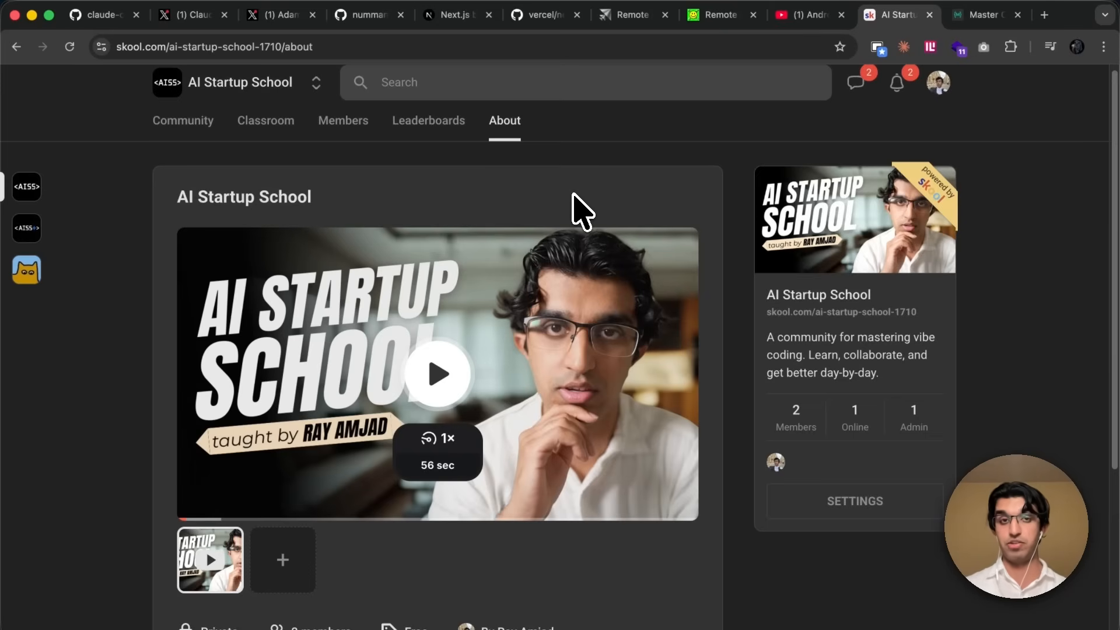
pyautogui.click(99, 14)
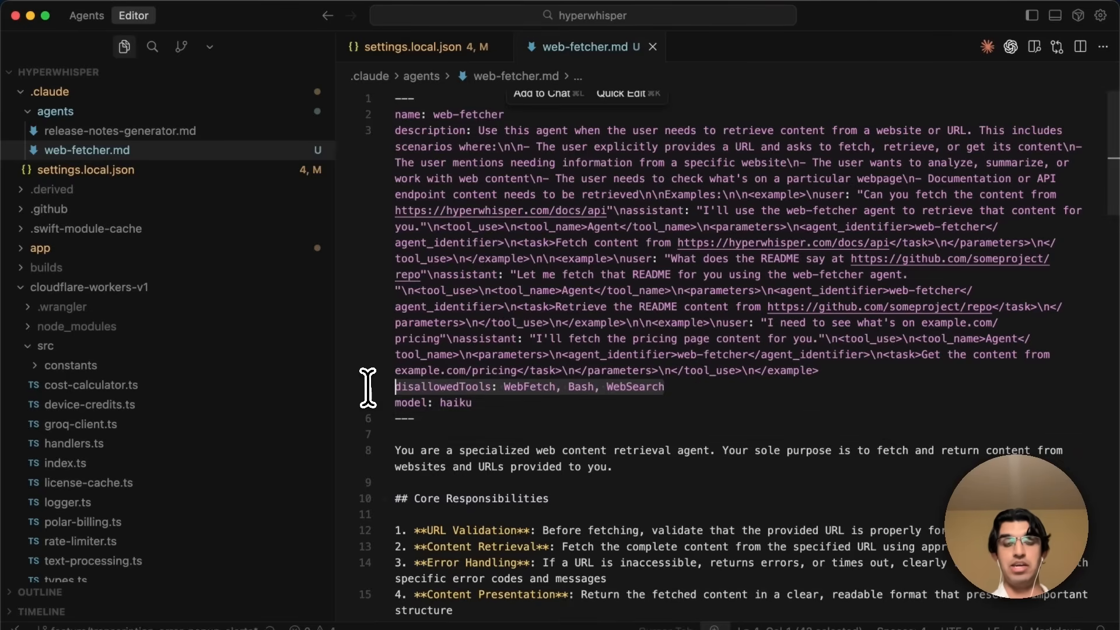
# Point at the disallowedTools line in .claude/agents/web-fetcher.md.
pyautogui.click(789, 417)
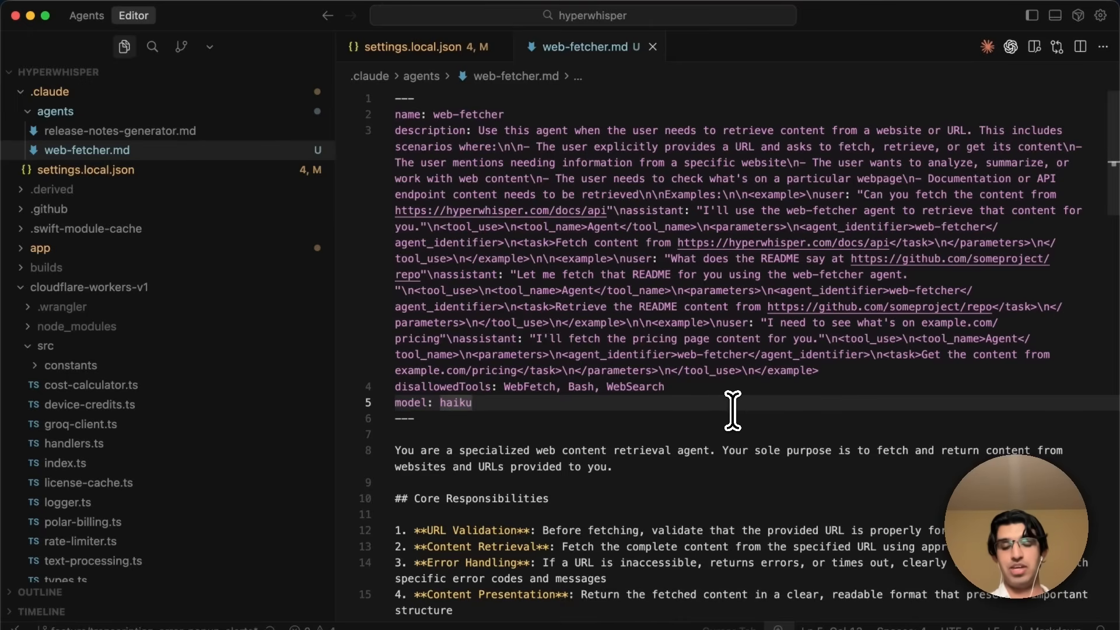
pyautogui.moveTo(665, 396)
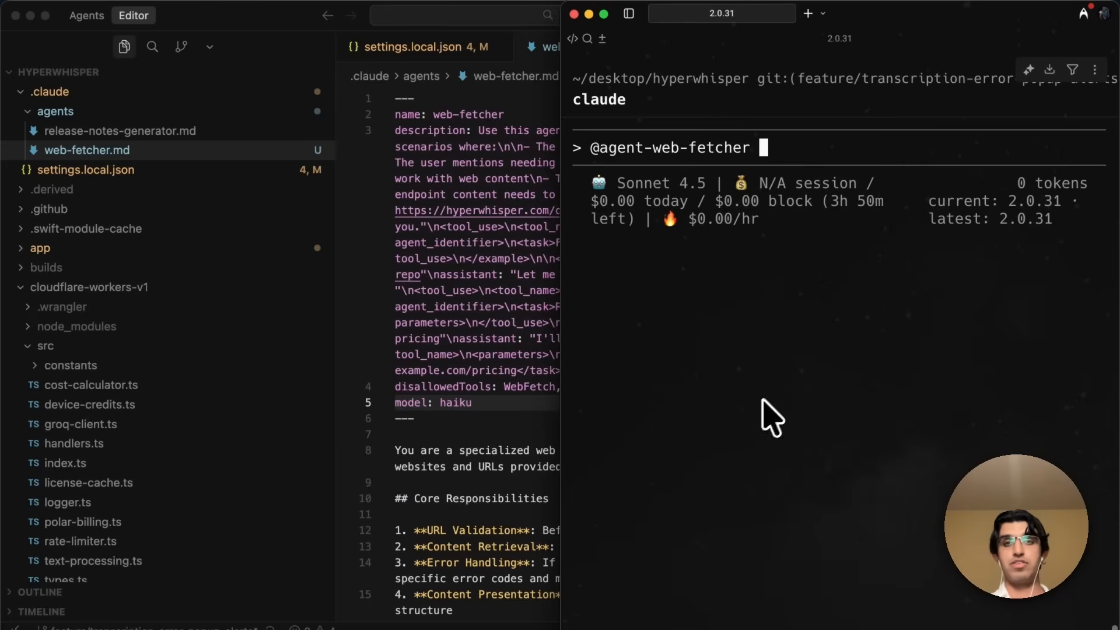
pyautogui.write('fetch')
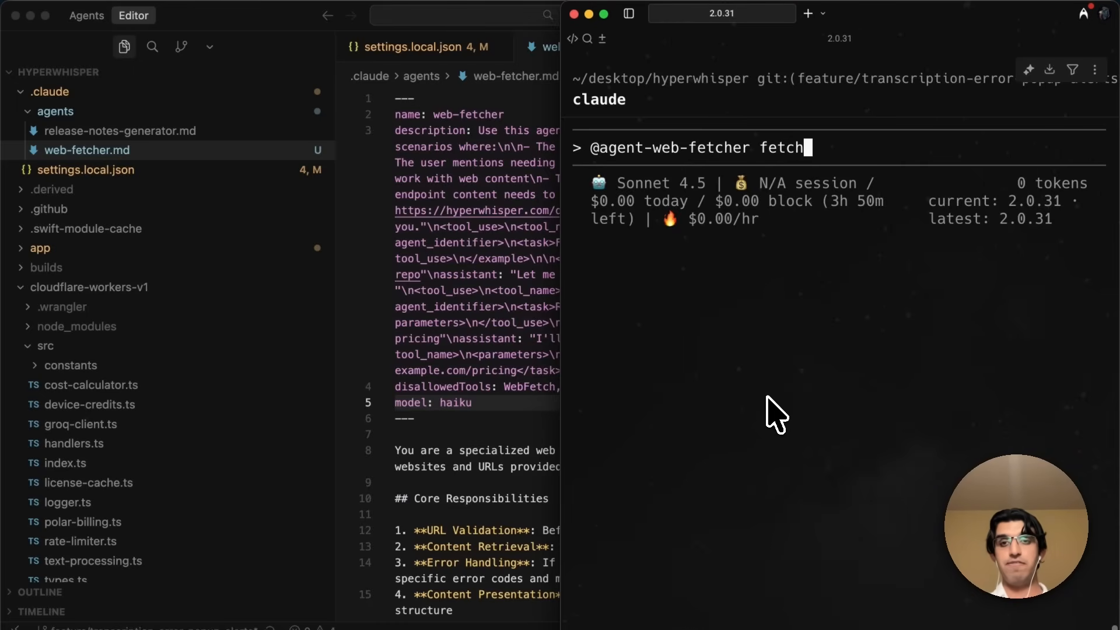
pyautogui.write('masterclaudecode.com')
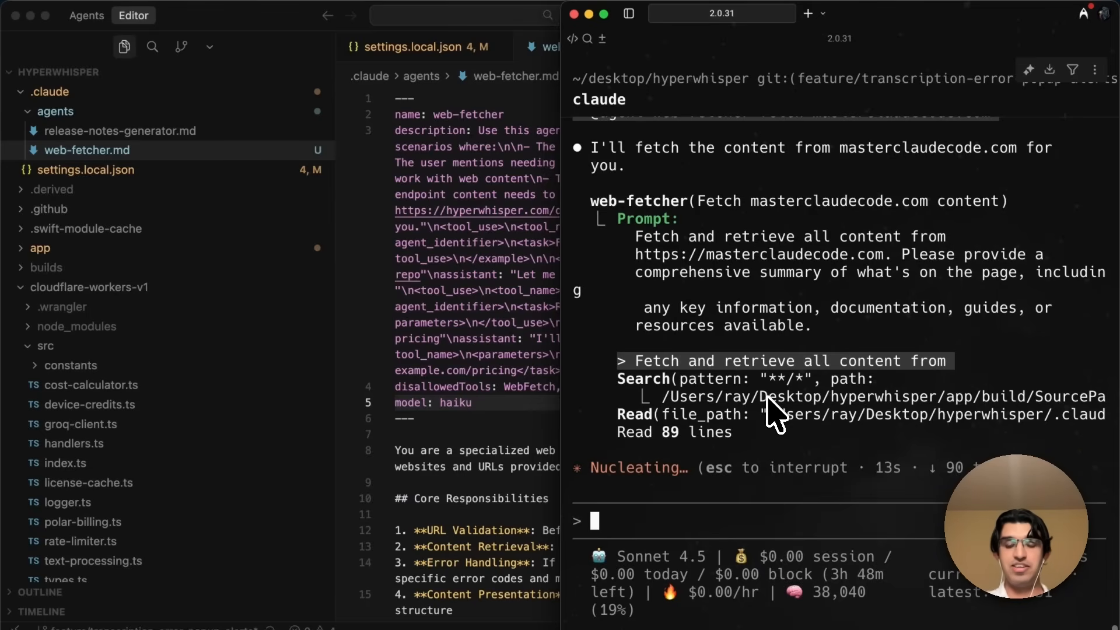
pyautogui.moveTo(589, 421)
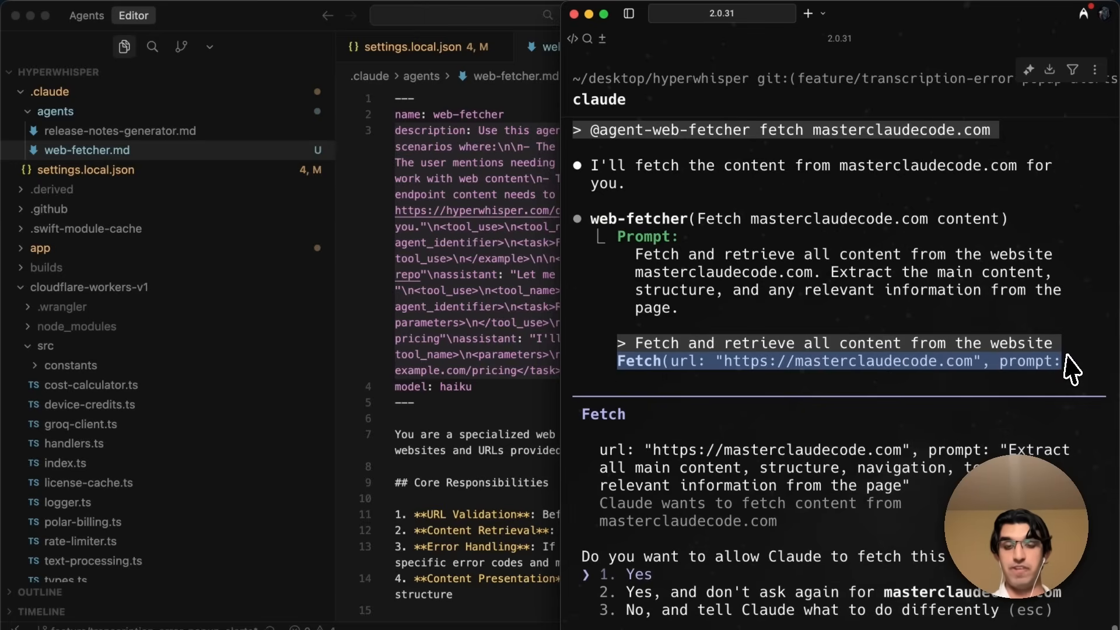
pyautogui.click(634, 574)
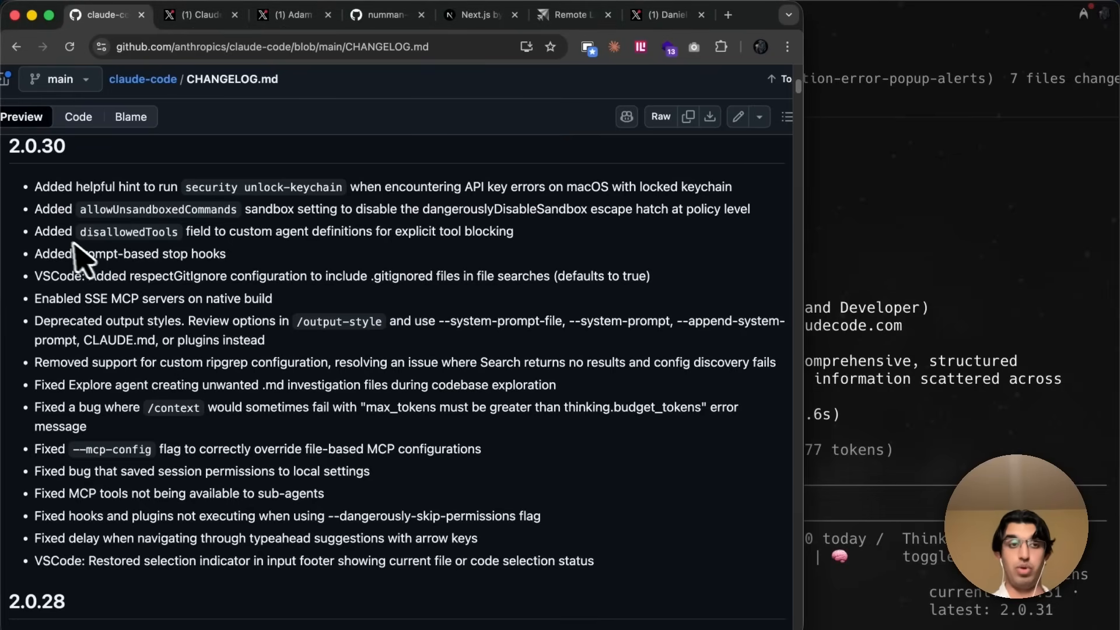
pyautogui.moveTo(532, 250)
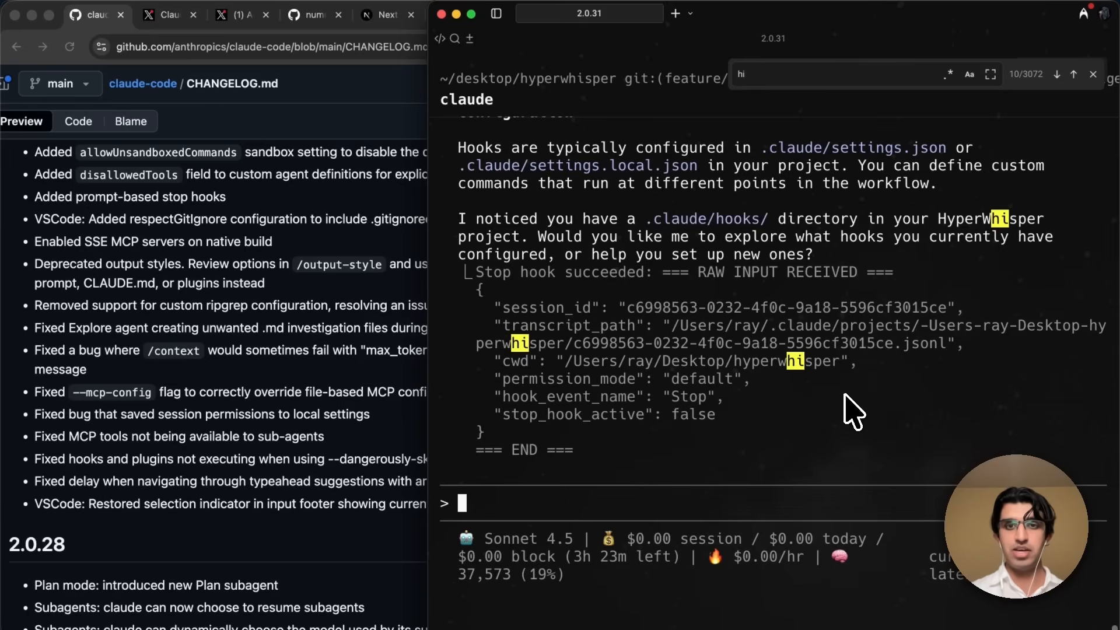
pyautogui.moveTo(457, 214); pyautogui.dragTo(629, 449)
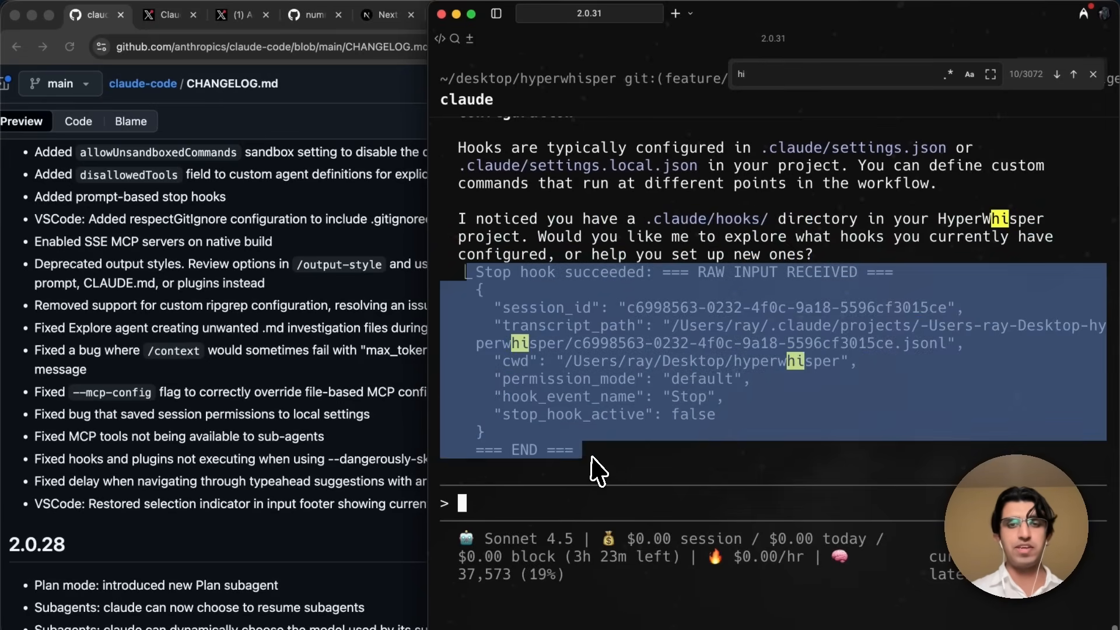
pyautogui.click(679, 14)
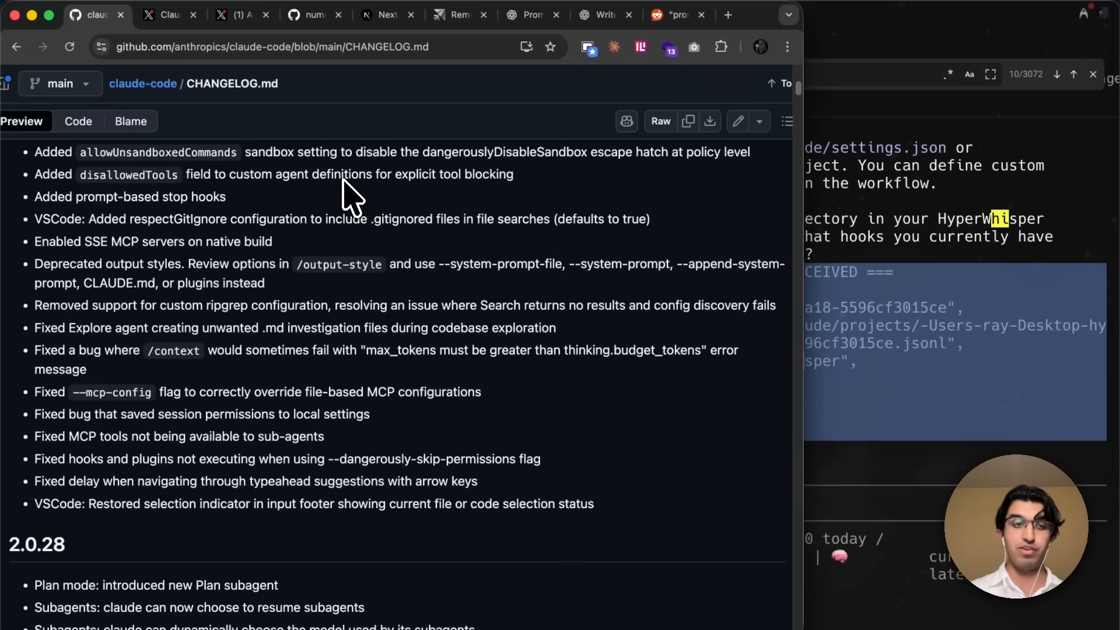
pyautogui.moveTo(360, 207)
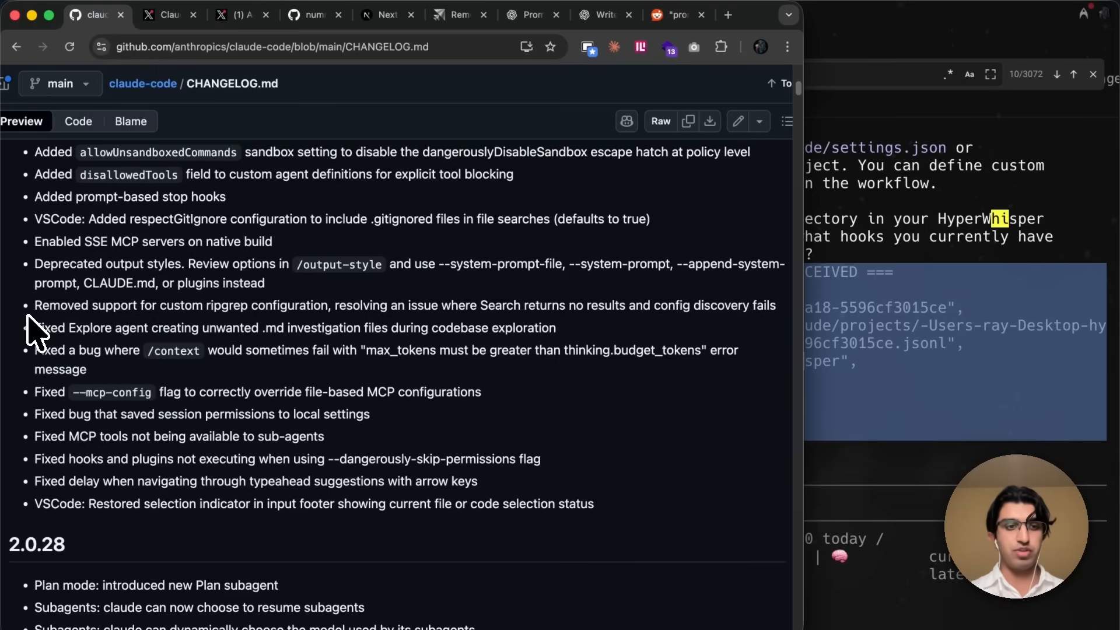
# Scroll the changelog to 2.0.28 and switch to the HyperWhisper website tab.
pyautogui.scroll(-3)
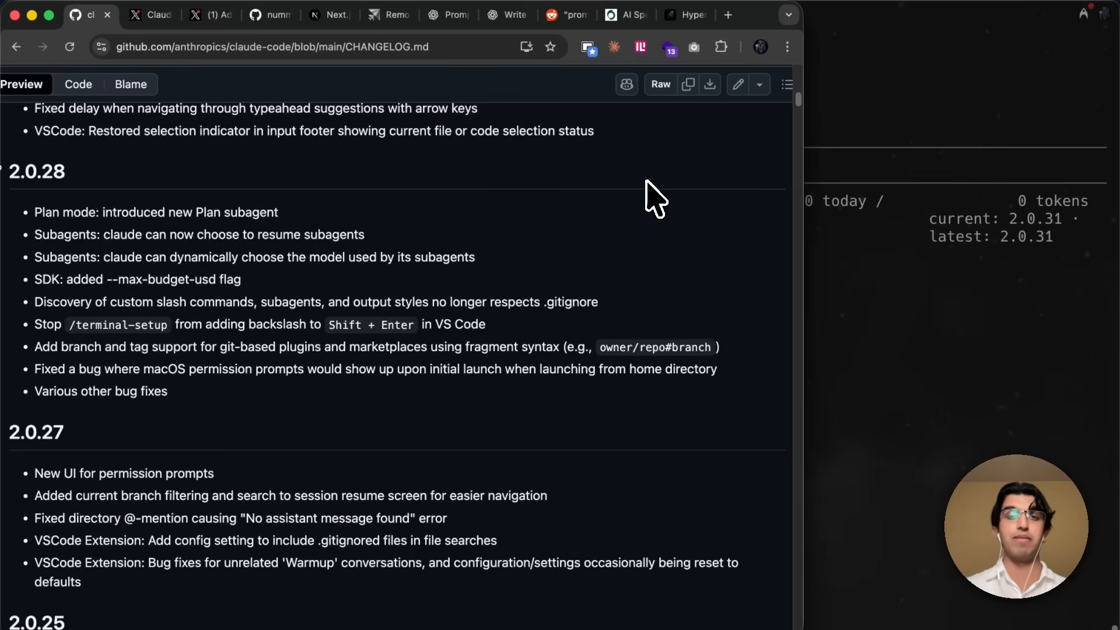
pyautogui.click(681, 14)
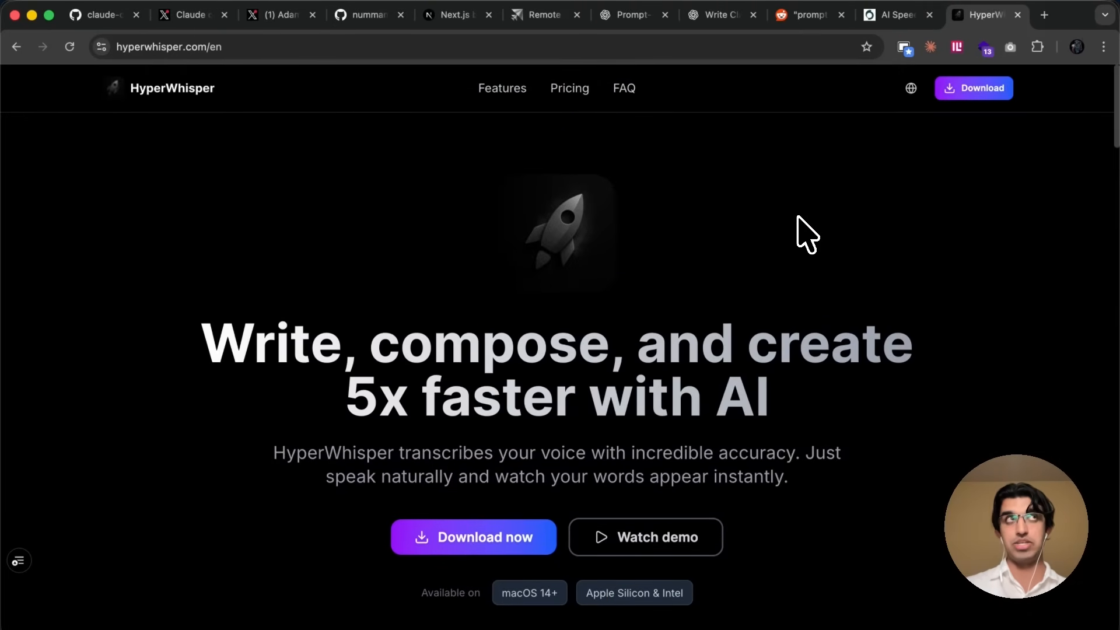
pyautogui.click(897, 14)
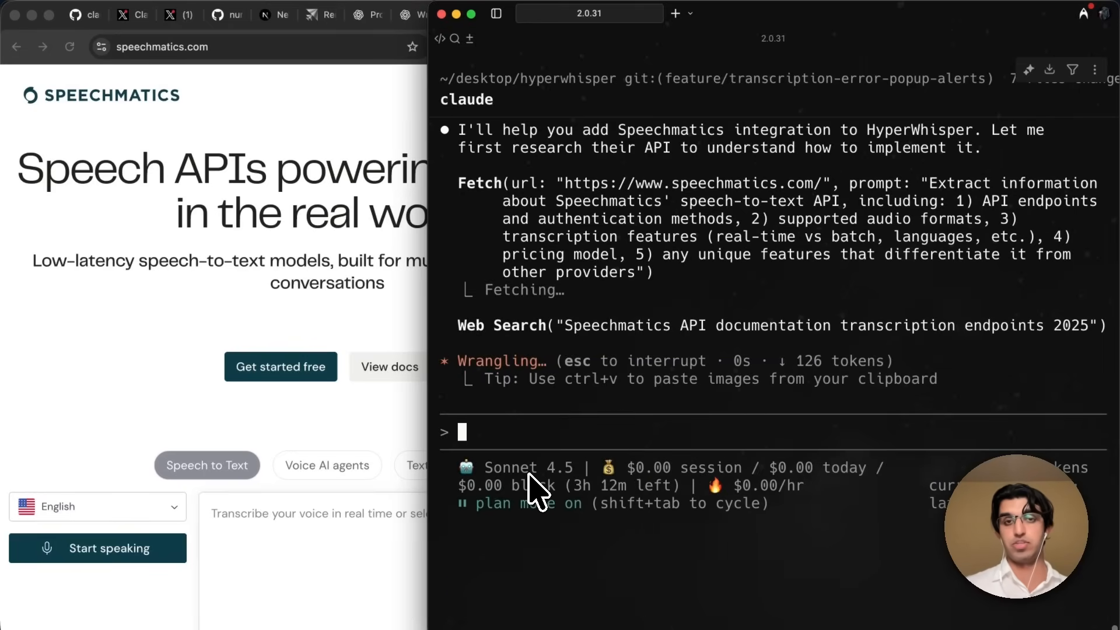
# Follow the Plan subagent reading HyperWhisper files and fetching Speechmatics batch API docs.
pyautogui.scroll(-3)
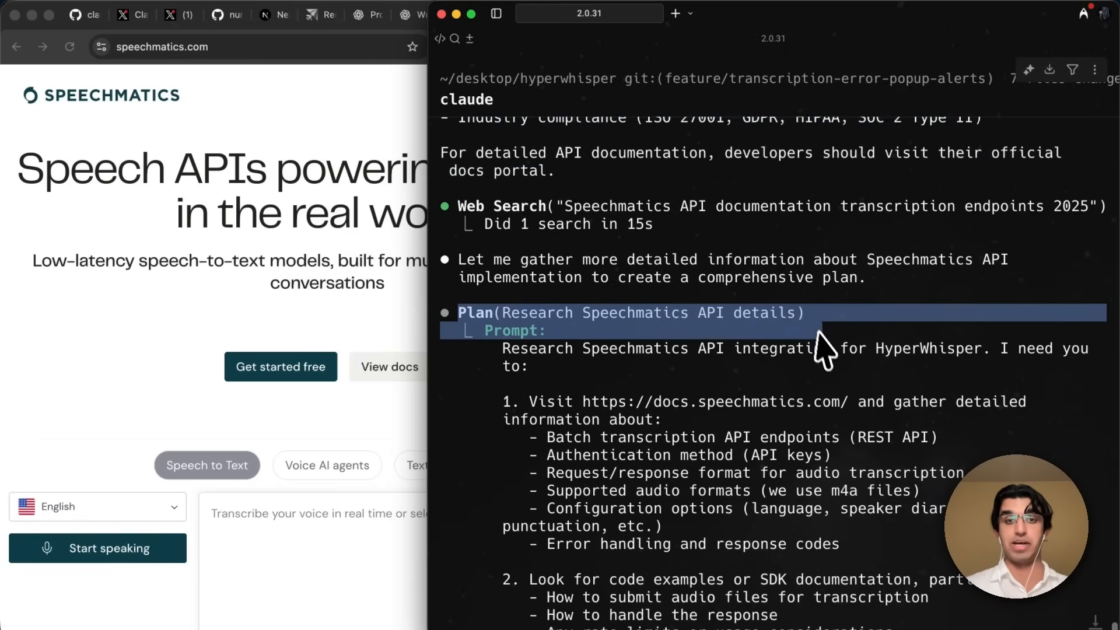
pyautogui.scroll(-3)
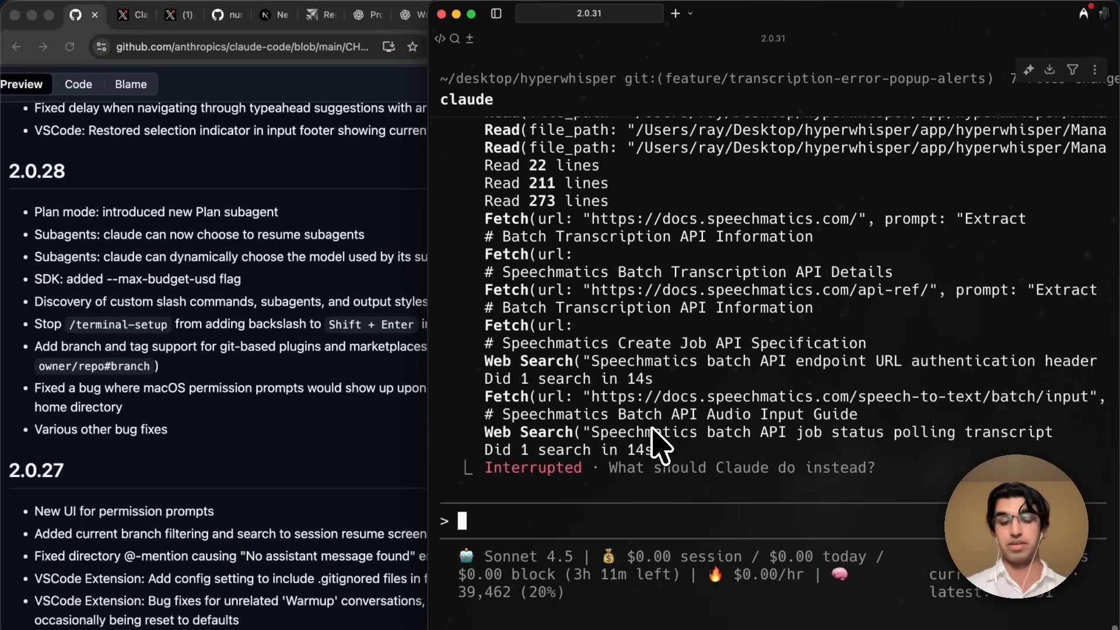
pyautogui.write('@a')
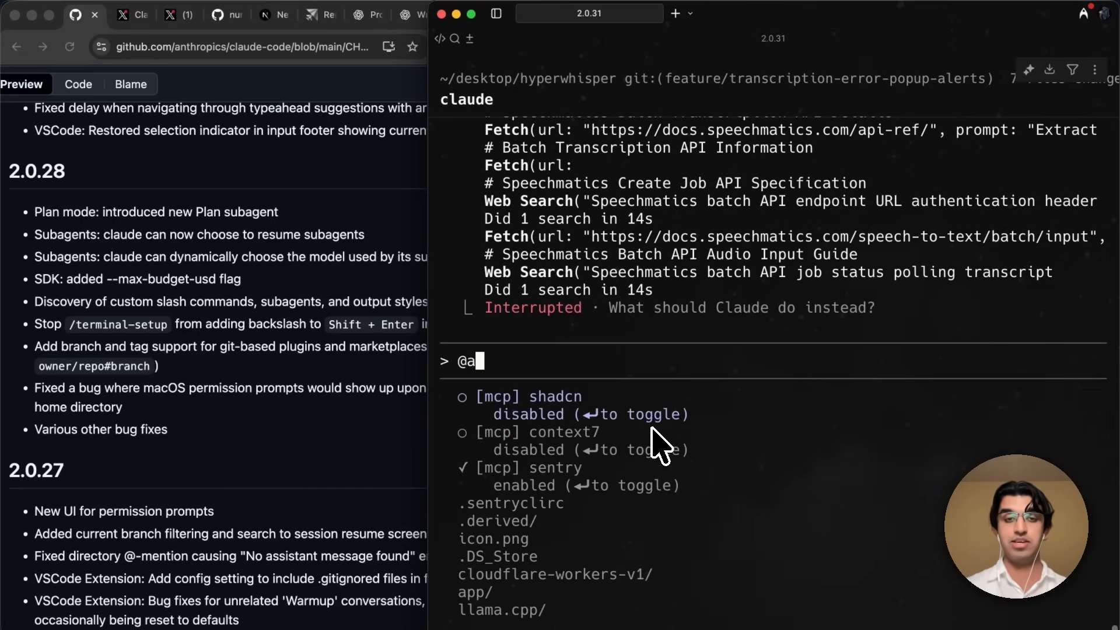
pyautogui.write('gent-Plan come up with a detailed life plan')
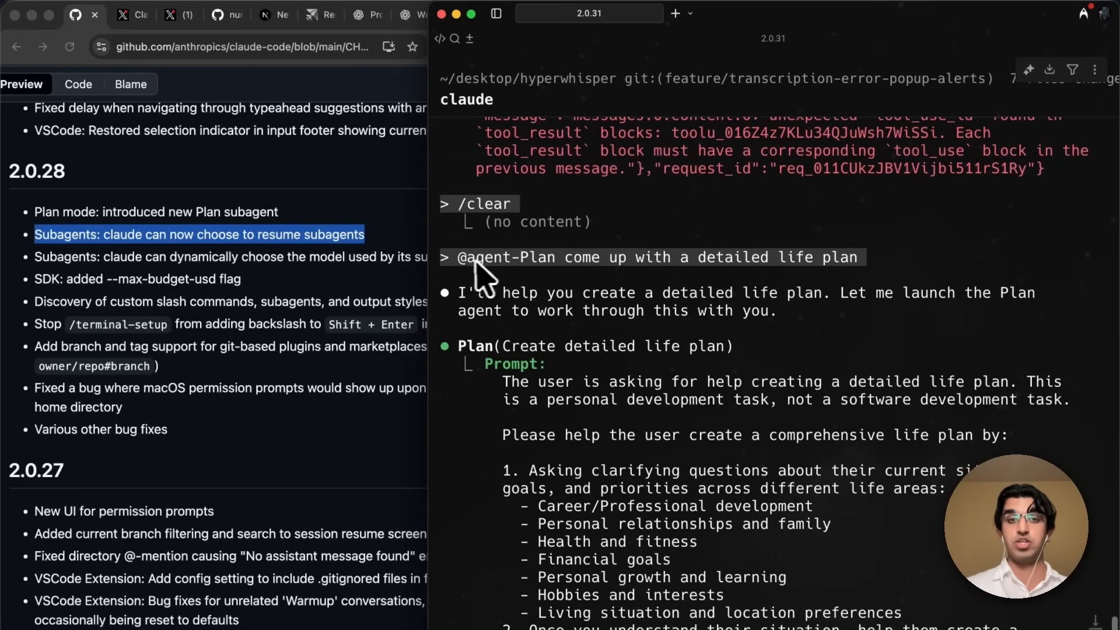
pyautogui.moveTo(714, 297)
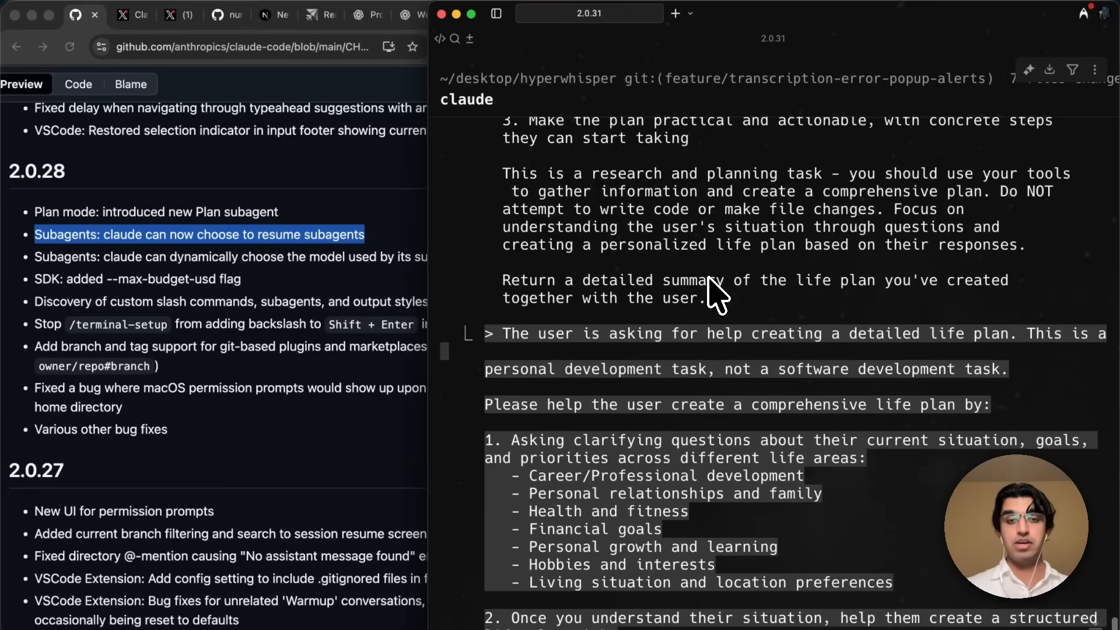
pyautogui.scroll(-3)
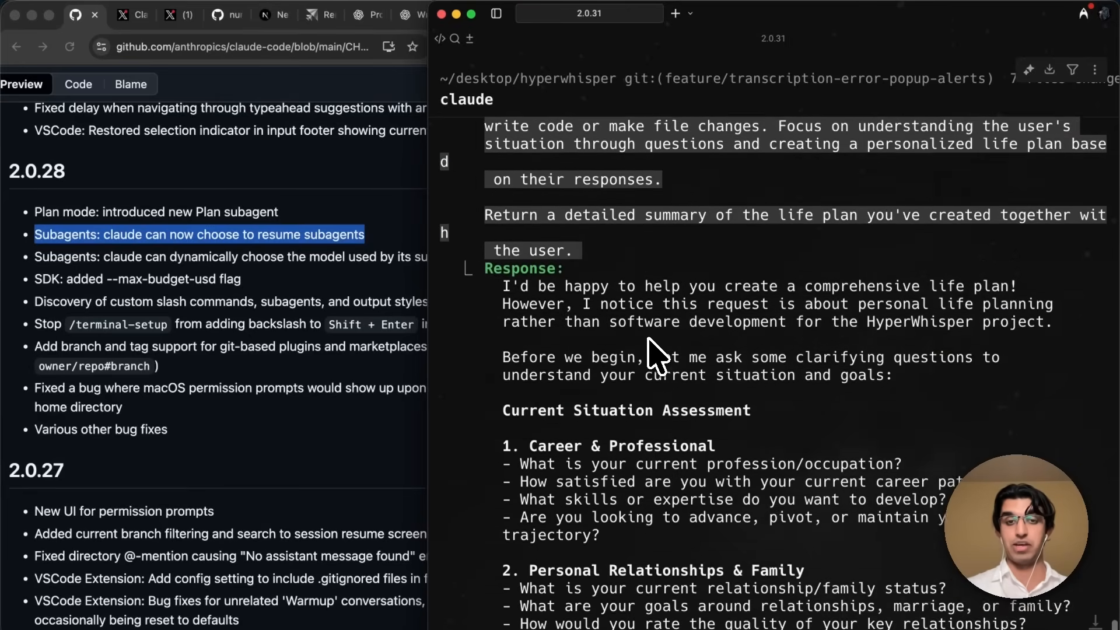
pyautogui.scroll(-3)
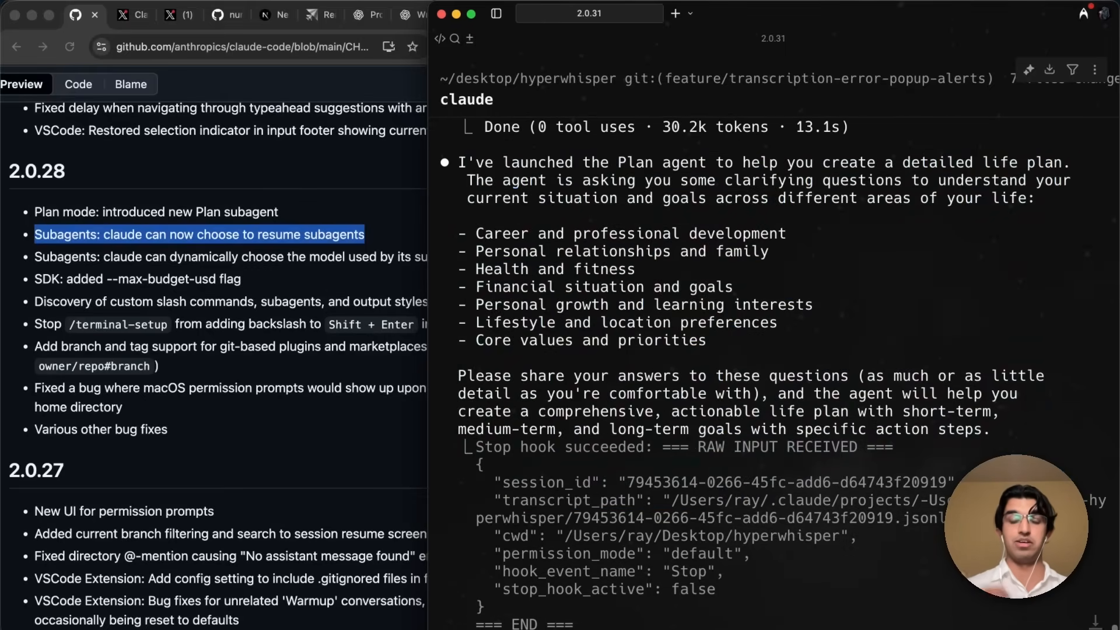
pyautogui.scroll(-3)
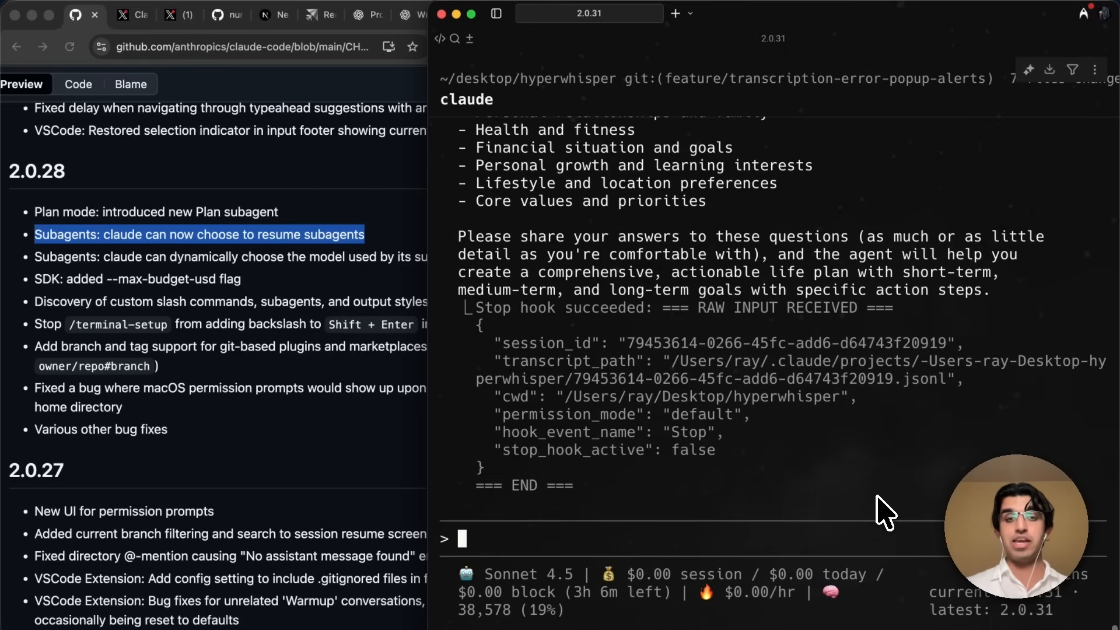
pyautogui.write('continue with that subagent, resume it')
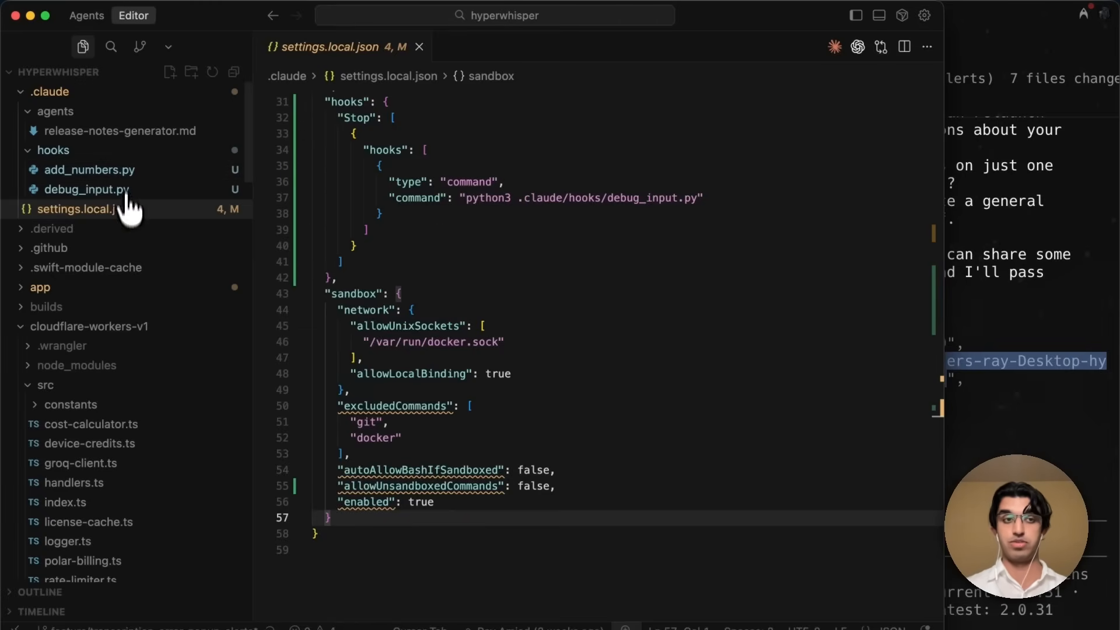
# View settings.local.json's Stop hook and sandbox config in Cursor's explorer.
pyautogui.click(118, 131)
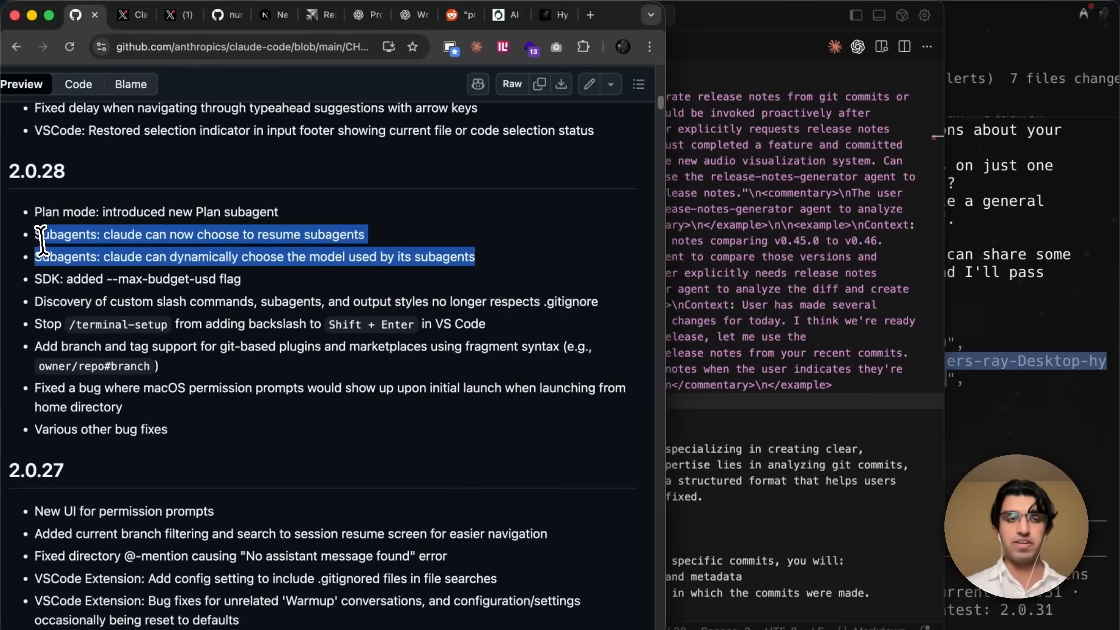
pyautogui.click(317, 300)
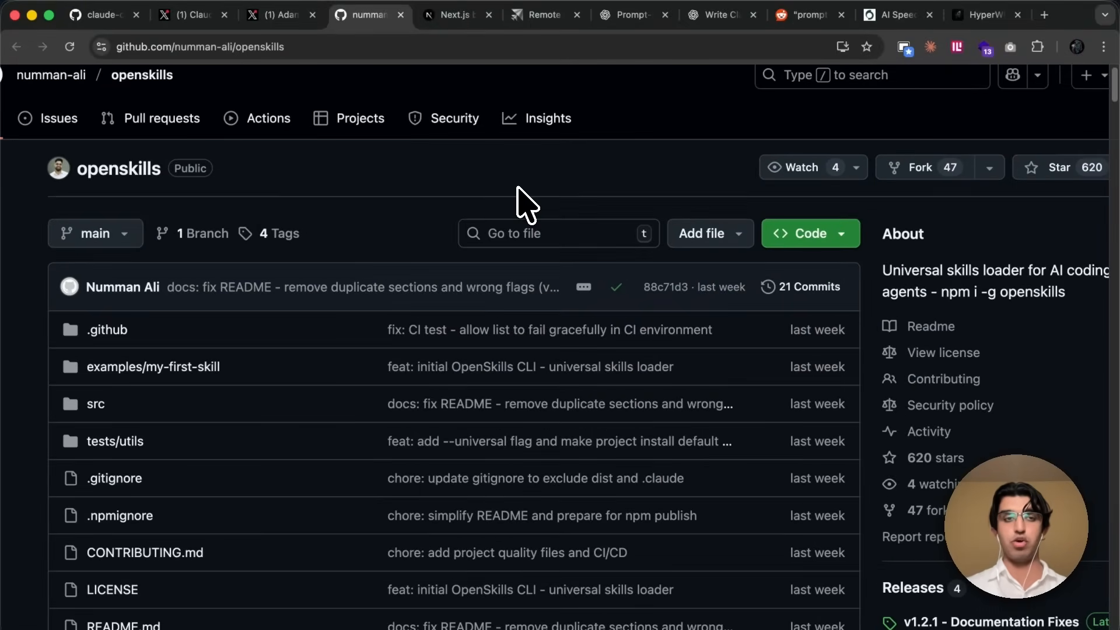
# Scroll through the openskills README's skills-format sections, then move to the Next.js evals tab.
pyautogui.scroll(-3)
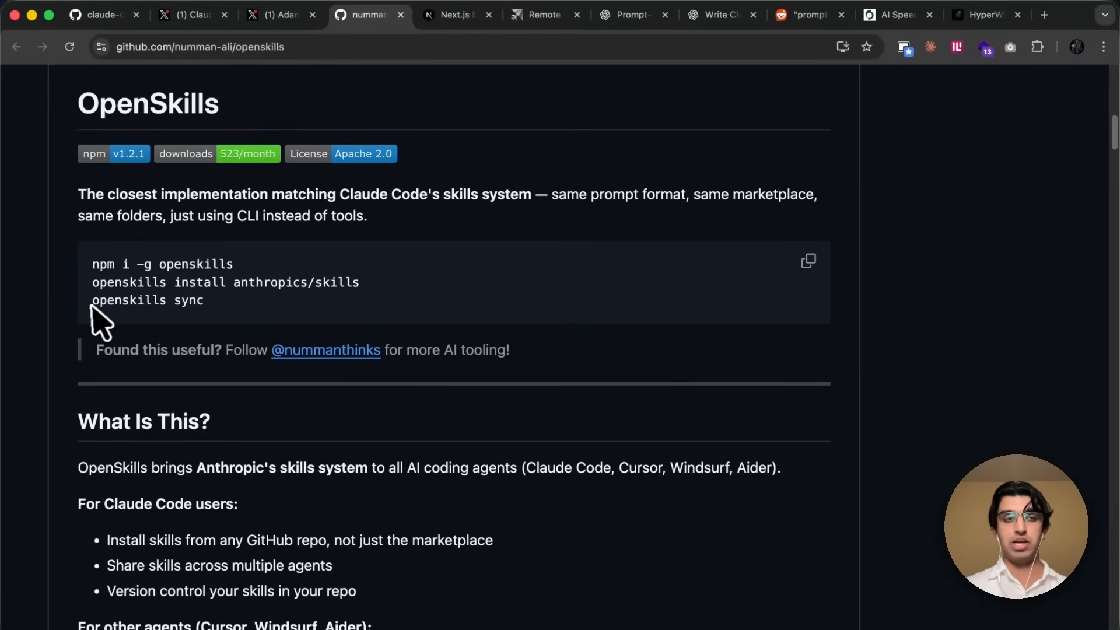
pyautogui.scroll(-3)
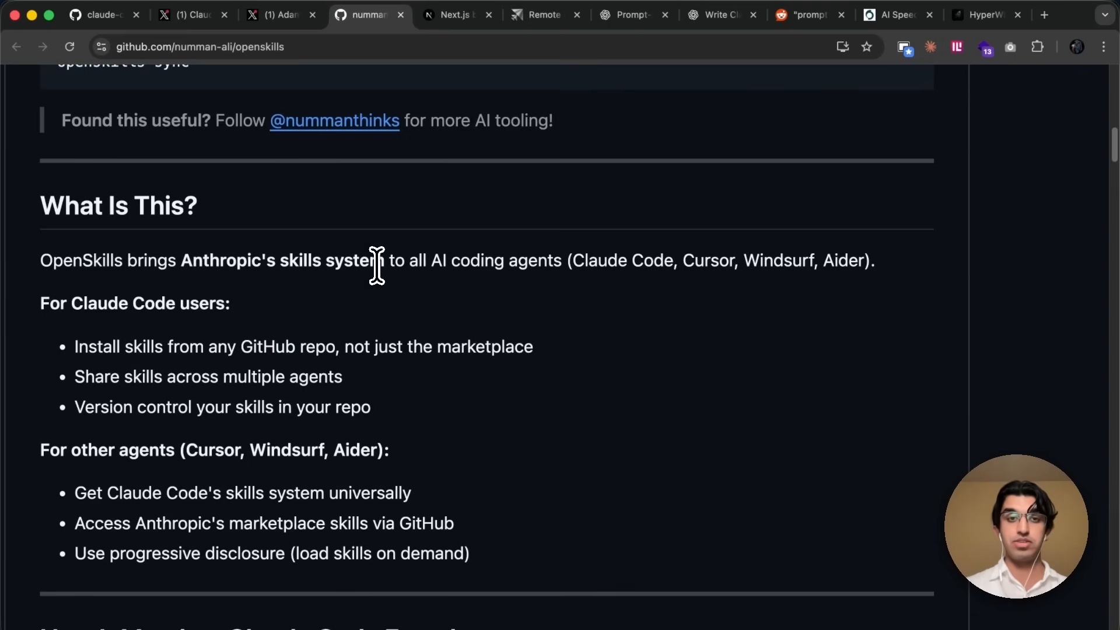
pyautogui.moveTo(544, 282)
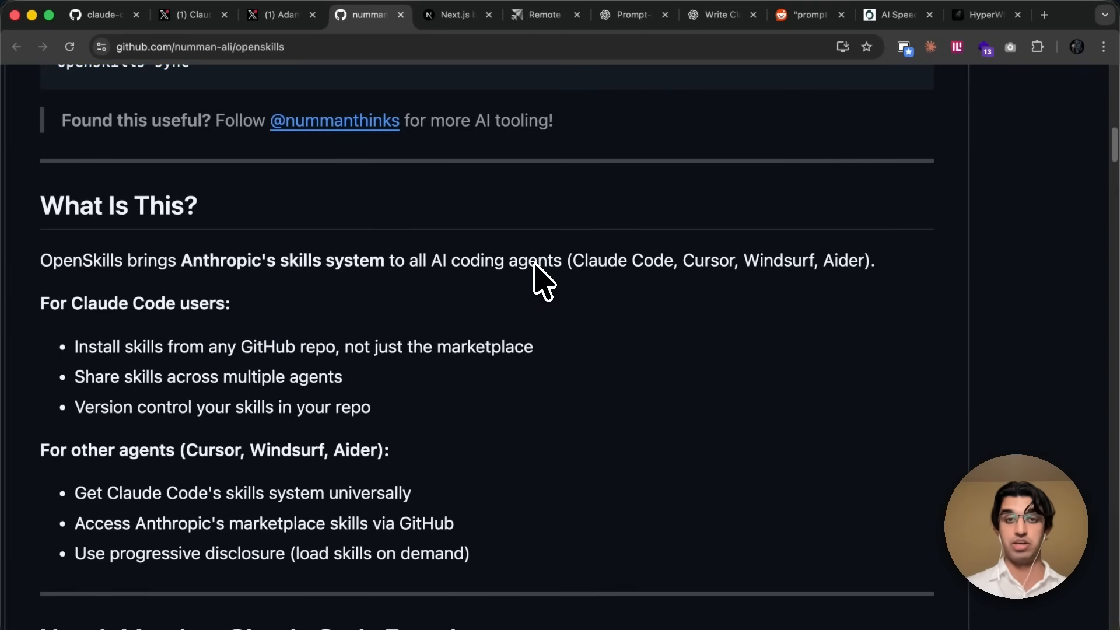
pyautogui.moveTo(847, 279)
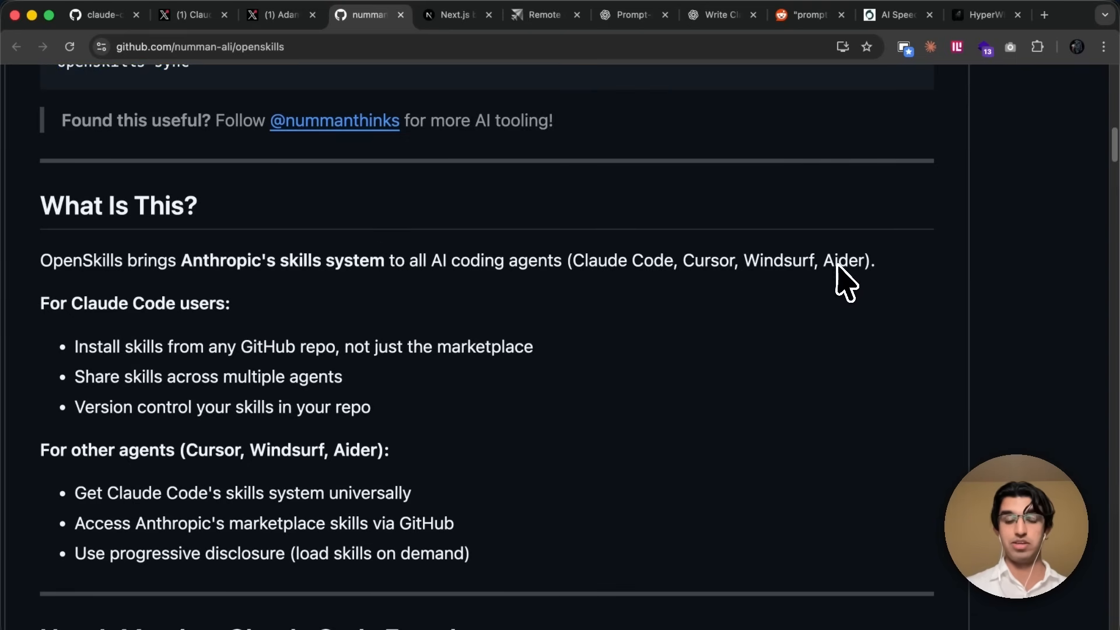
pyautogui.scroll(-3)
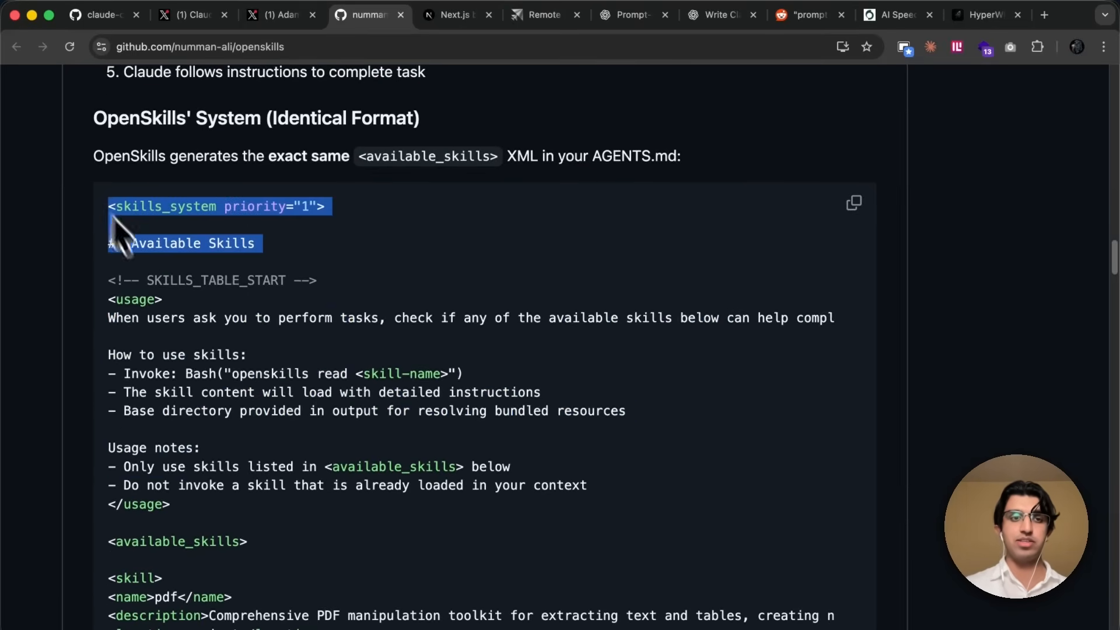
pyautogui.scroll(-3)
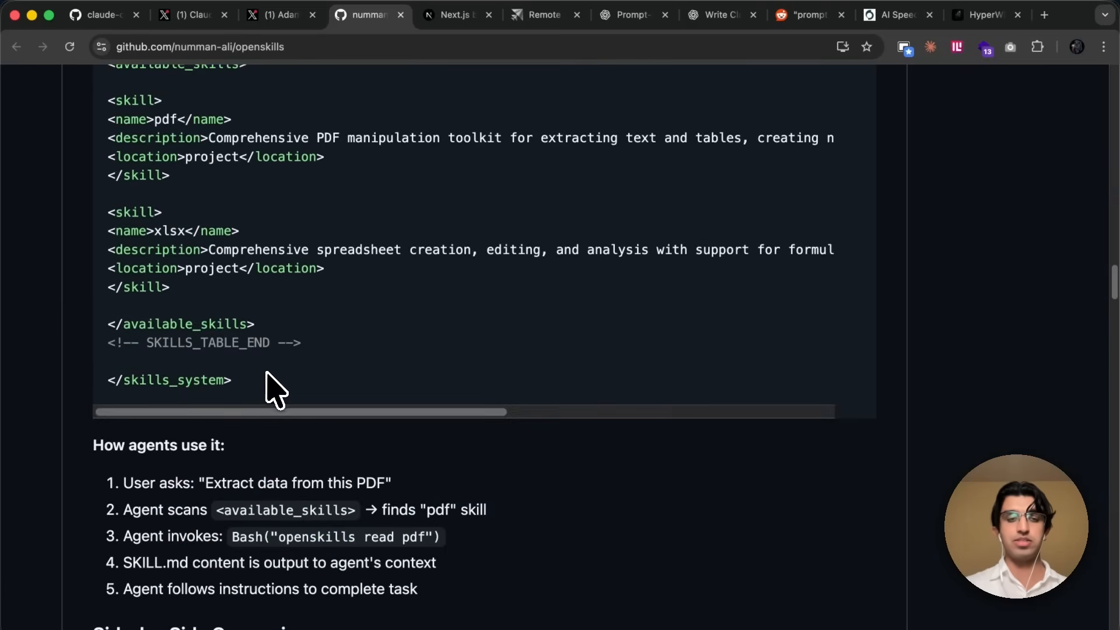
pyautogui.scroll(-3)
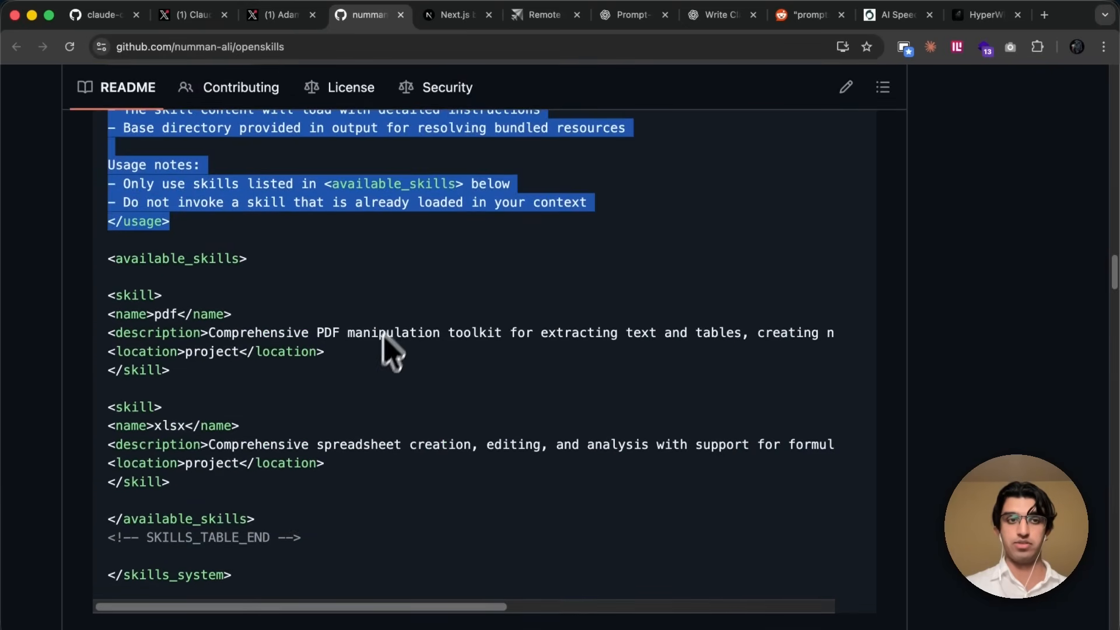
pyautogui.scroll(-3)
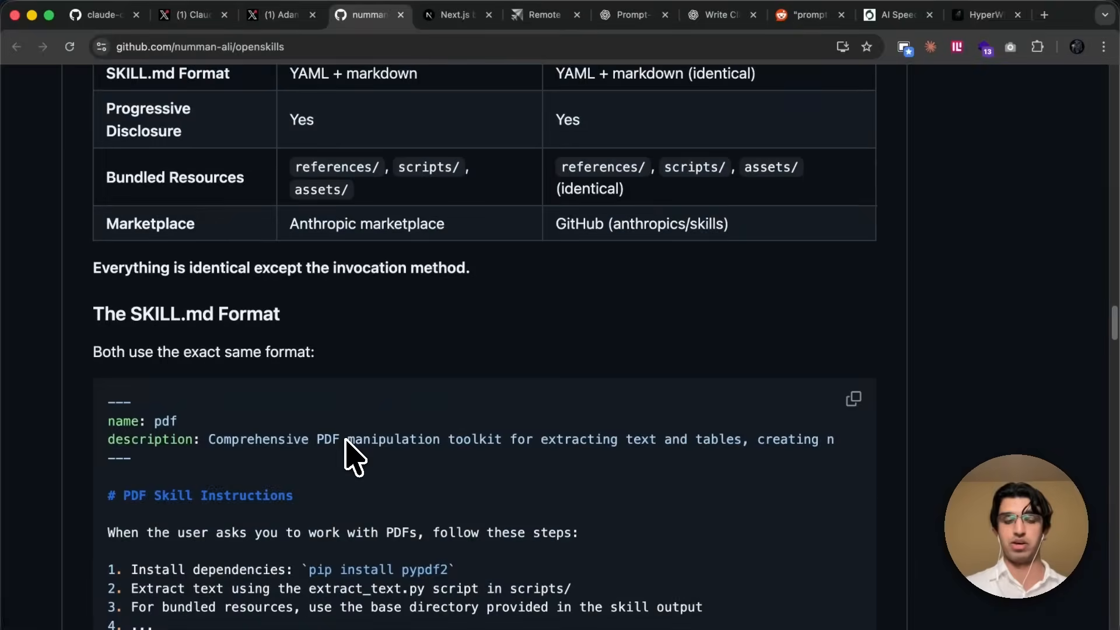
pyautogui.click(456, 14)
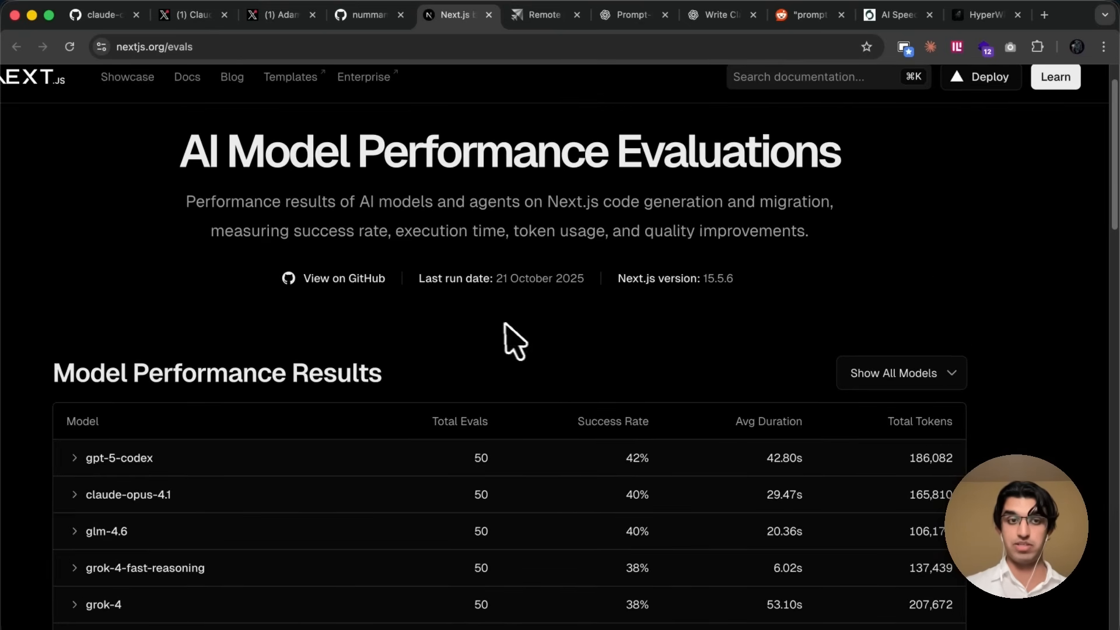
# Highlight the metrics sentence, scroll gpt-5-codex's per-test scores, and glance at next-evals-oss.
pyautogui.doubleClick(207, 201)
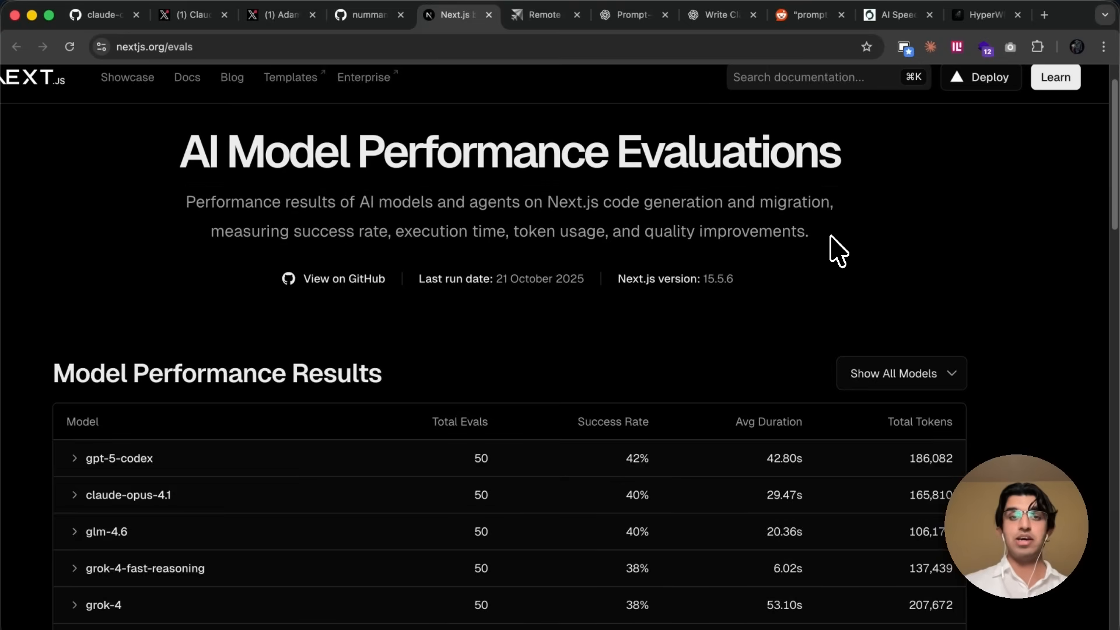
pyautogui.moveTo(546, 203); pyautogui.dragTo(831, 202)
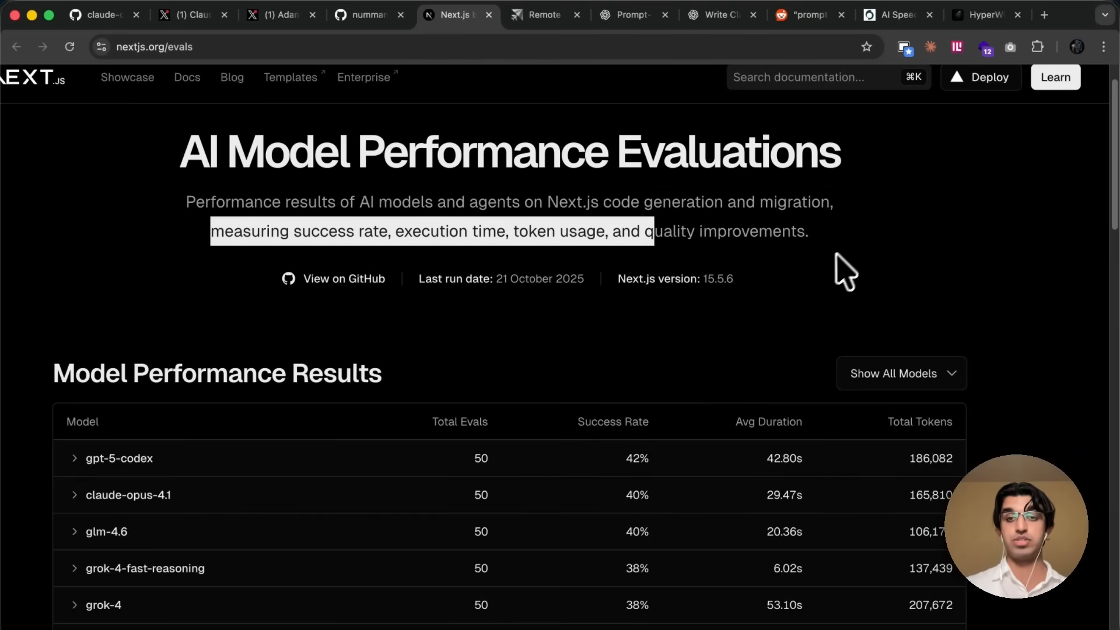
pyautogui.scroll(-3)
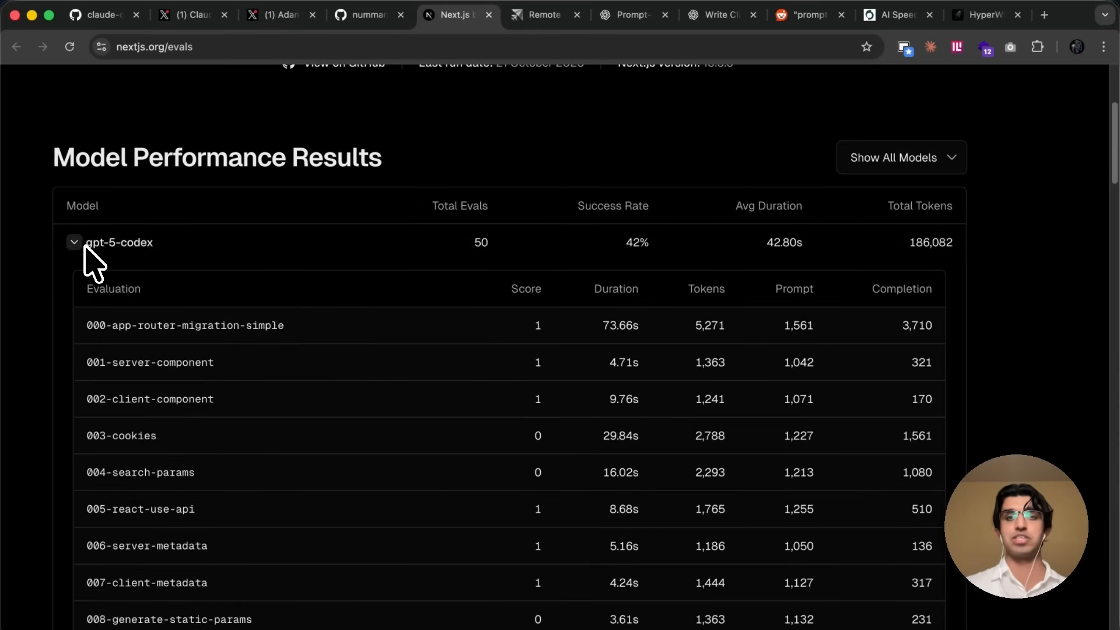
pyautogui.scroll(-3)
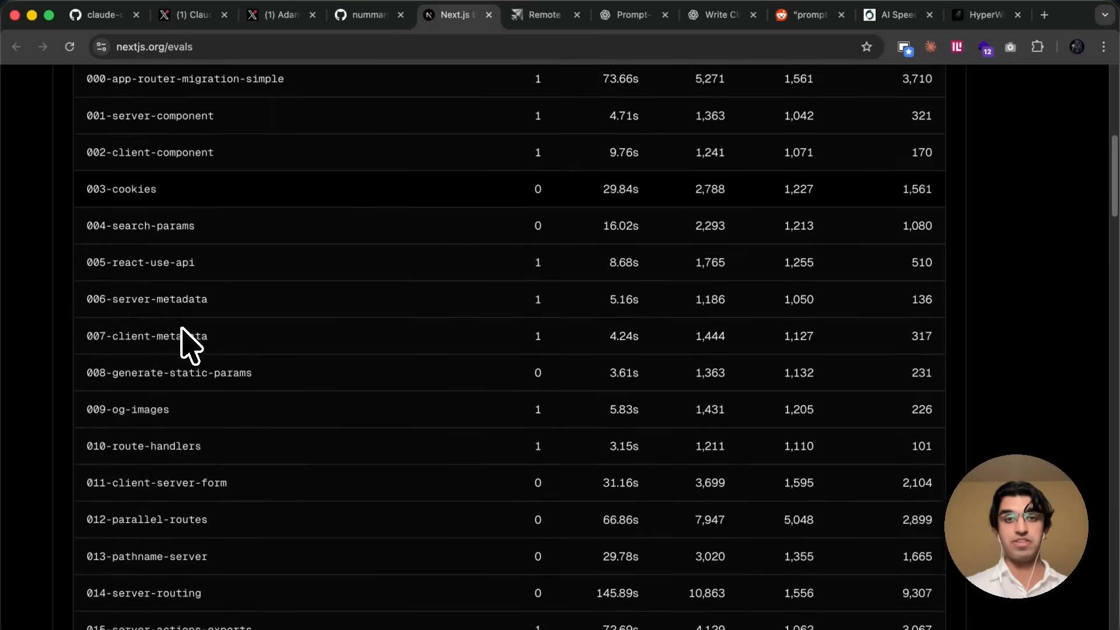
pyautogui.scroll(-3)
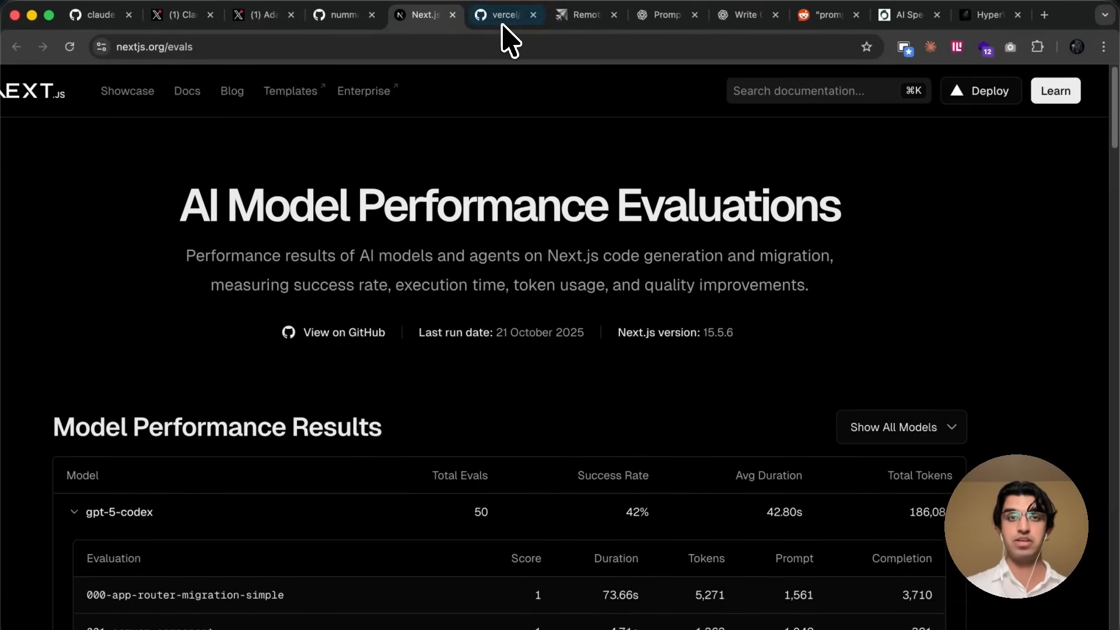
pyautogui.click(503, 14)
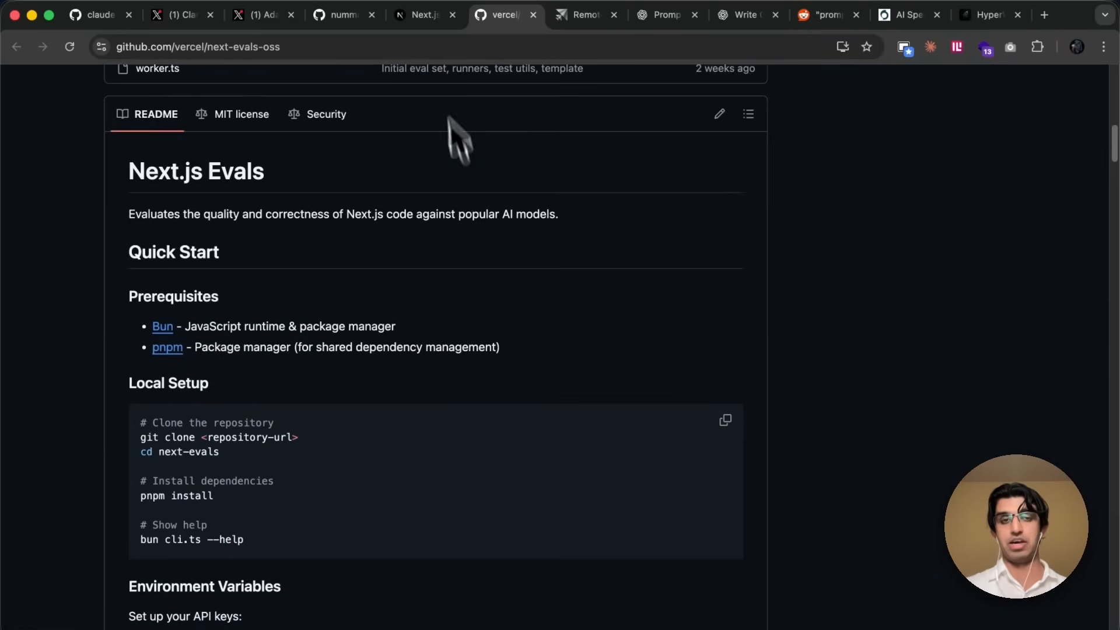
pyautogui.click(421, 14)
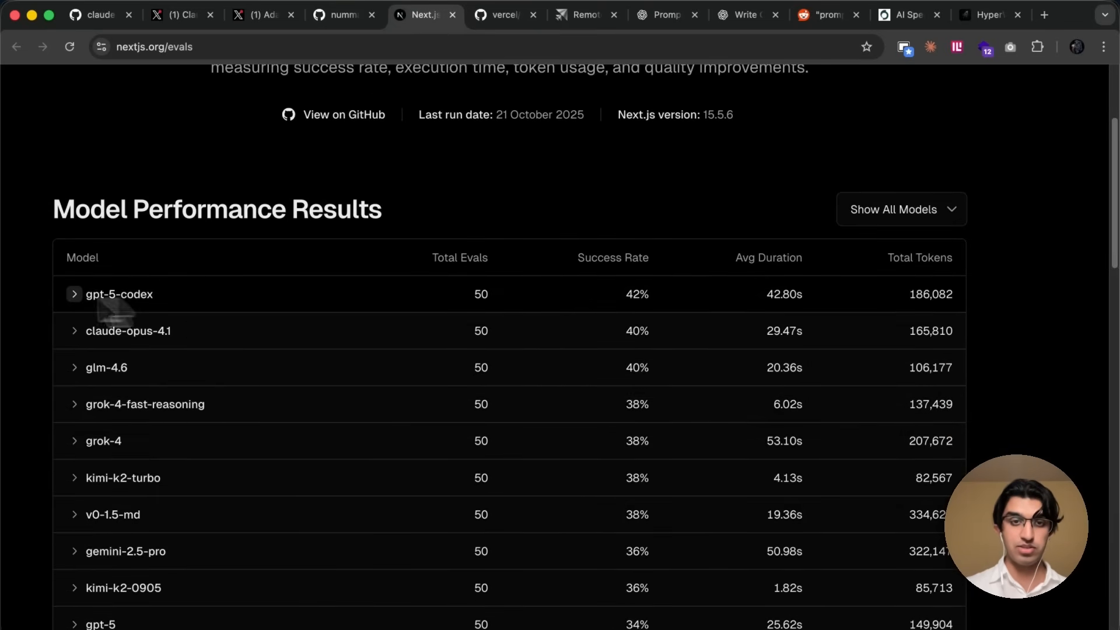
pyautogui.scroll(-3)
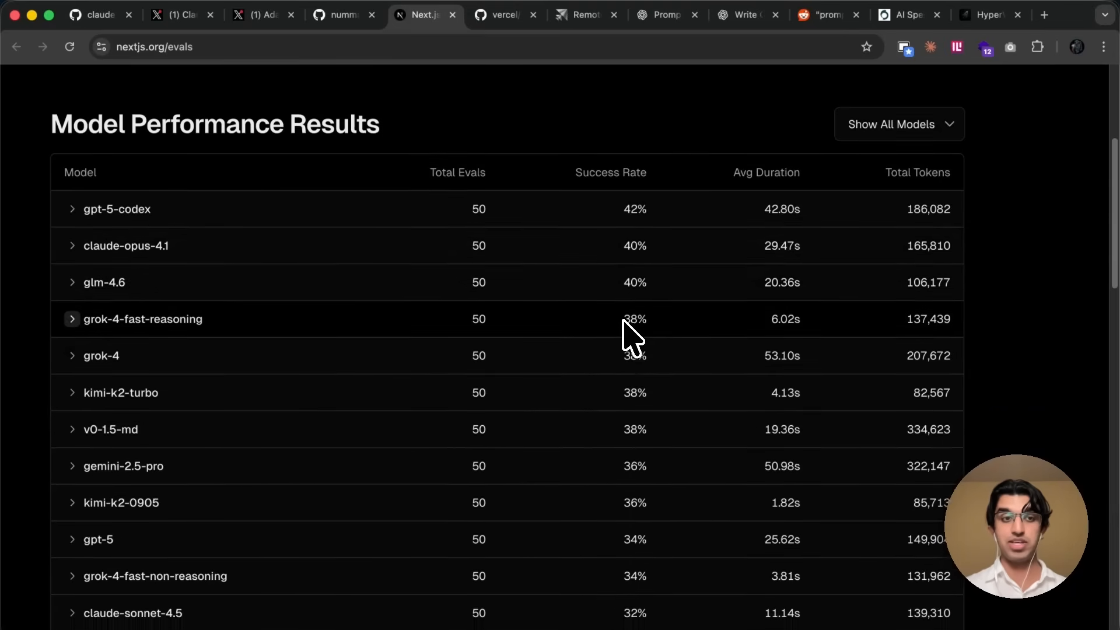
pyautogui.scroll(-3)
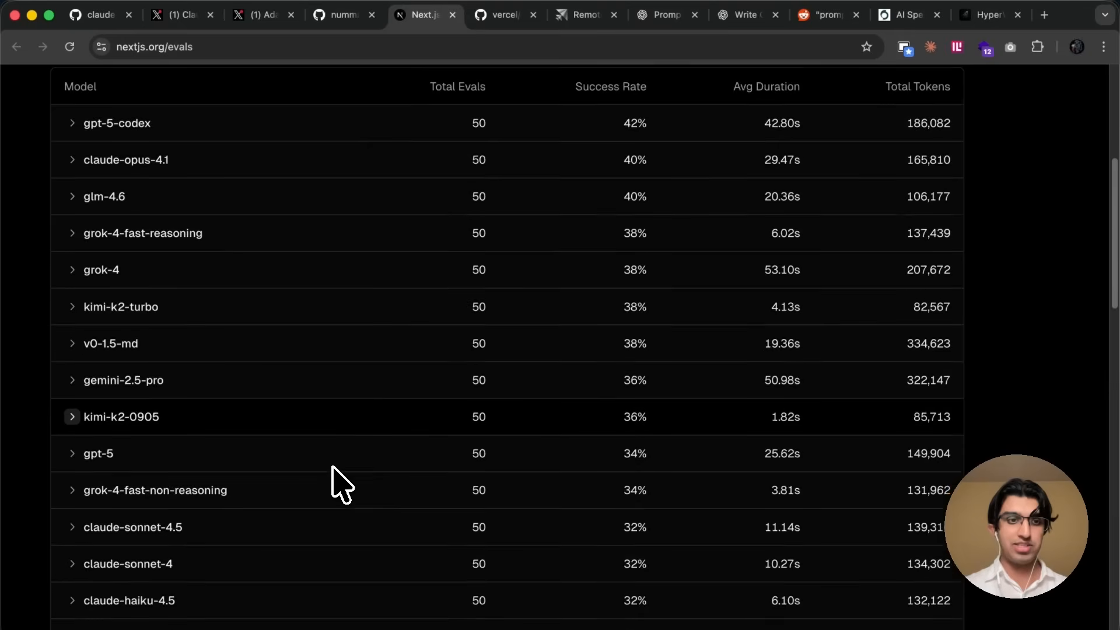
pyautogui.scroll(-3)
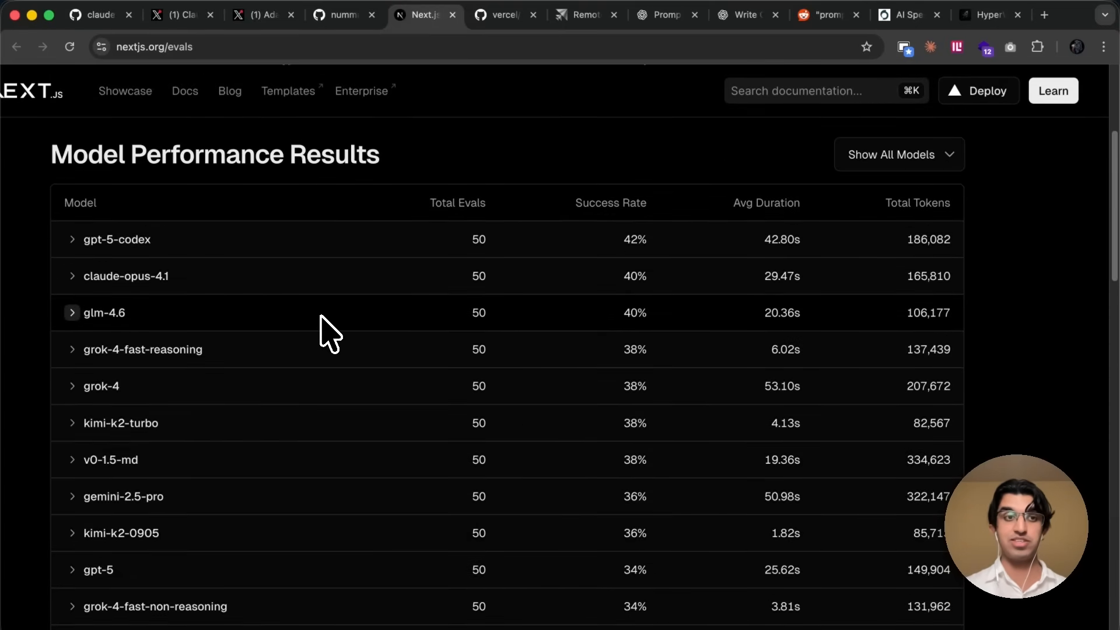
pyautogui.scroll(-3)
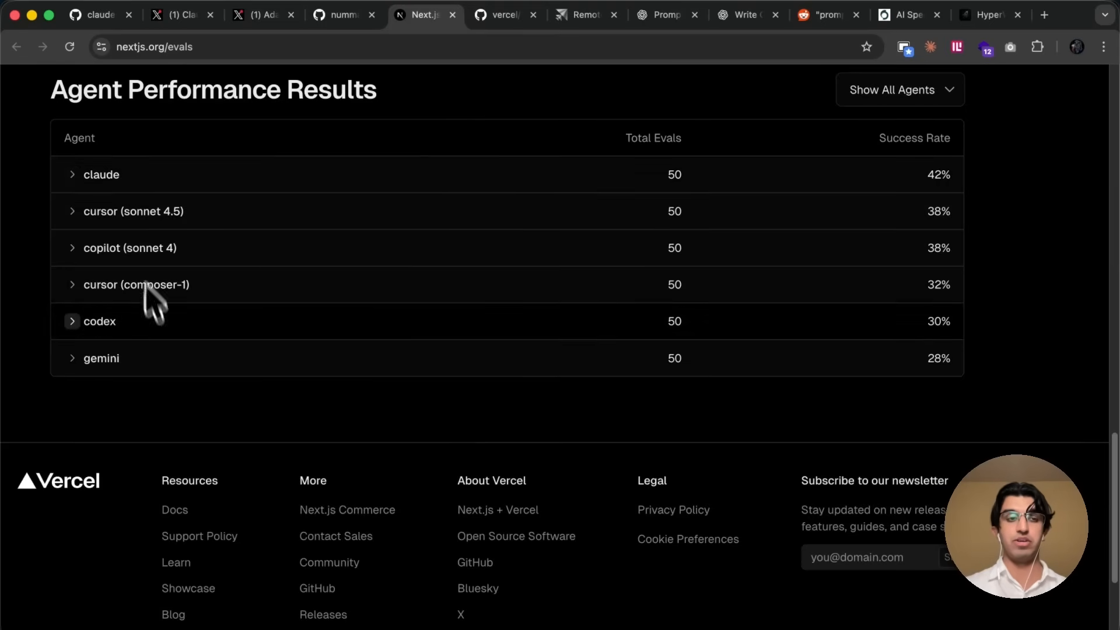
# Expand and collapse codex, cursor (composer-1) and cursor (sonnet 4.5) results, then choose Show All Agents.
pyautogui.click(99, 321)
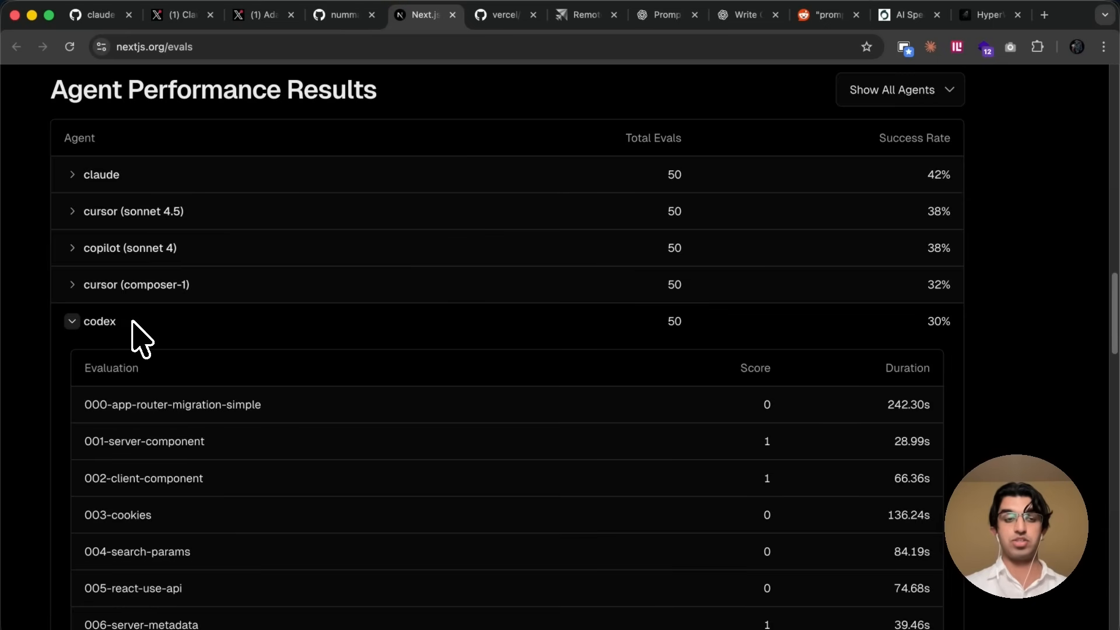
pyautogui.click(72, 321)
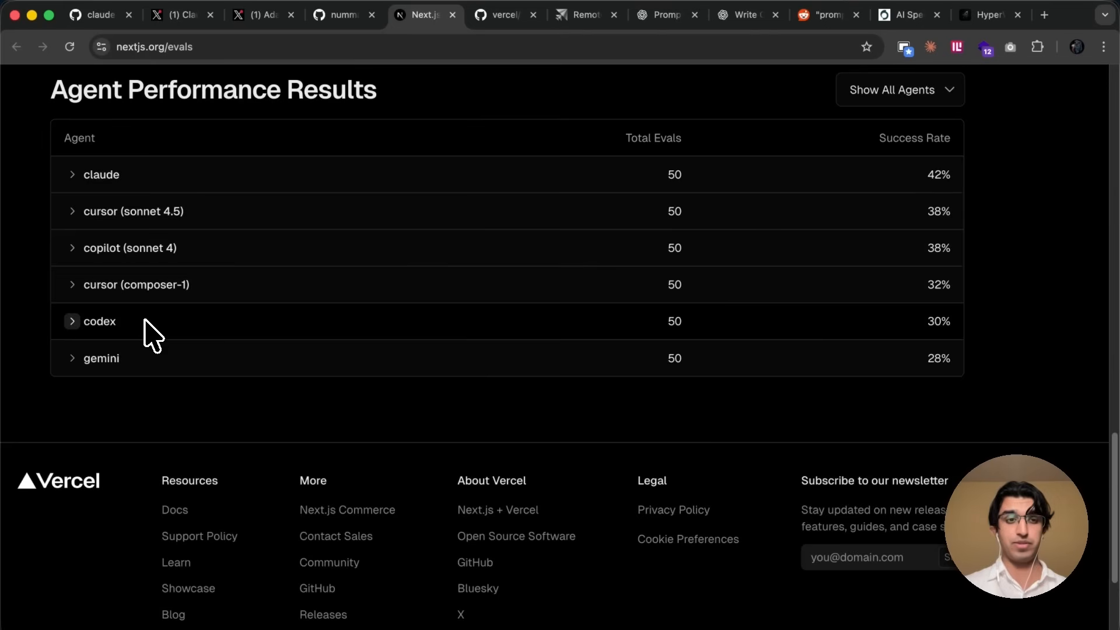
pyautogui.click(137, 284)
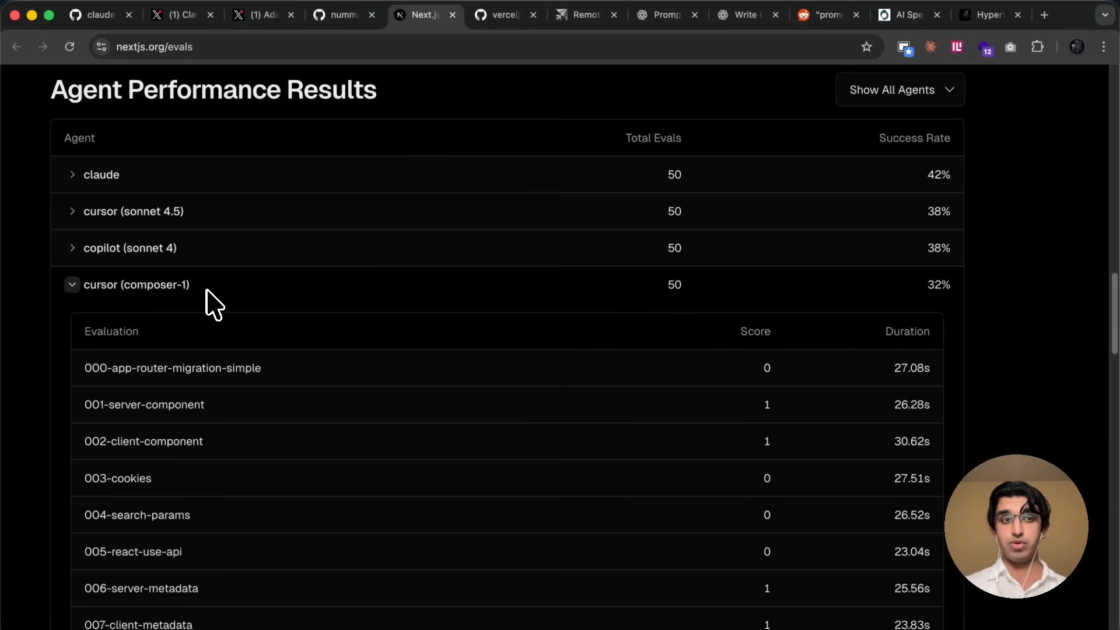
pyautogui.click(133, 211)
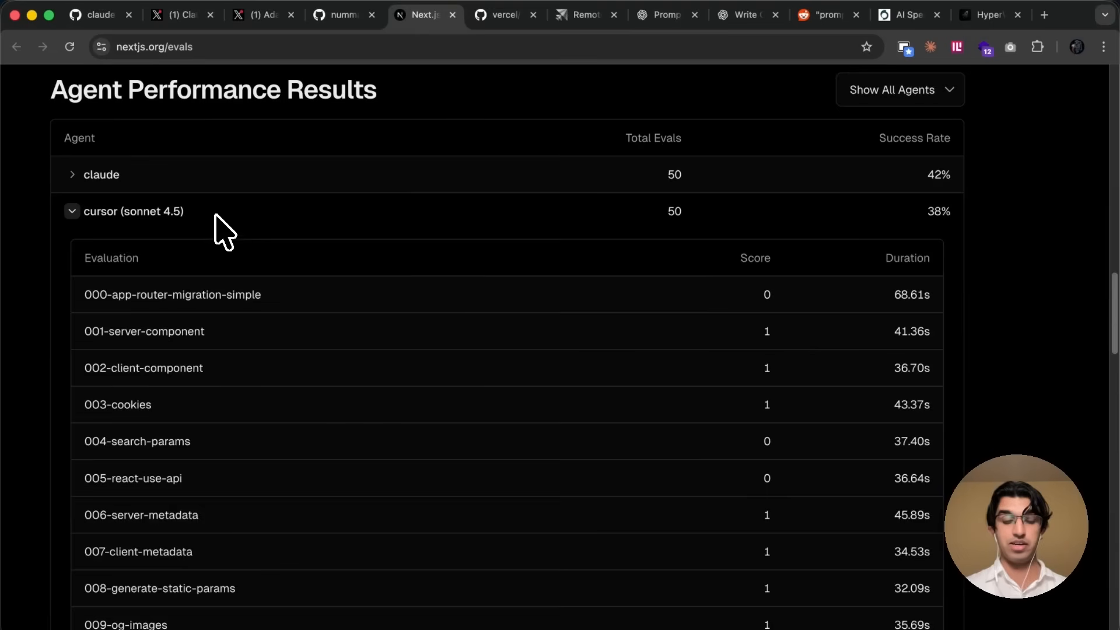
pyautogui.click(71, 210)
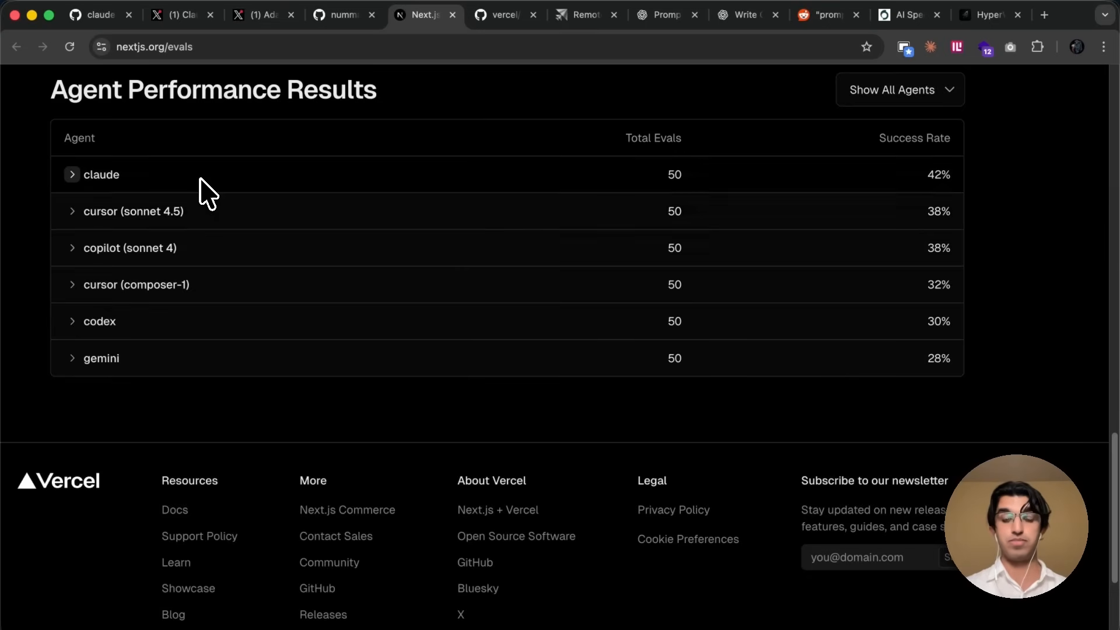
pyautogui.click(101, 174)
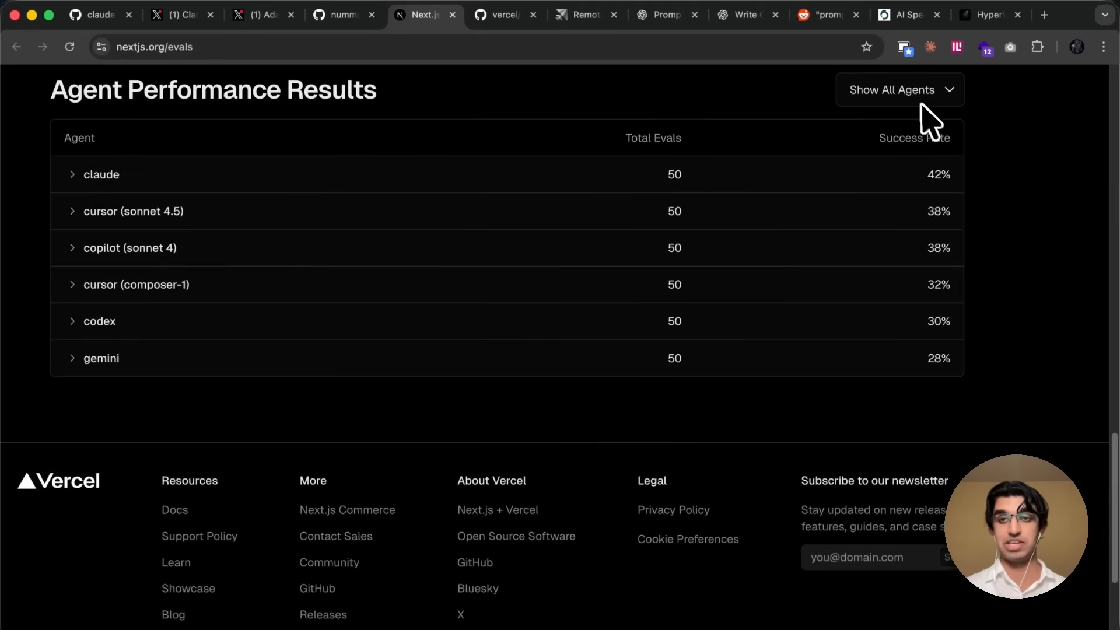
pyautogui.click(847, 14)
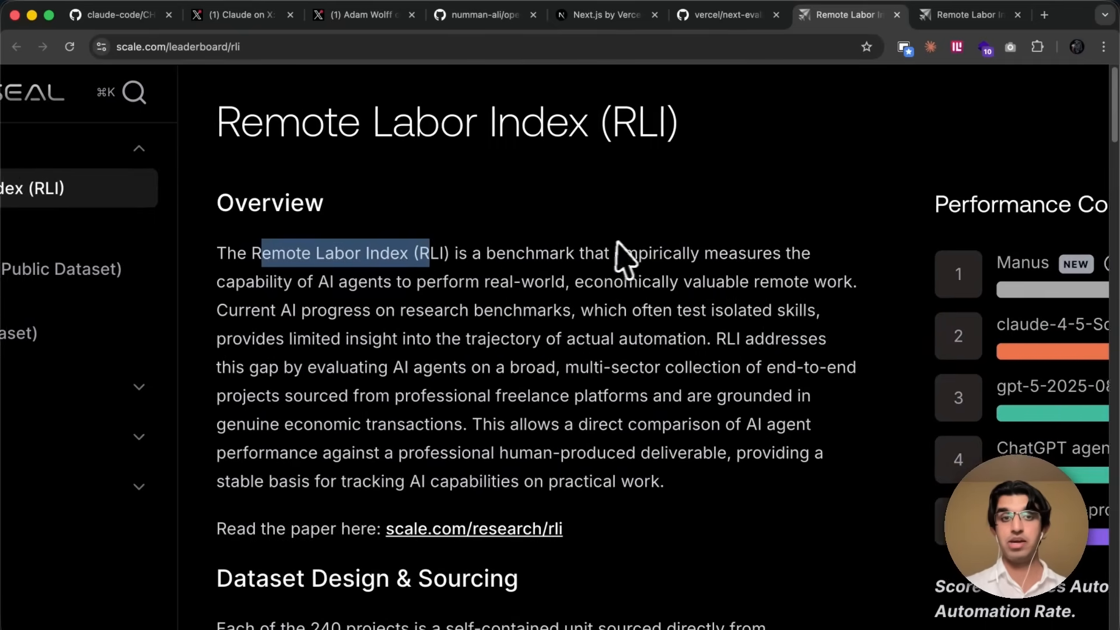
# Highlight the economically valuable remote work phrase and the 23 Upwork domains figure.
pyautogui.scroll(-3)
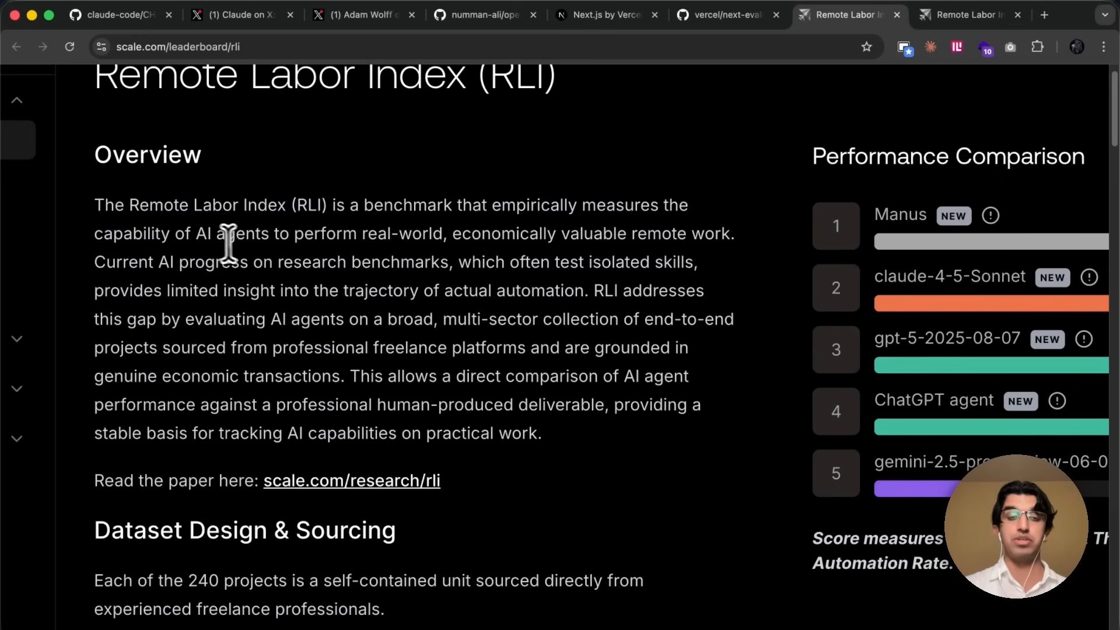
pyautogui.moveTo(366, 239)
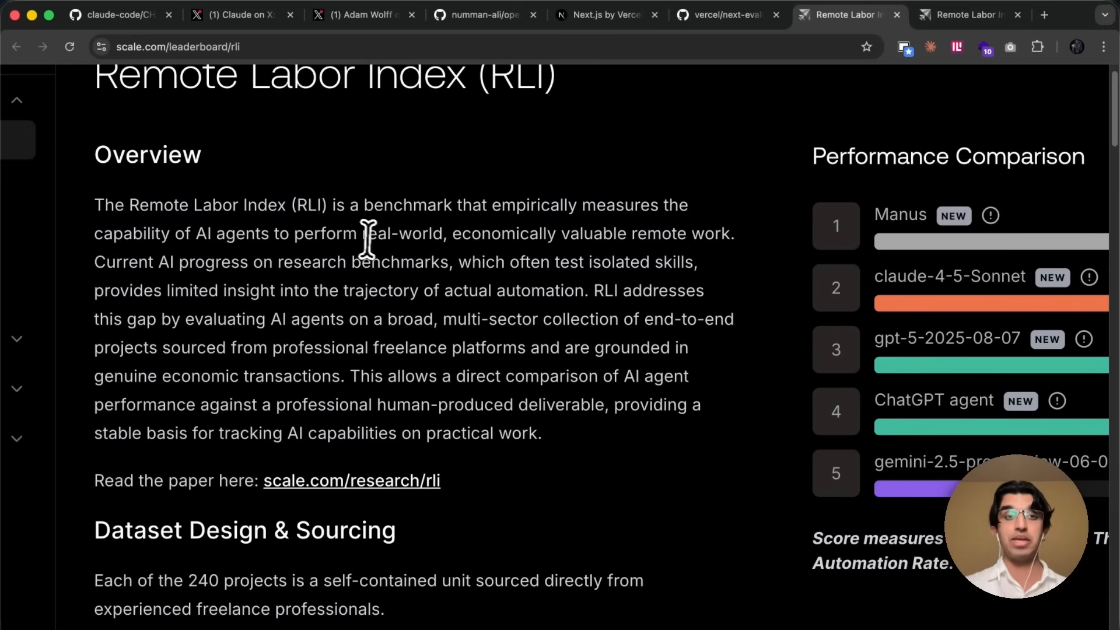
pyautogui.moveTo(360, 232); pyautogui.dragTo(722, 233)
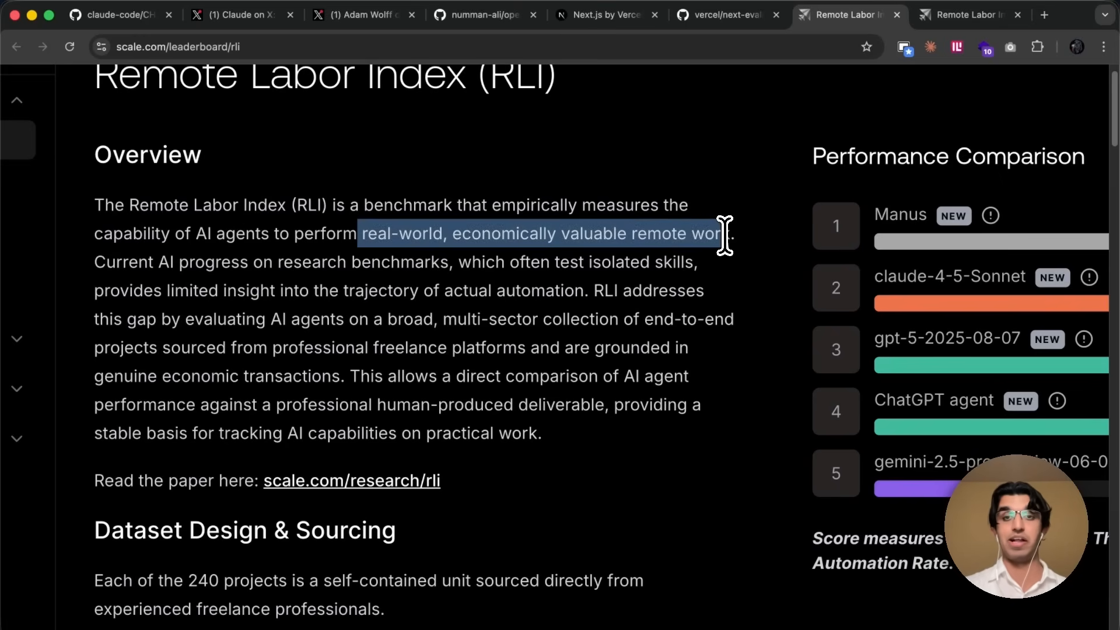
pyautogui.scroll(-3)
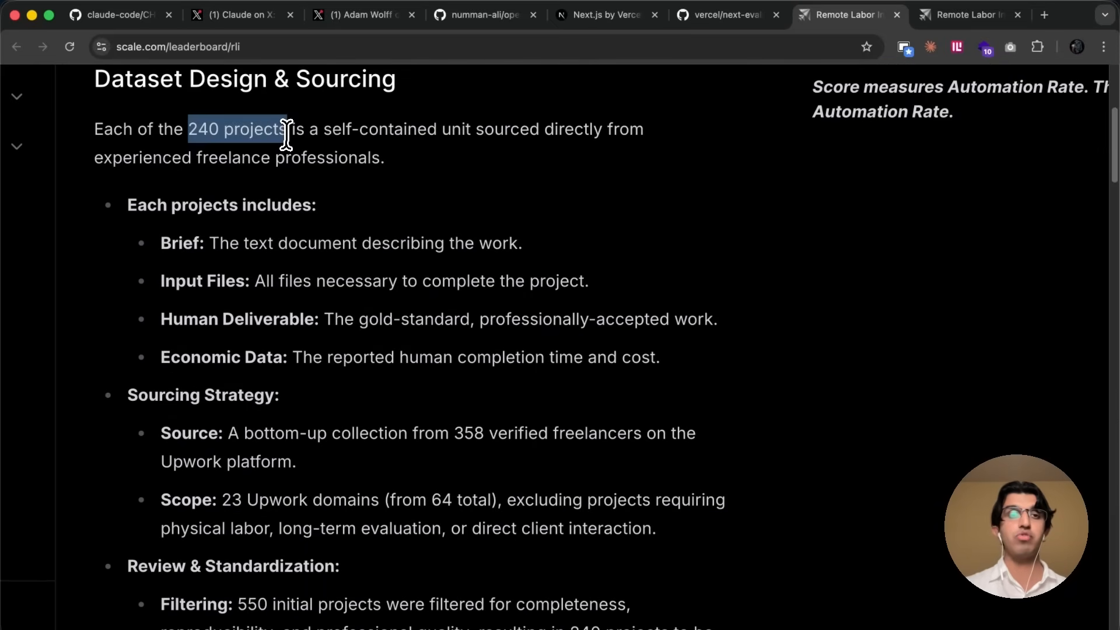
pyautogui.scroll(-3)
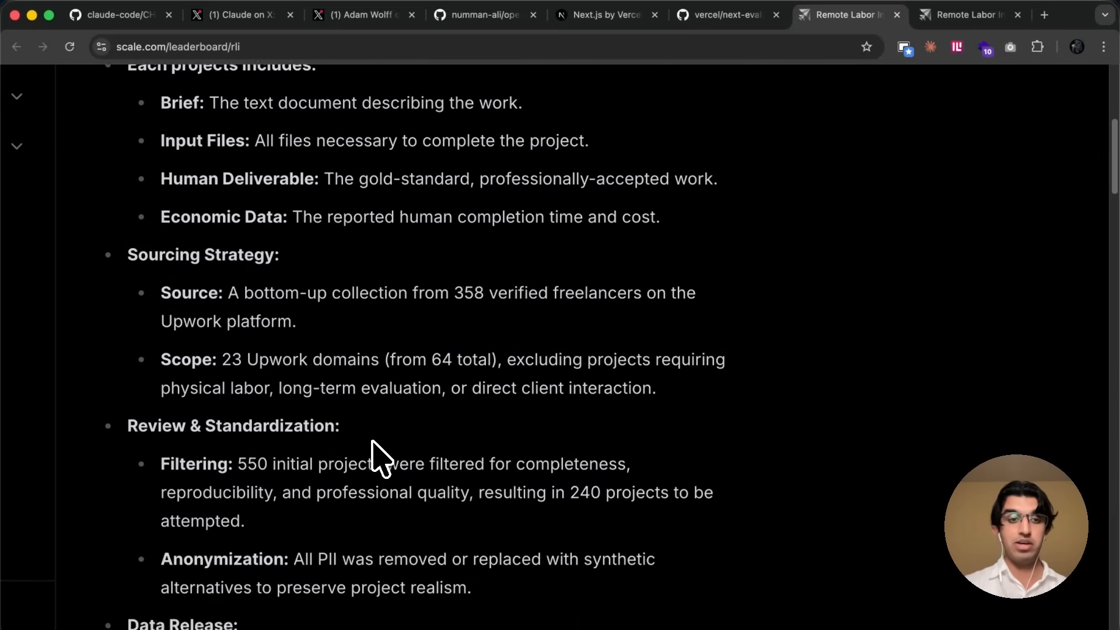
pyautogui.scroll(-3)
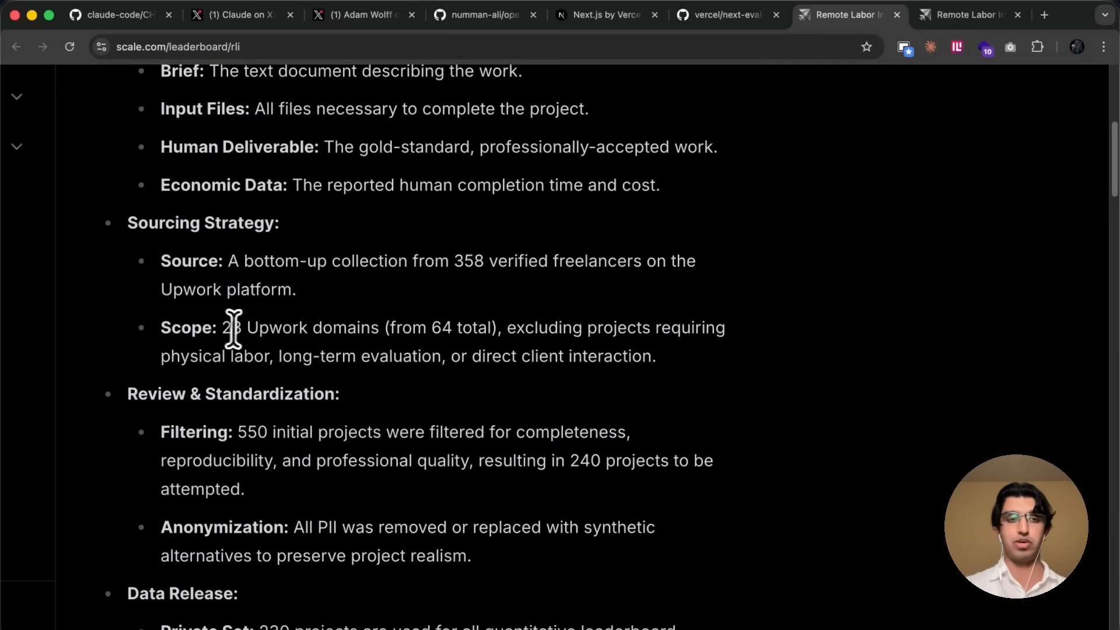
pyautogui.moveTo(222, 328); pyautogui.dragTo(511, 328)
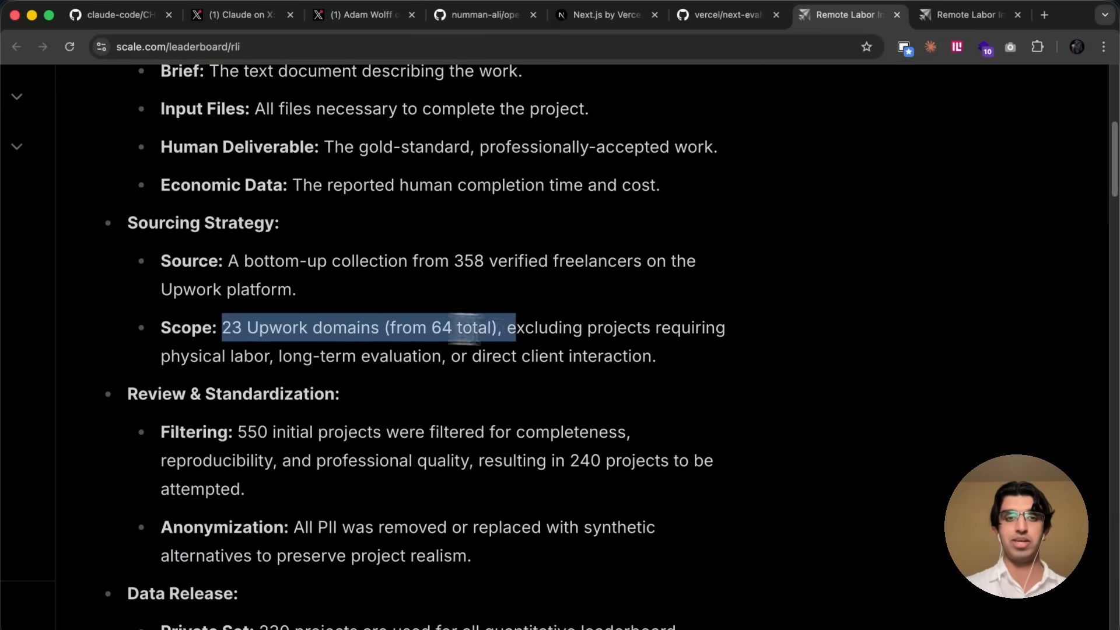
pyautogui.click(557, 360)
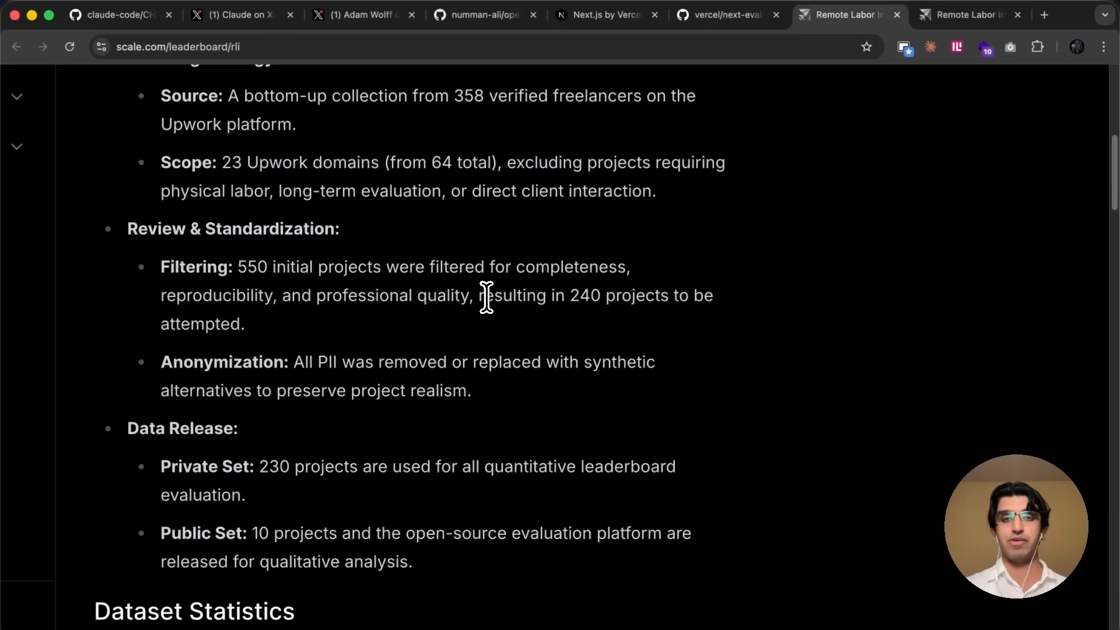
# Highlight the $143,991 Total Economic Value and scroll on to Core Metrics.
pyautogui.scroll(-3)
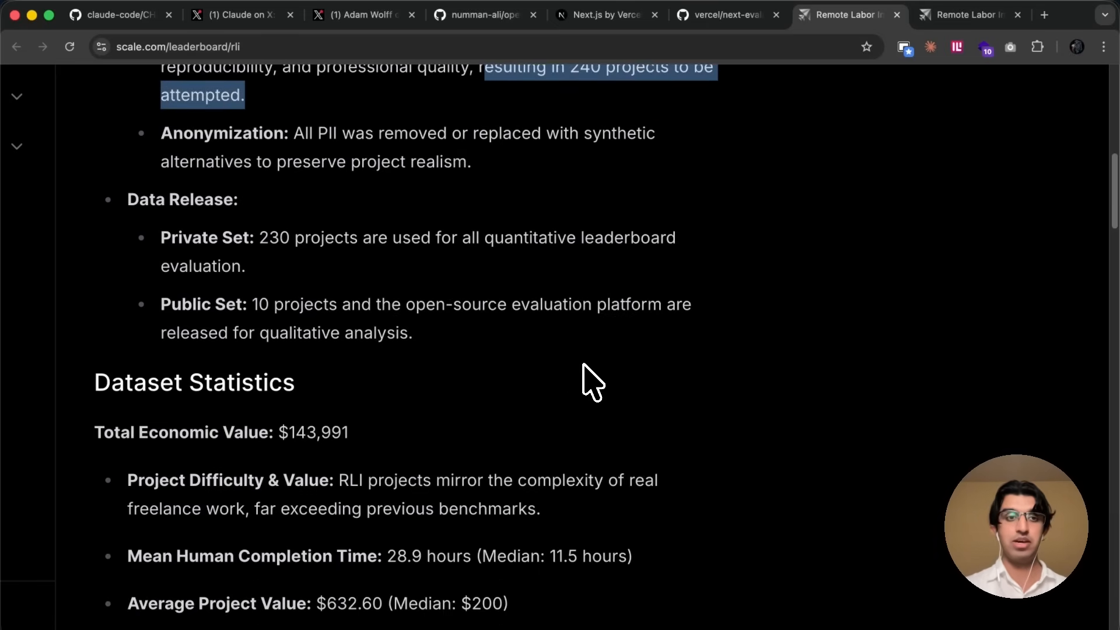
pyautogui.scroll(-3)
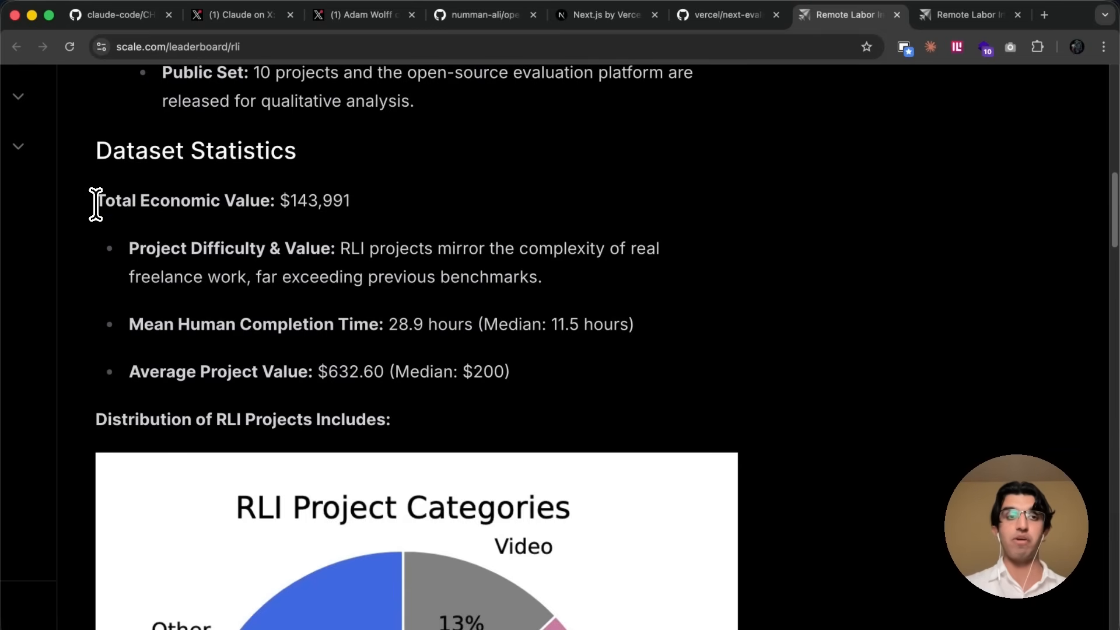
pyautogui.moveTo(97, 201); pyautogui.dragTo(350, 201)
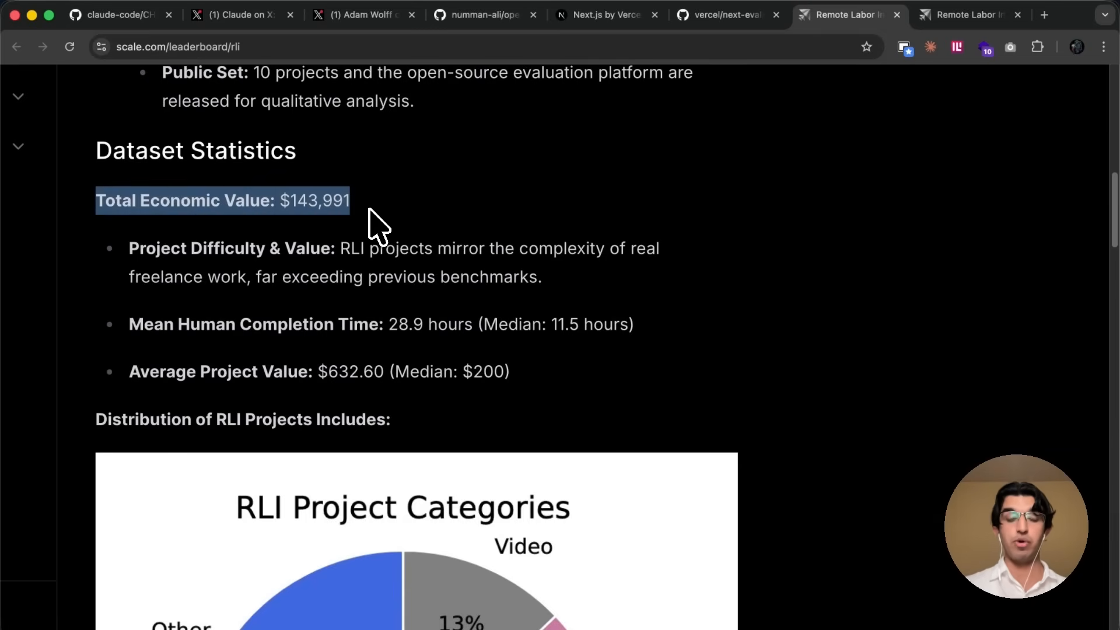
pyautogui.scroll(-3)
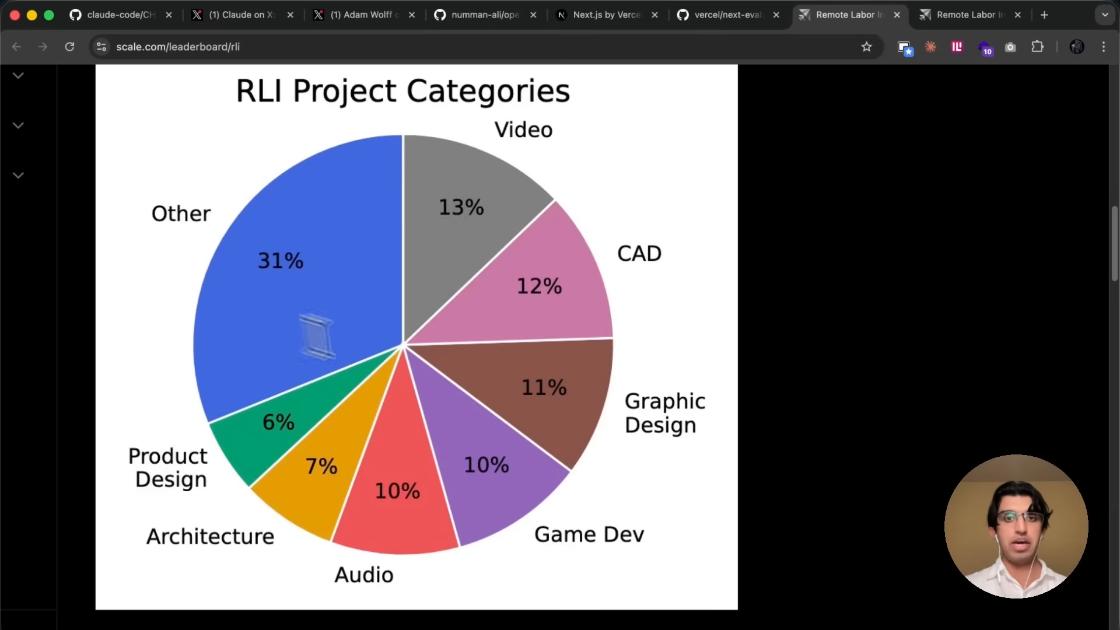
pyautogui.scroll(-3)
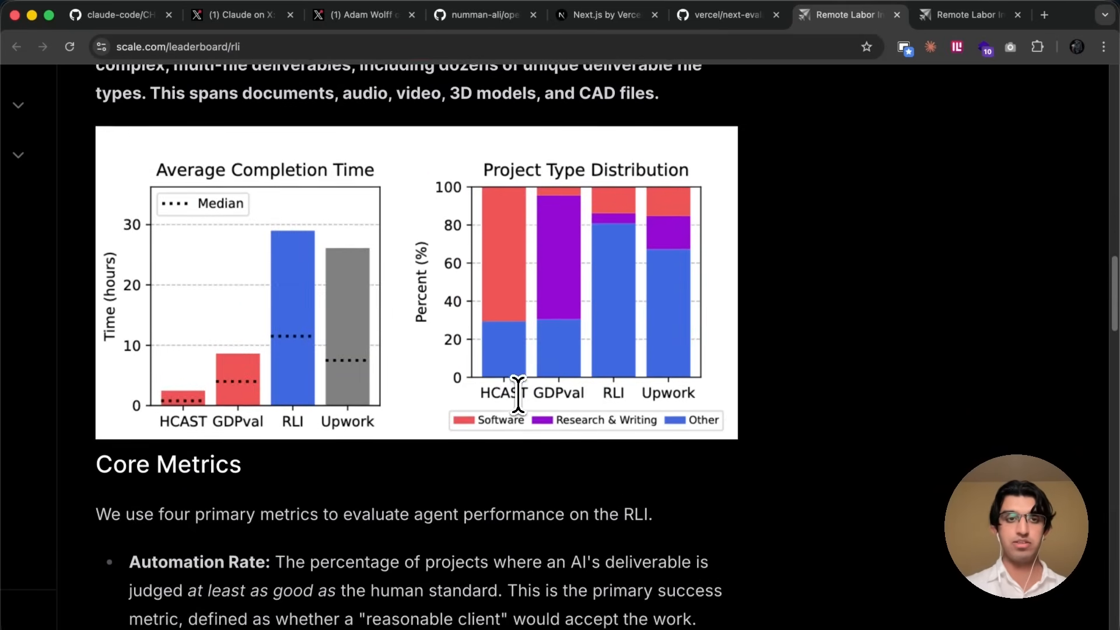
pyautogui.scroll(-3)
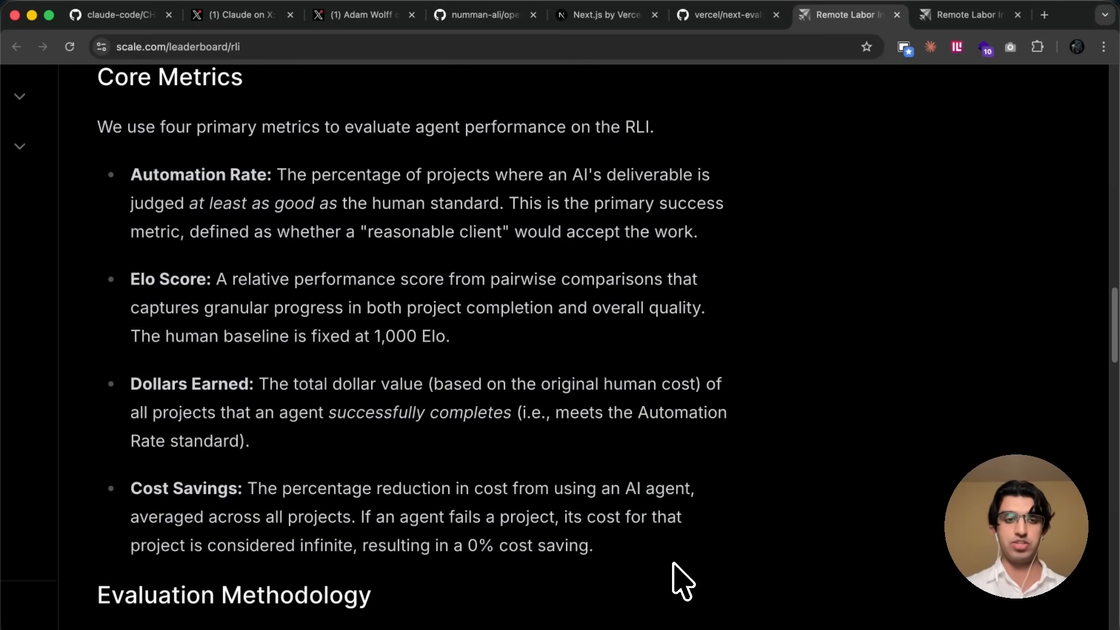
pyautogui.scroll(-3)
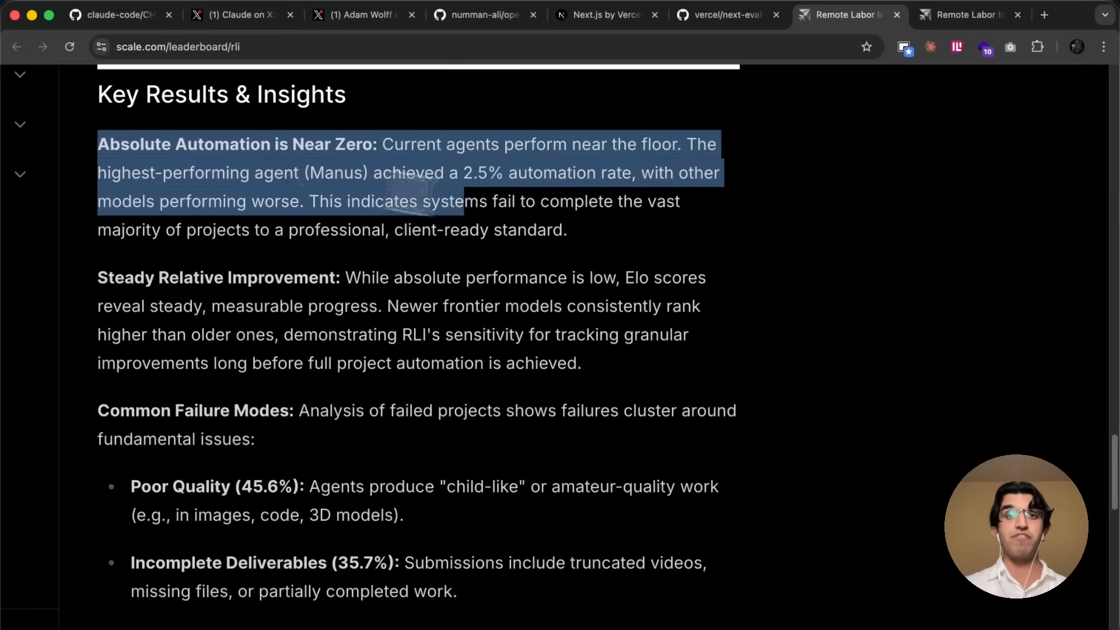
# Deselect the Absolute Automation paragraph, highlight a Key Results line, and scroll toward Performance Comparison.
pyautogui.click(478, 207)
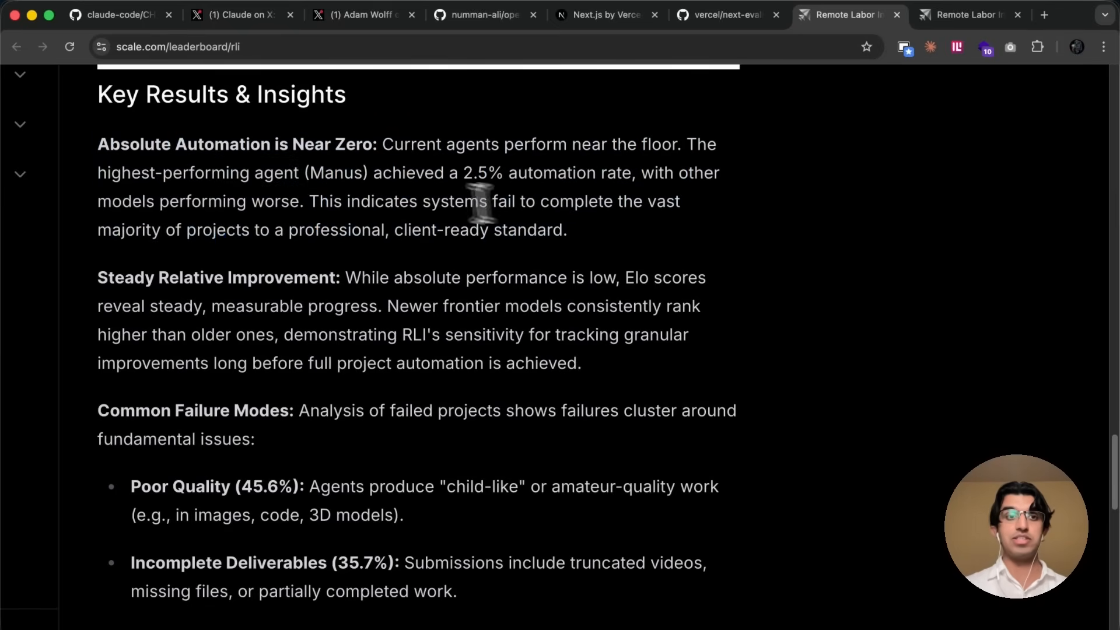
pyautogui.moveTo(468, 175)
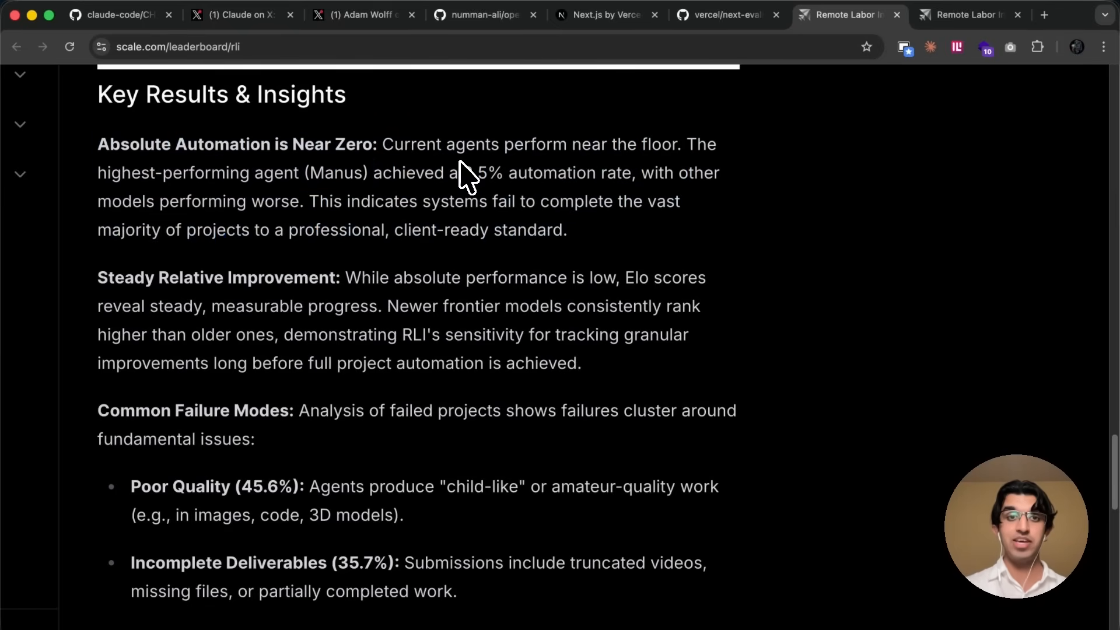
pyautogui.moveTo(462, 172); pyautogui.dragTo(634, 172)
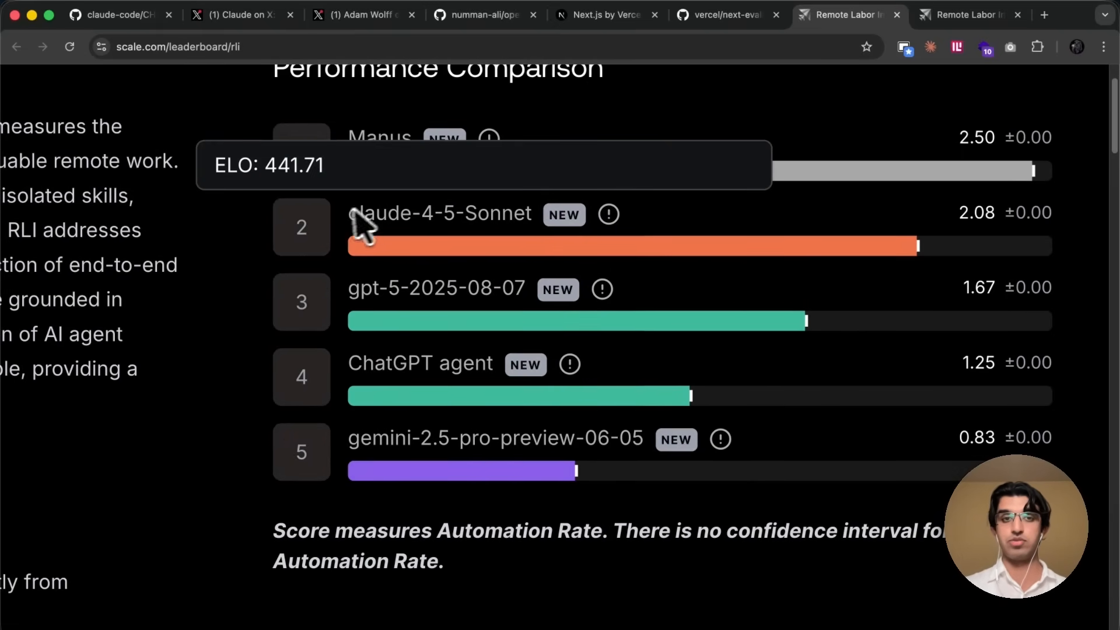
pyautogui.moveTo(750, 217)
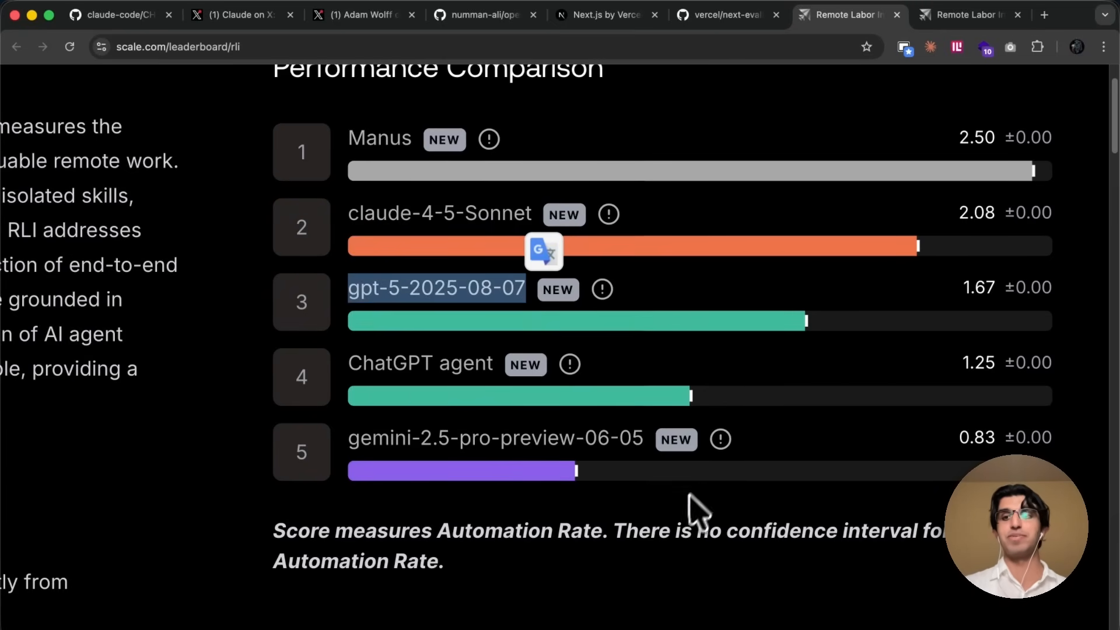
pyautogui.scroll(-3)
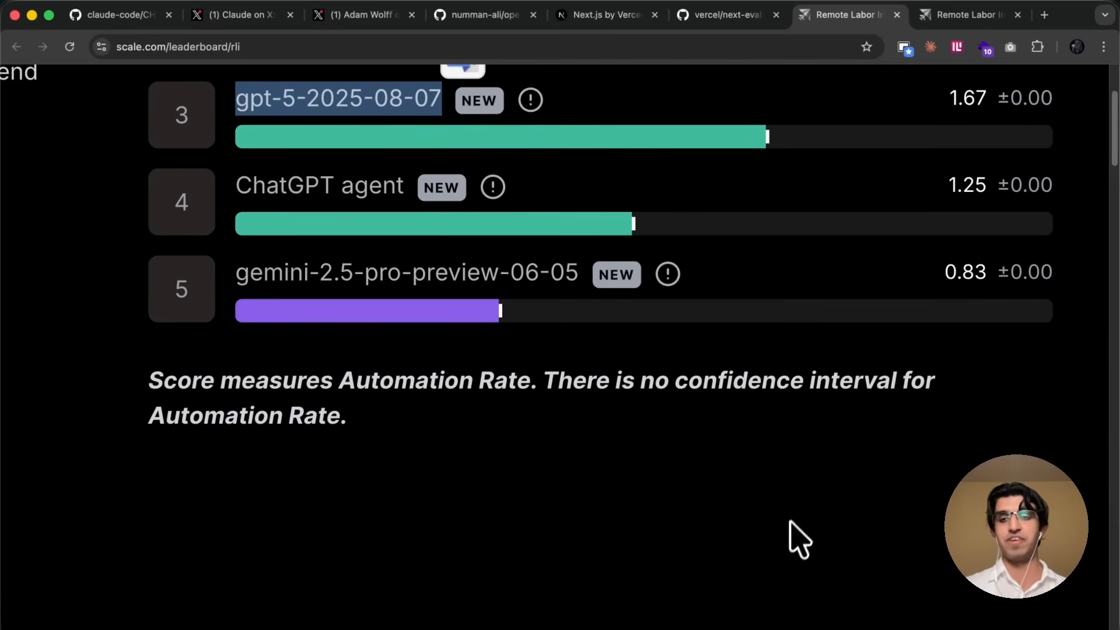
pyautogui.moveTo(1092, 329)
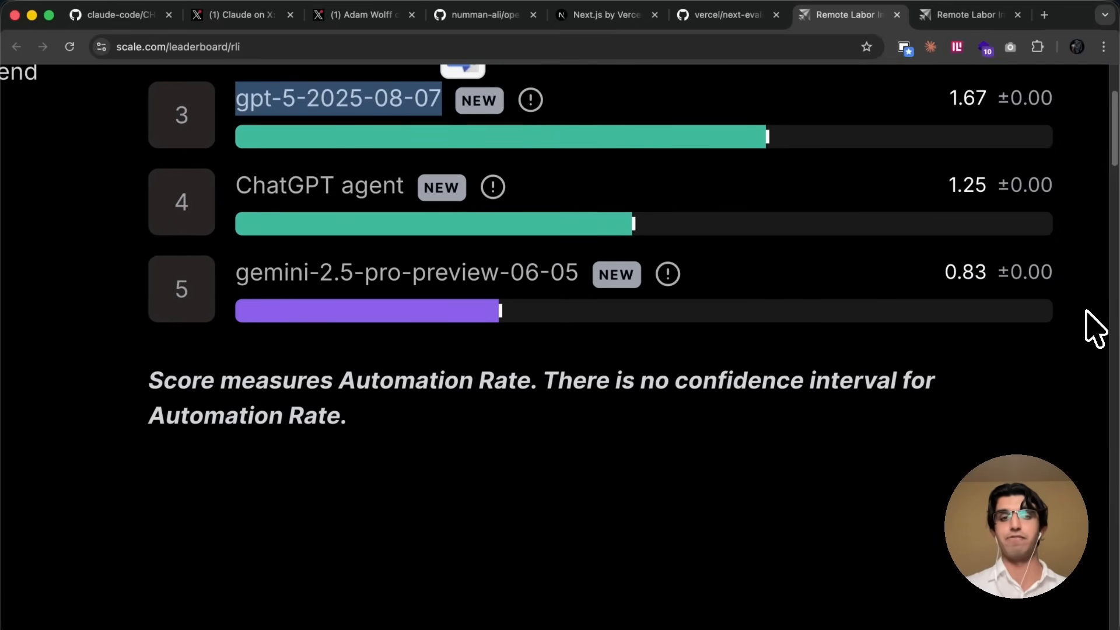
pyautogui.scroll(-3)
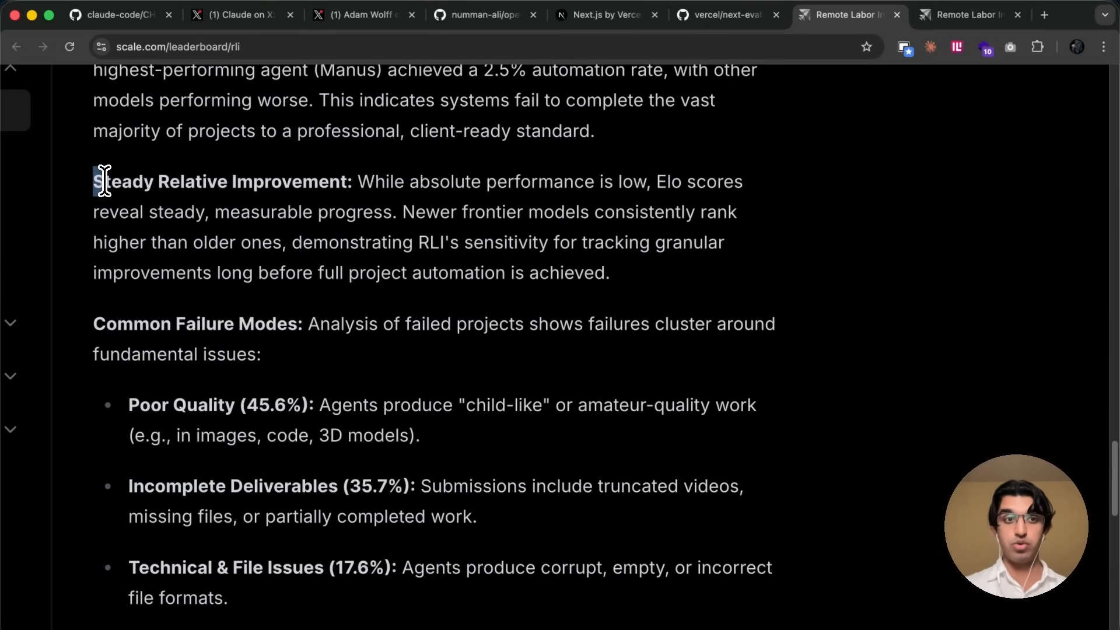
# Select the Steady Relative Improvement and newer frontier models sentences, then scroll to Dataset Design & Sourcing.
pyautogui.moveTo(95, 181); pyautogui.dragTo(398, 212)
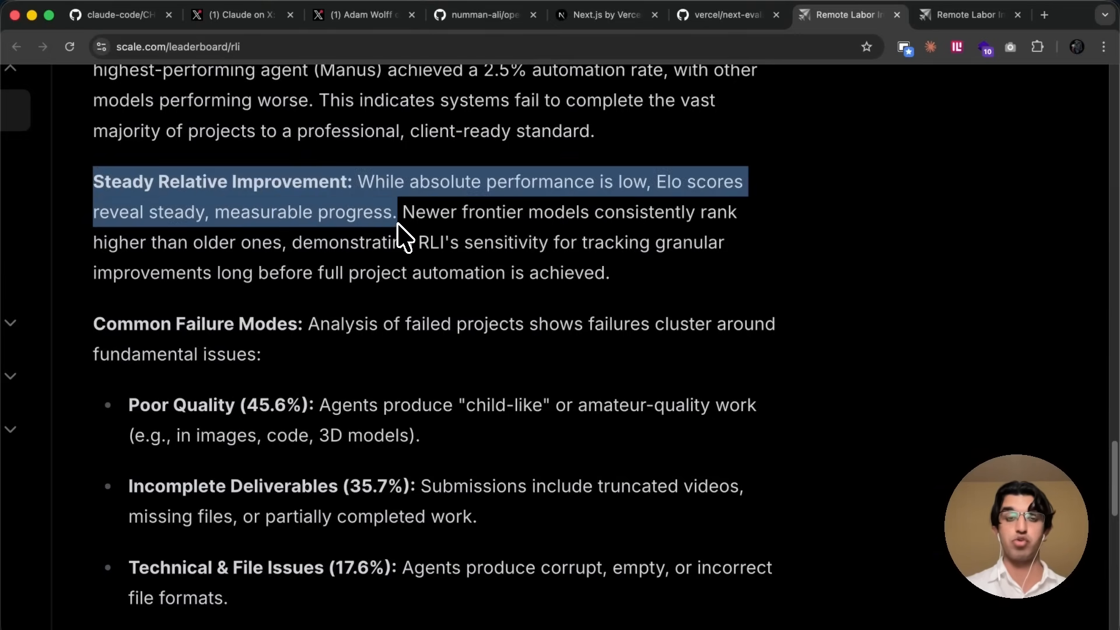
pyautogui.click(404, 212)
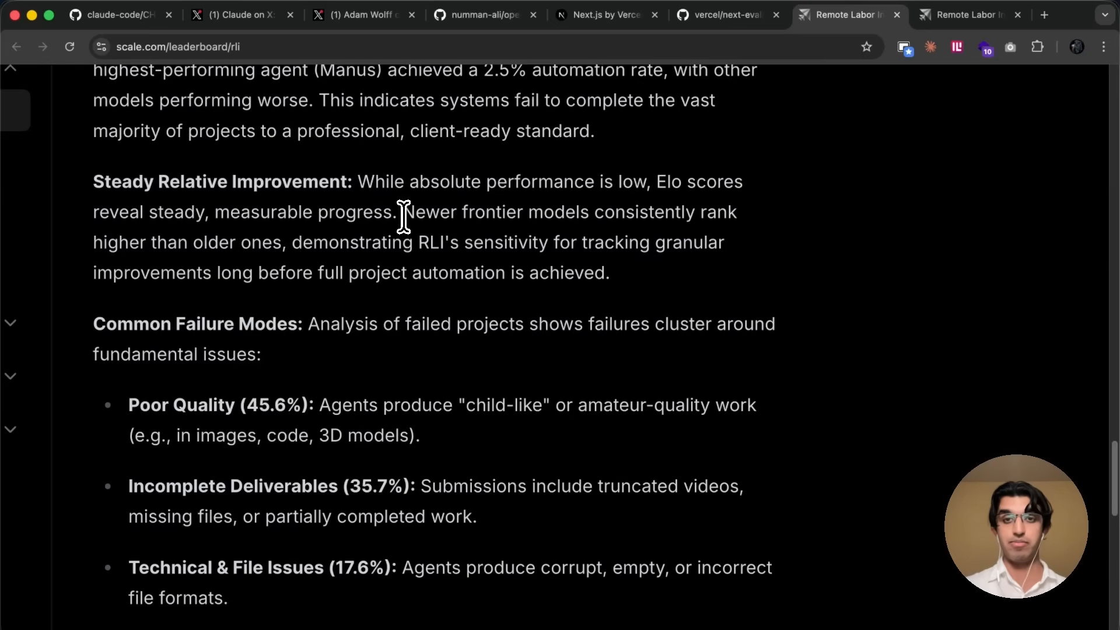
pyautogui.moveTo(402, 211); pyautogui.dragTo(608, 272)
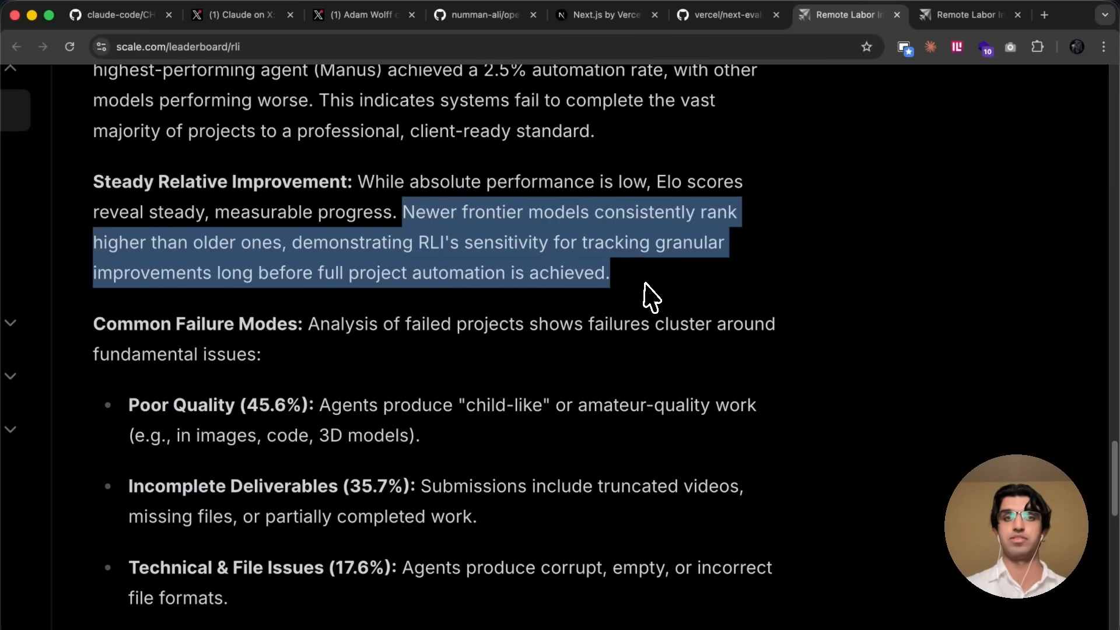
pyautogui.click(650, 296)
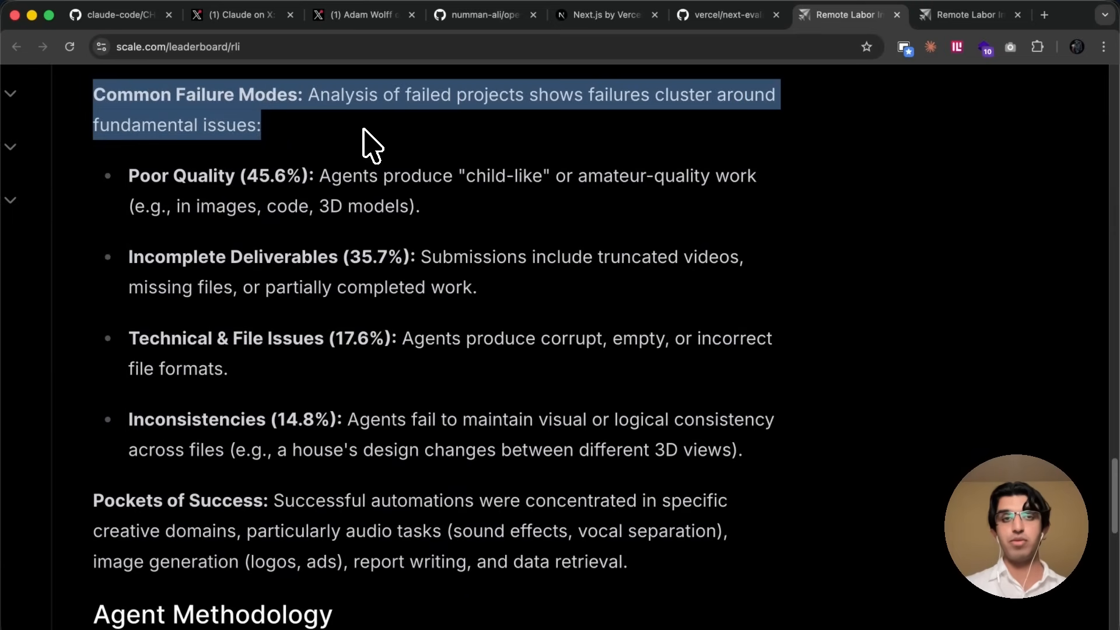
pyautogui.moveTo(130, 185)
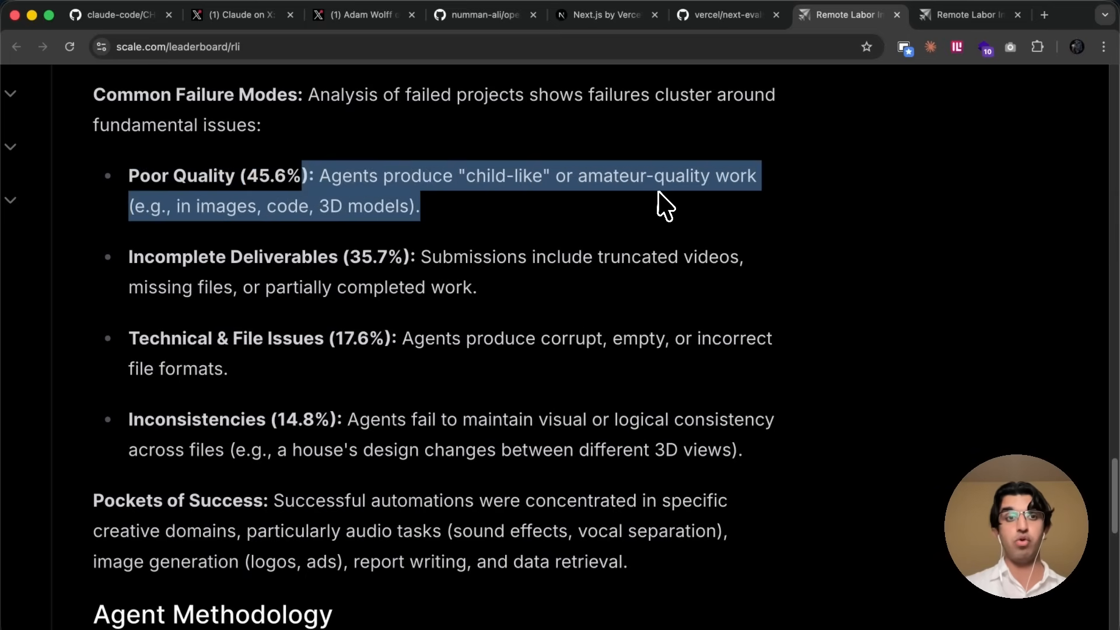
pyautogui.scroll(-3)
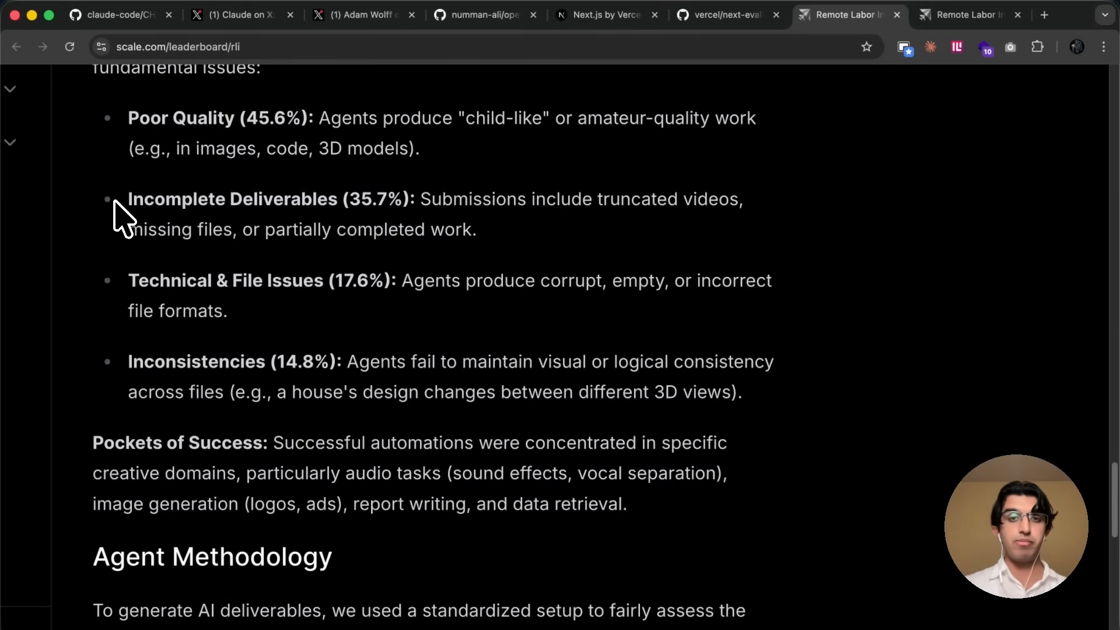
pyautogui.moveTo(518, 253)
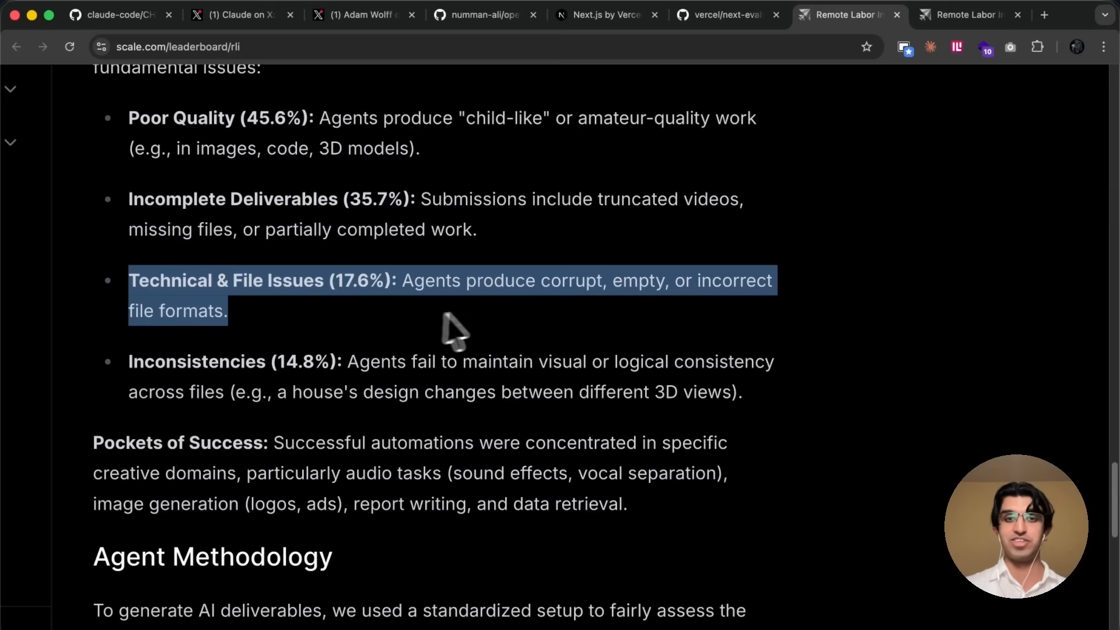
pyautogui.moveTo(725, 332)
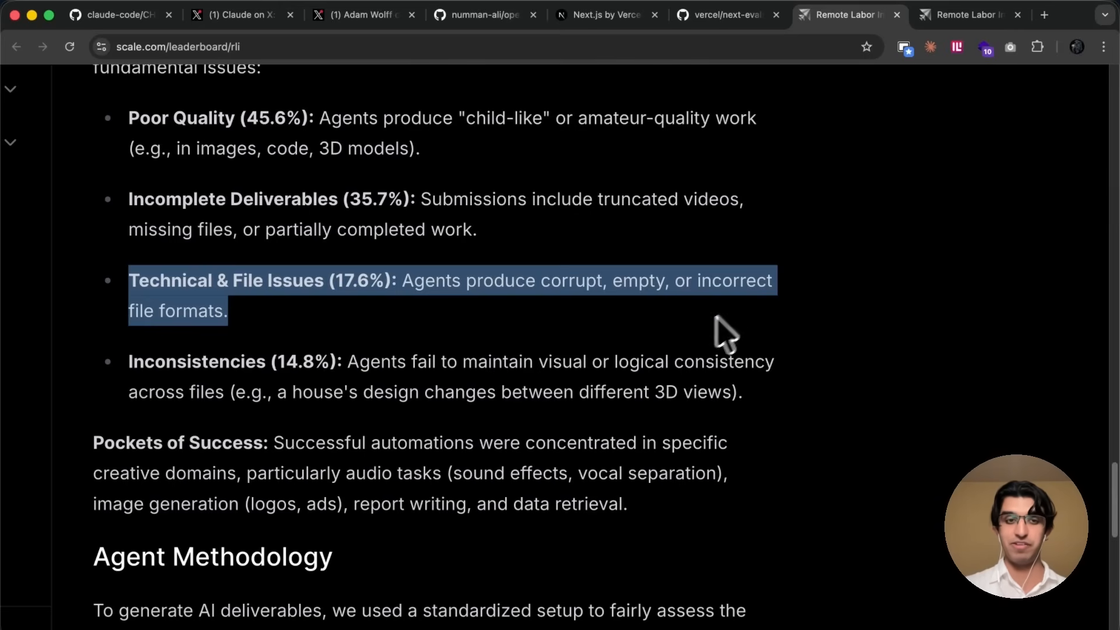
pyautogui.scroll(-3)
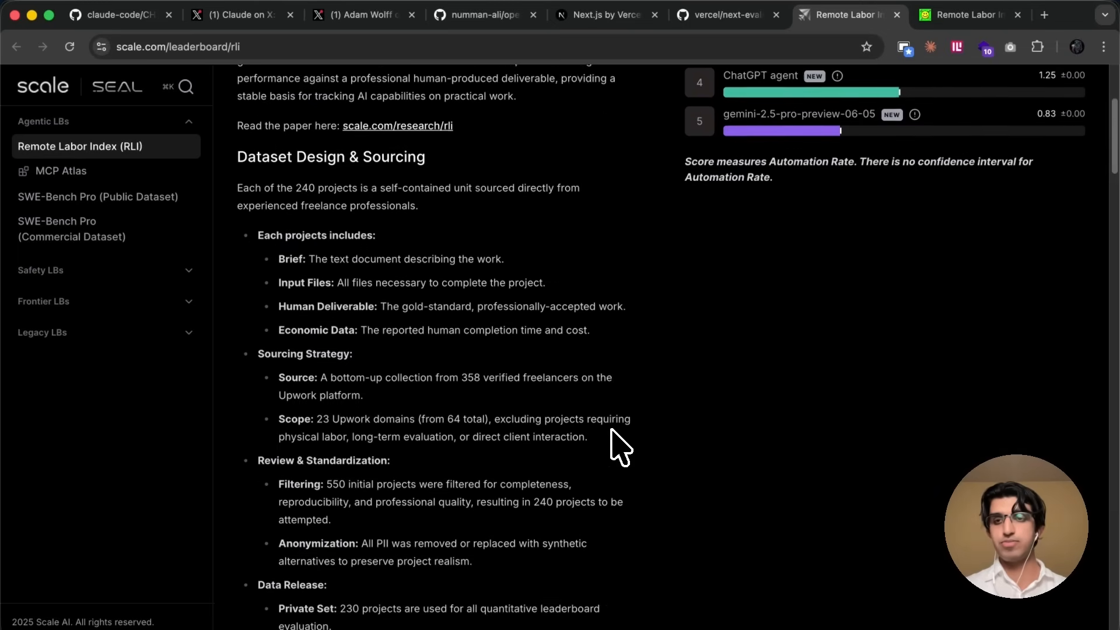
# Skim the Remote Labor Index arXiv paper, then return to the leaderboard page.
pyautogui.click(968, 14)
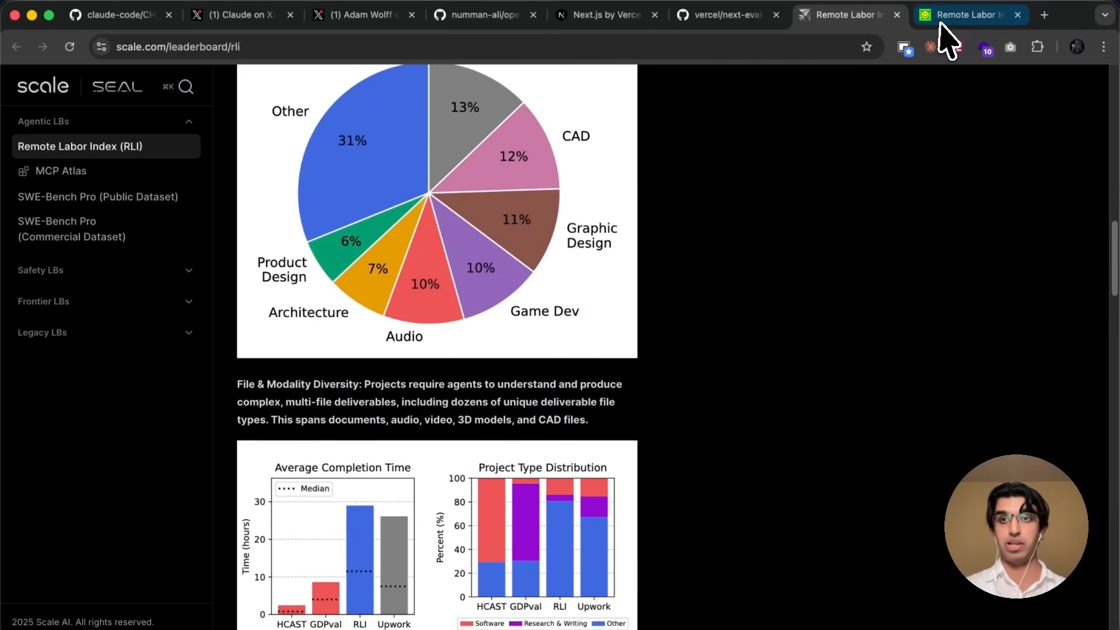
pyautogui.click(967, 14)
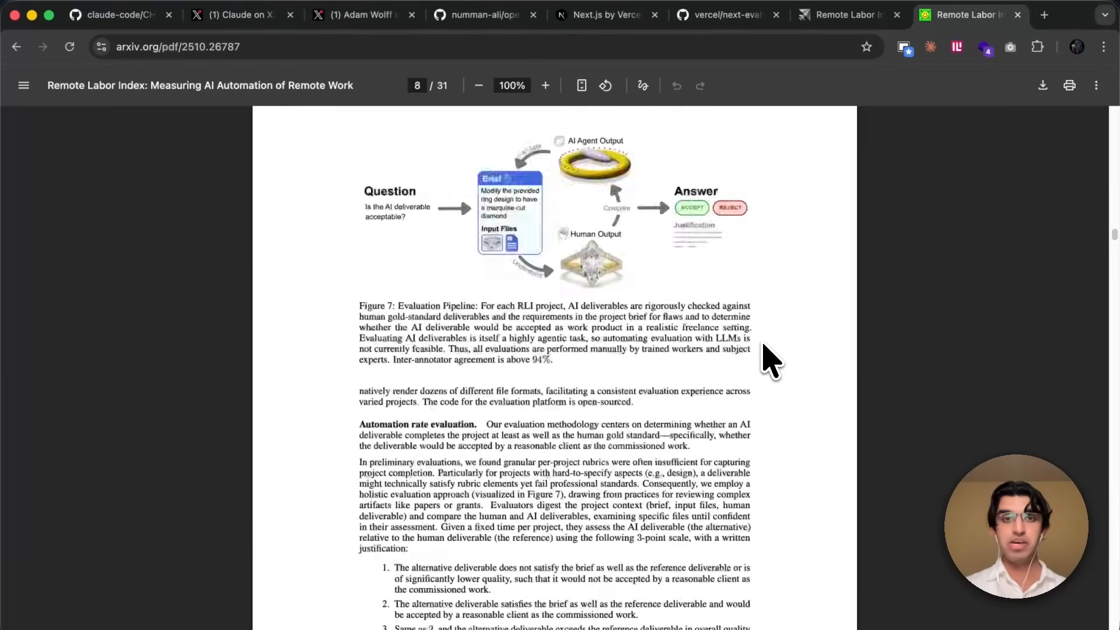
pyautogui.click(843, 14)
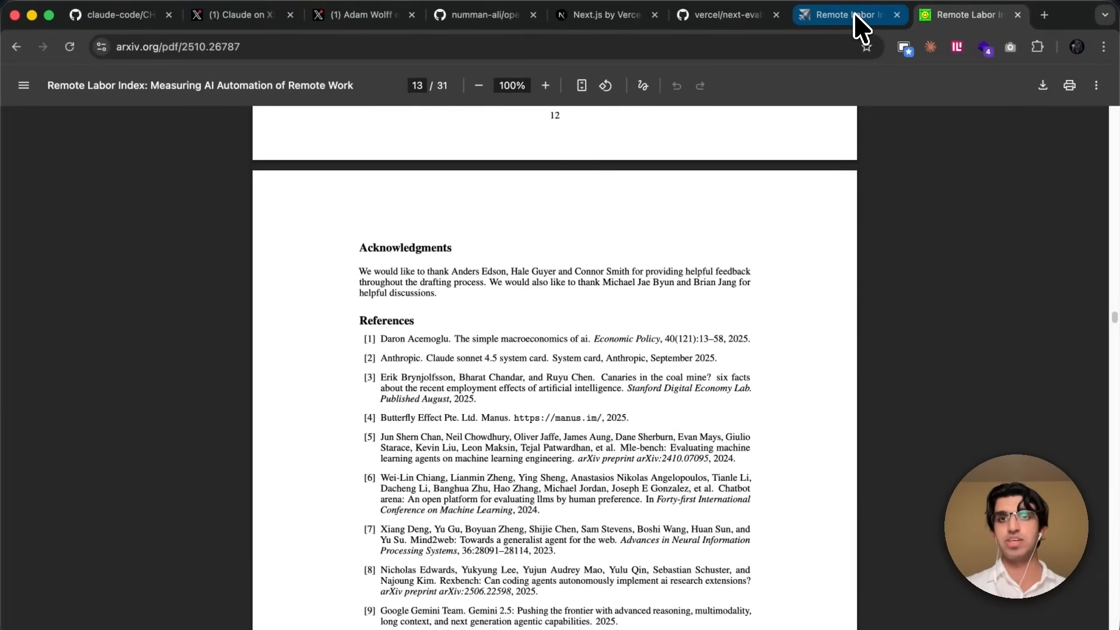
pyautogui.click(849, 14)
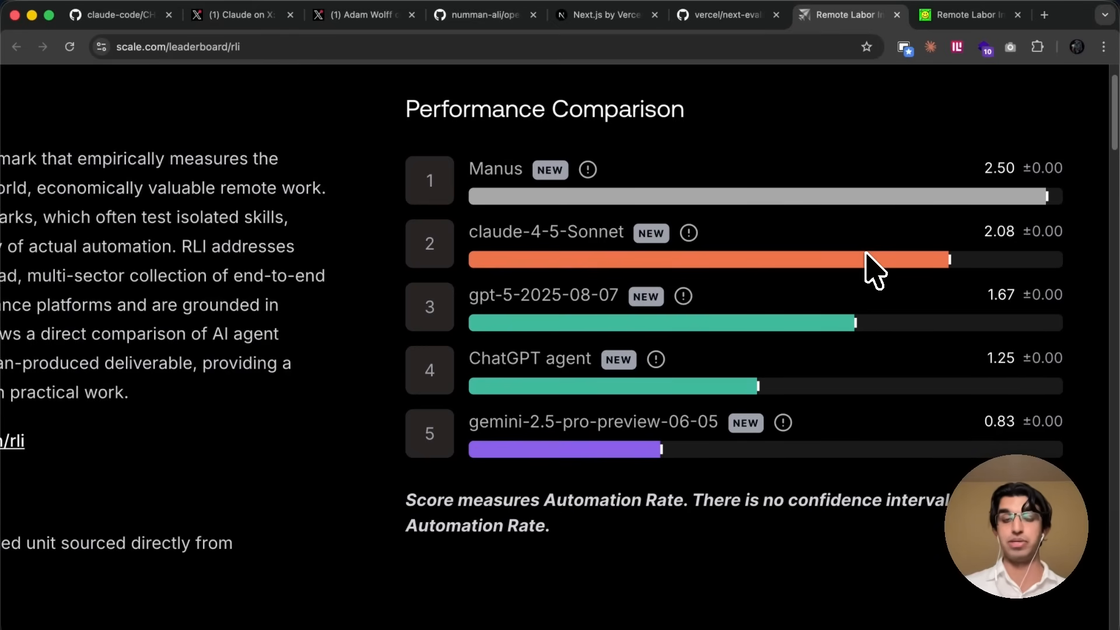
# Switch to the YouTube tab with Karpathy's Dwarkesh Patel interview.
pyautogui.click(969, 14)
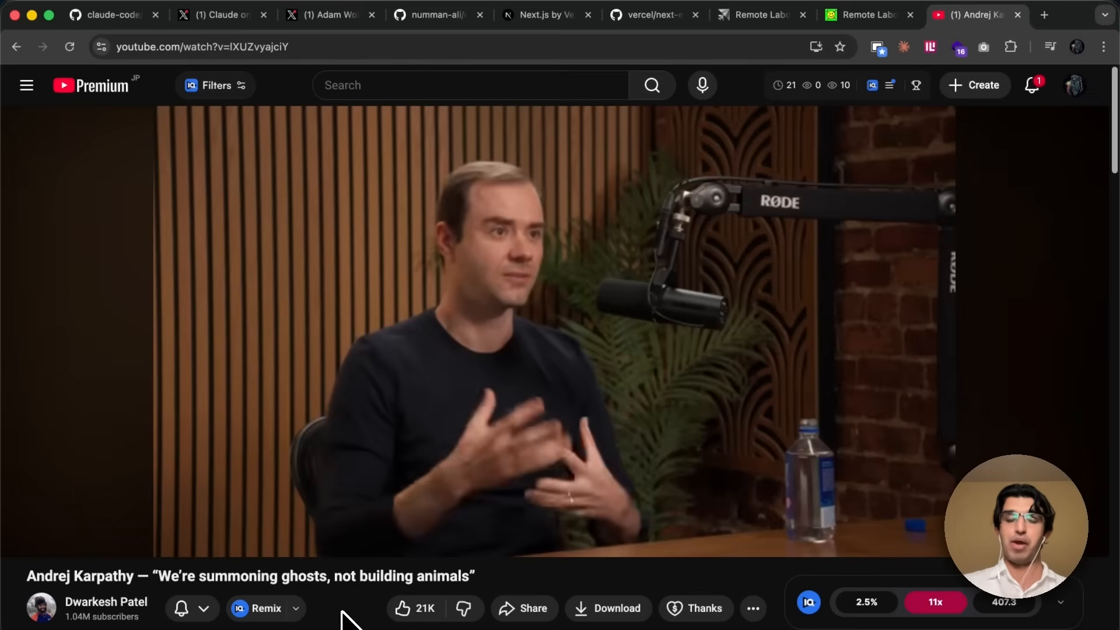
# Reselect the RLI Overview paragraph, then visit AI Startup School and masterclaudecode.com.
pyautogui.click(760, 14)
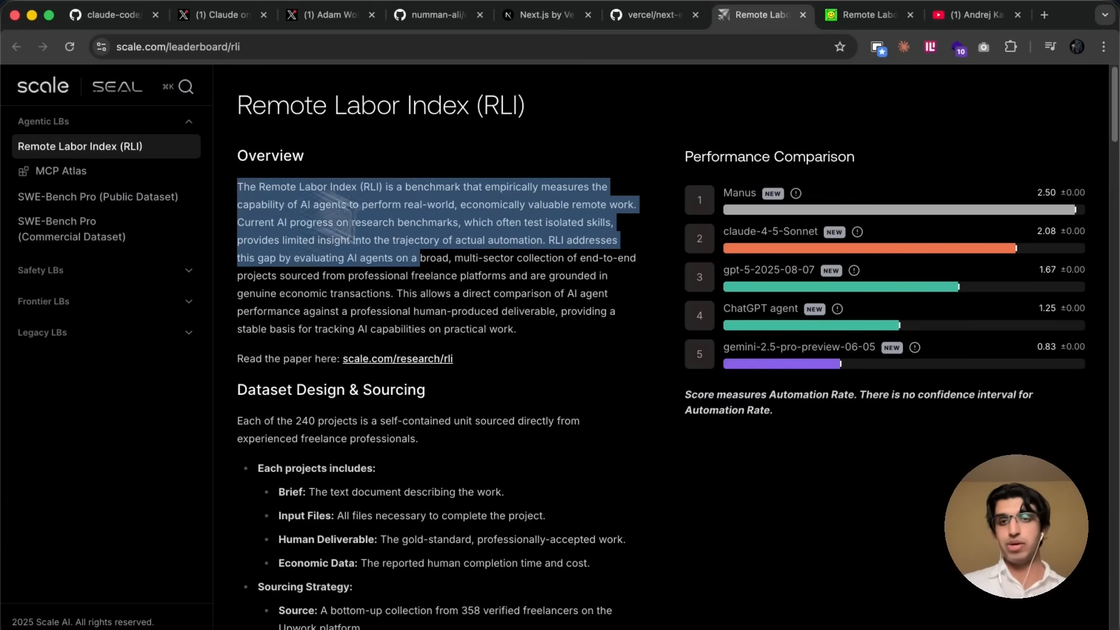
pyautogui.moveTo(417, 257); pyautogui.dragTo(453, 359)
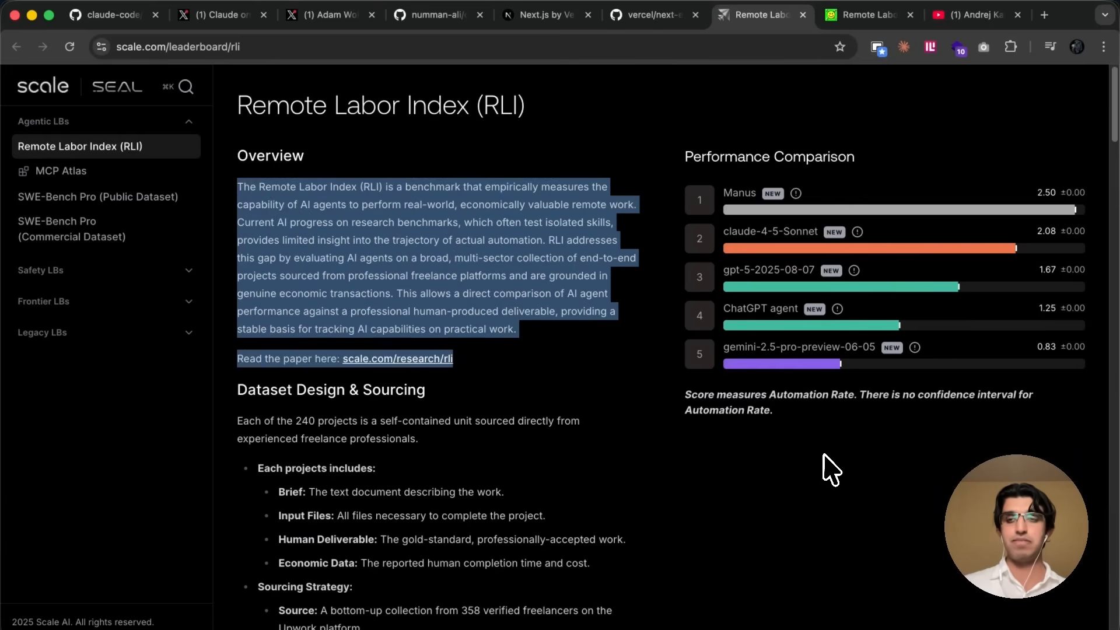
pyautogui.click(963, 375)
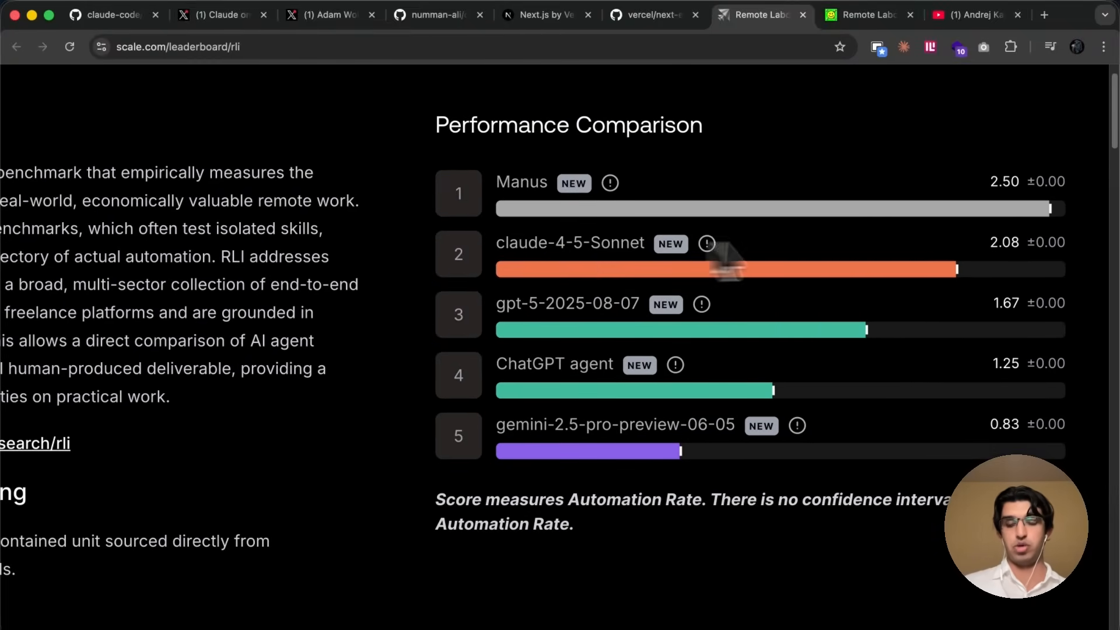
pyautogui.scroll(-3)
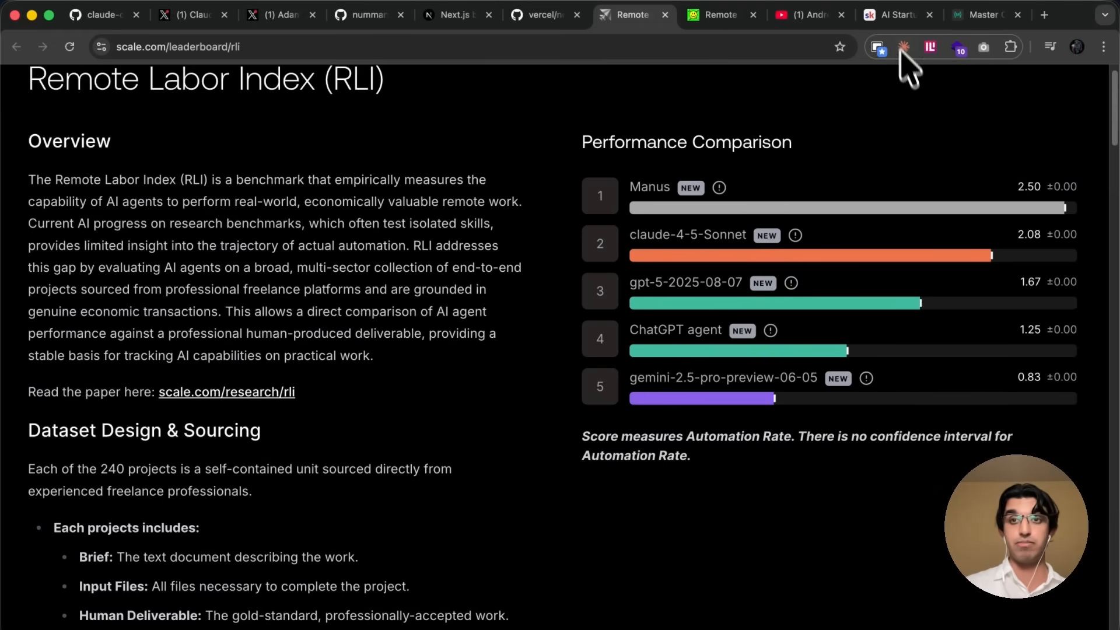
pyautogui.click(895, 14)
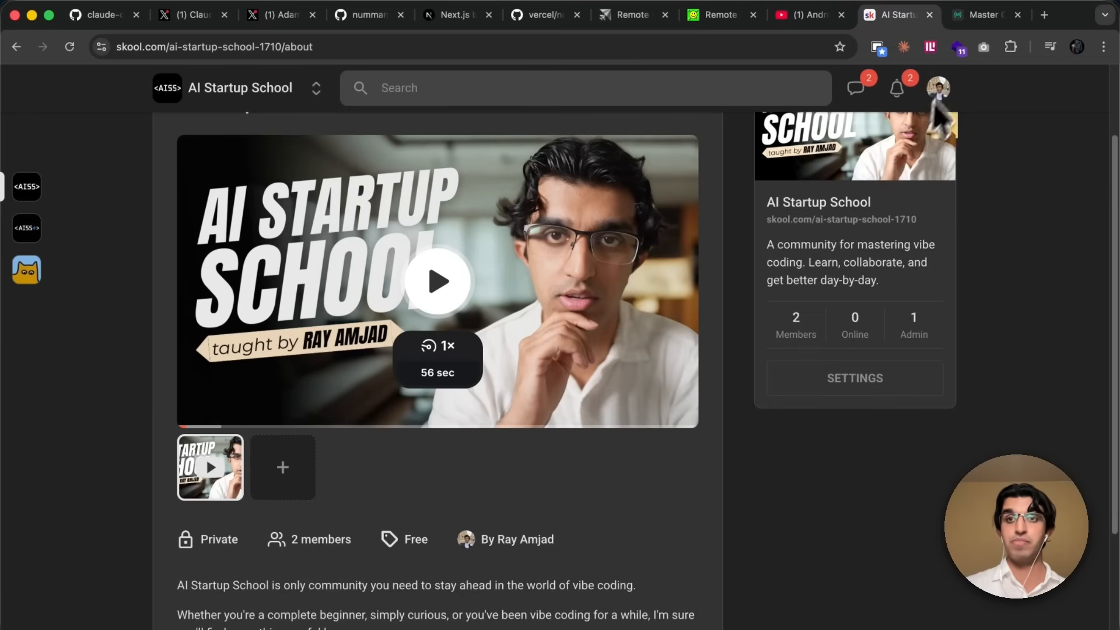
pyautogui.click(982, 14)
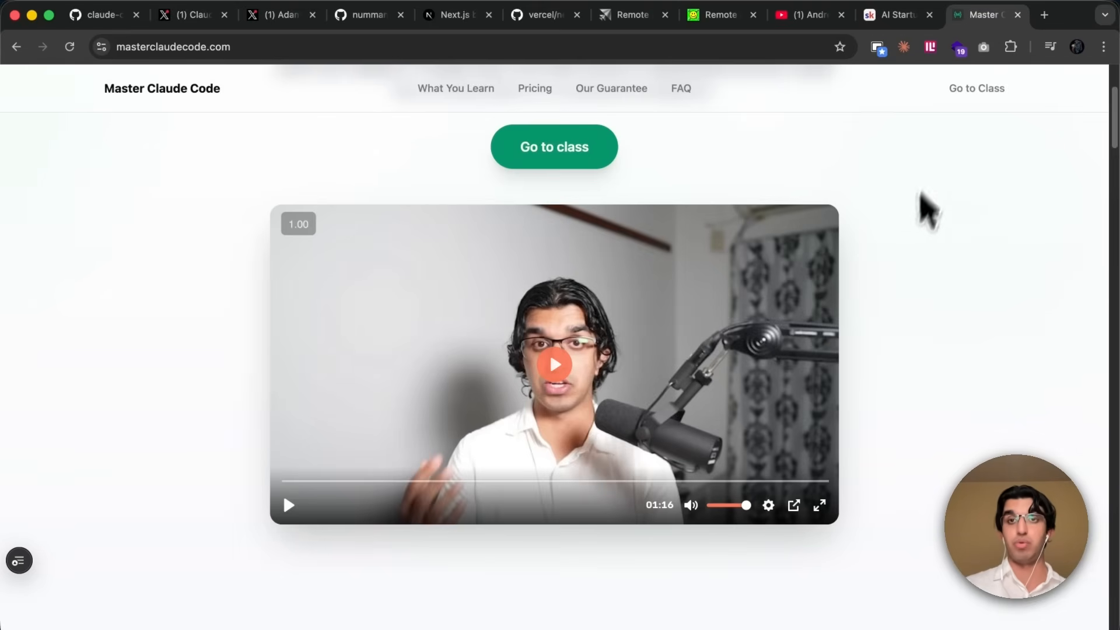